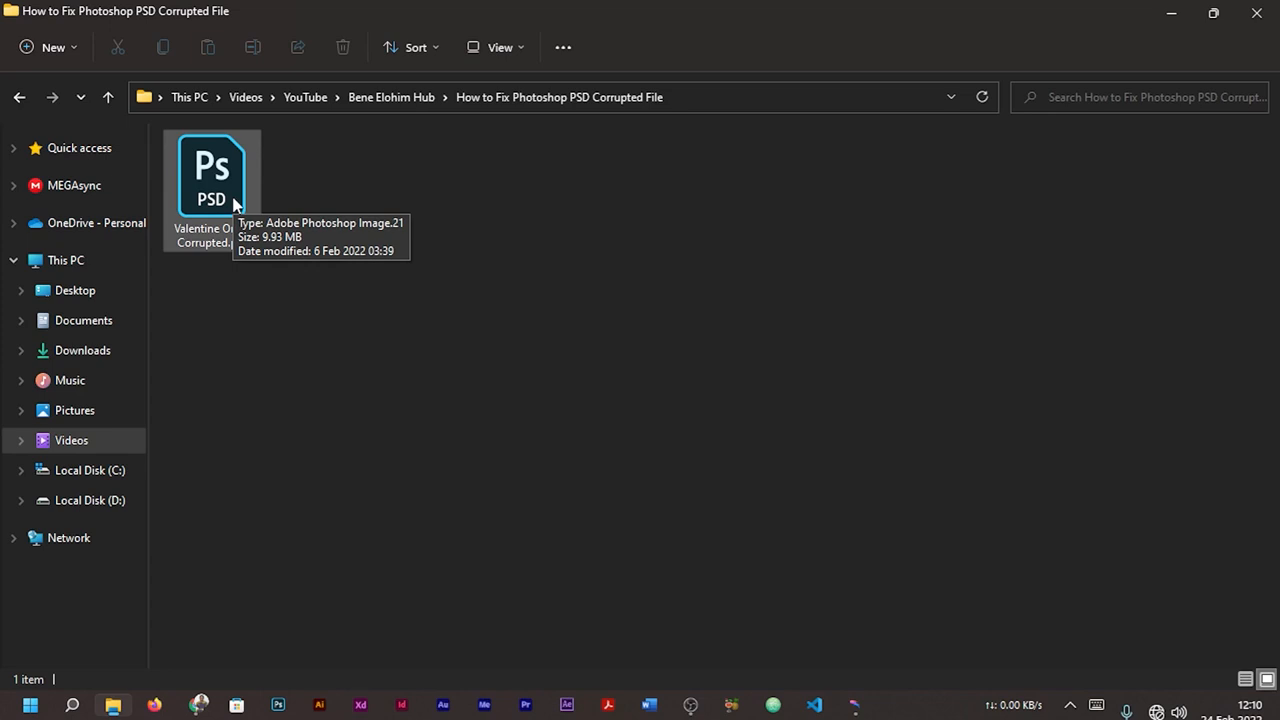
pyautogui.moveTo(210, 250)
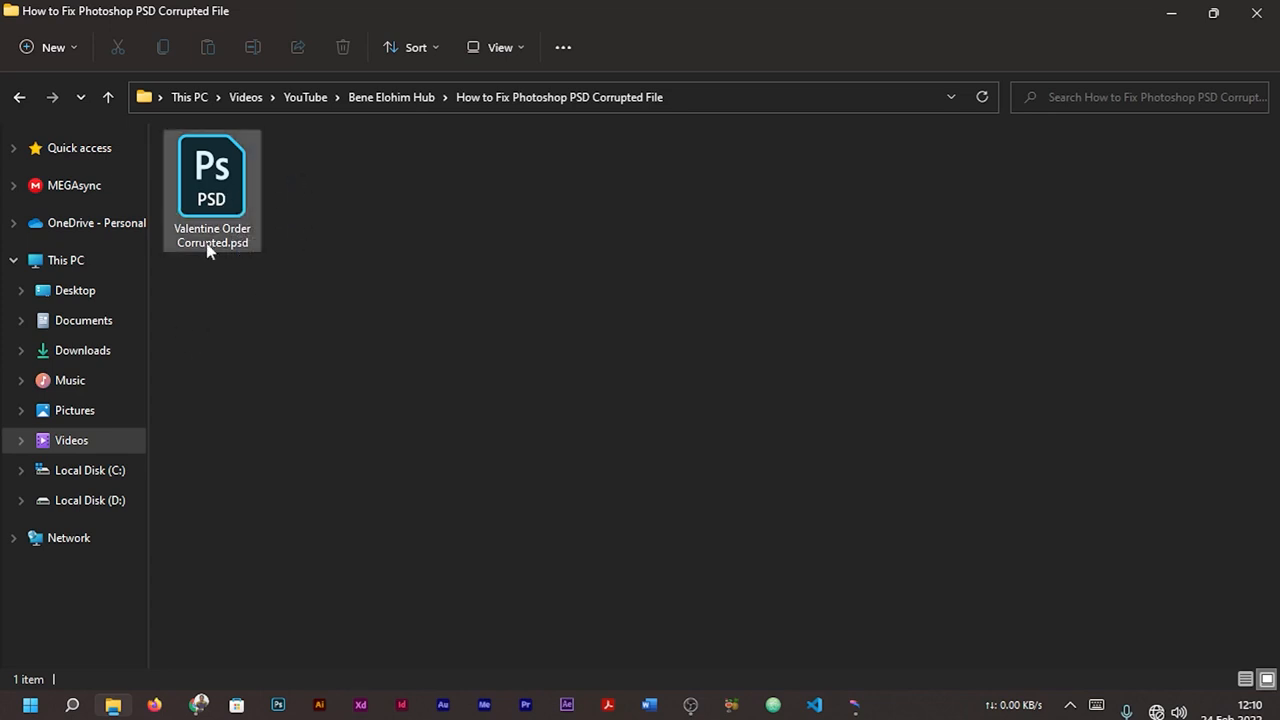
pyautogui.moveTo(230, 222)
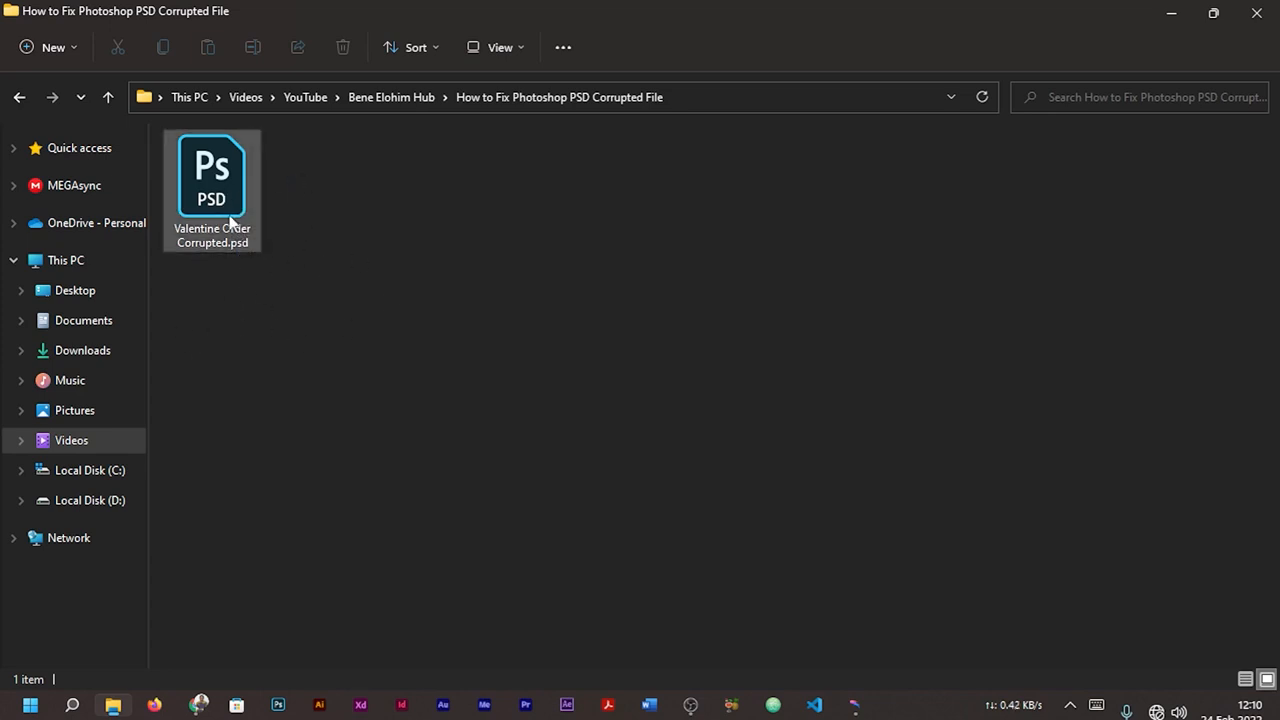
# Step: Open Valentine Order Corrupted.psd in Photoshop, choose Flatten, then dismiss the end-of-file error
pyautogui.click(225, 329)
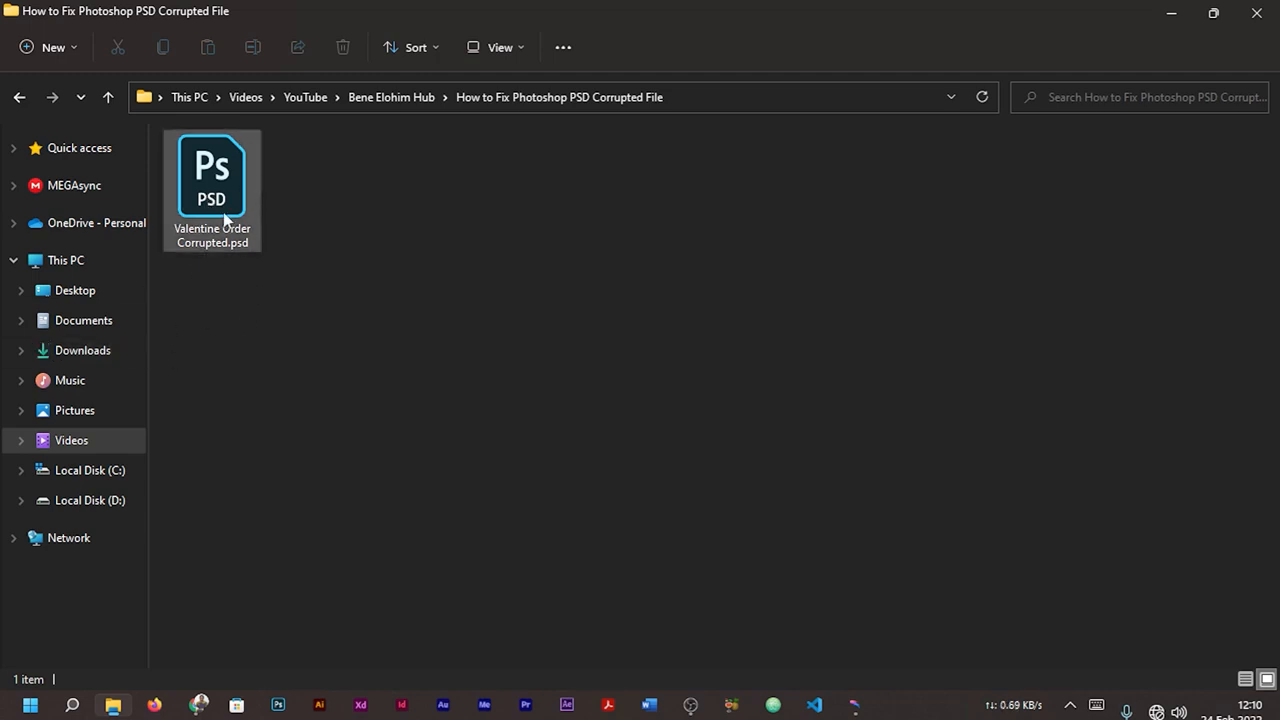
pyautogui.click(211, 175)
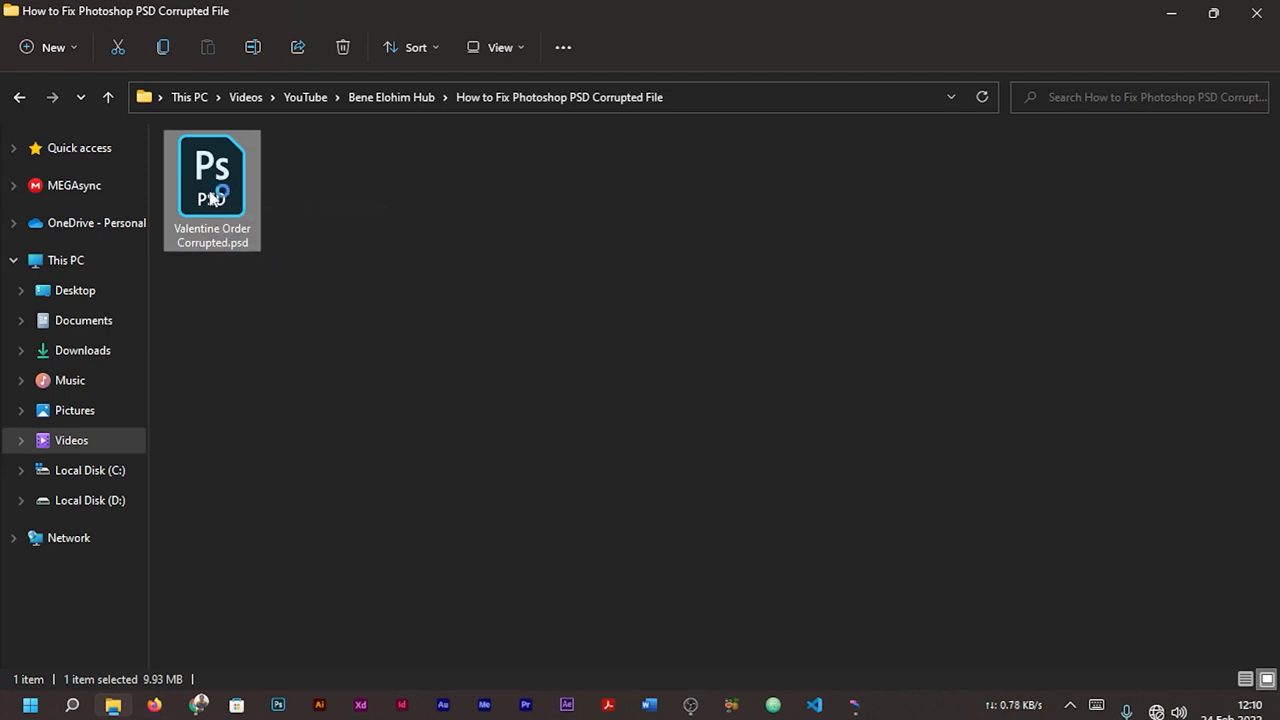
pyautogui.moveTo(335, 220)
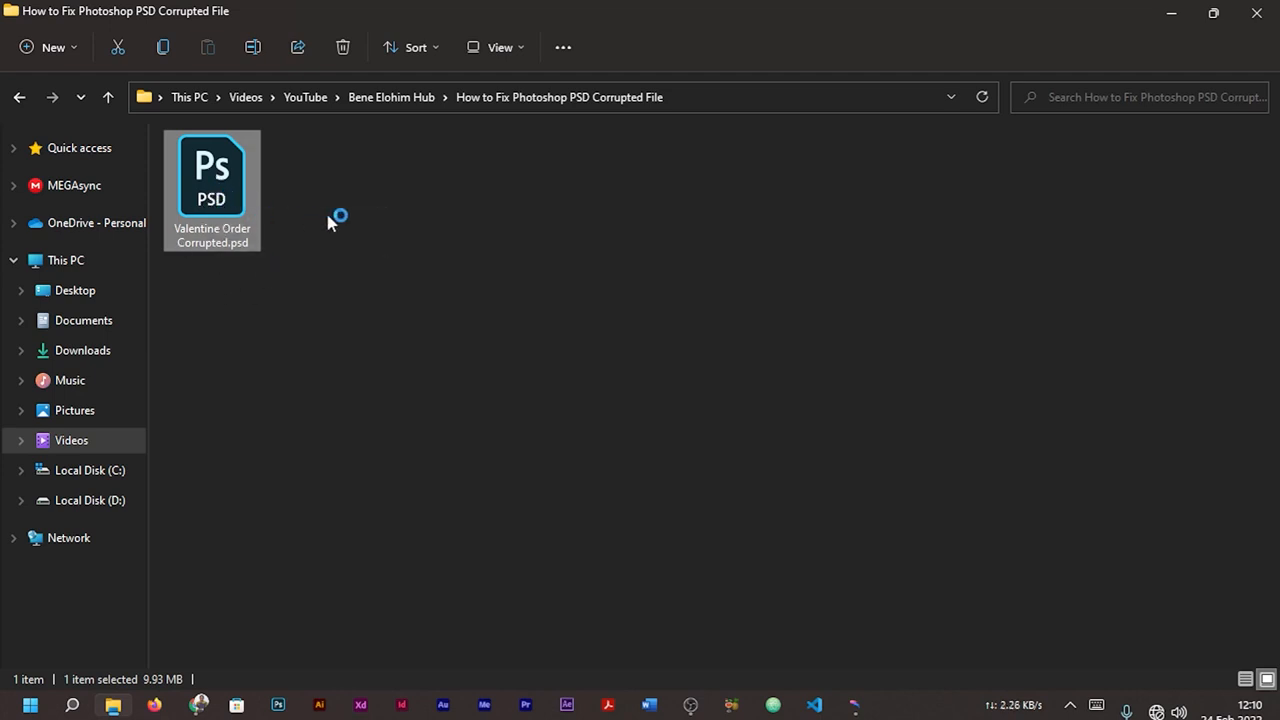
pyautogui.moveTo(232, 192)
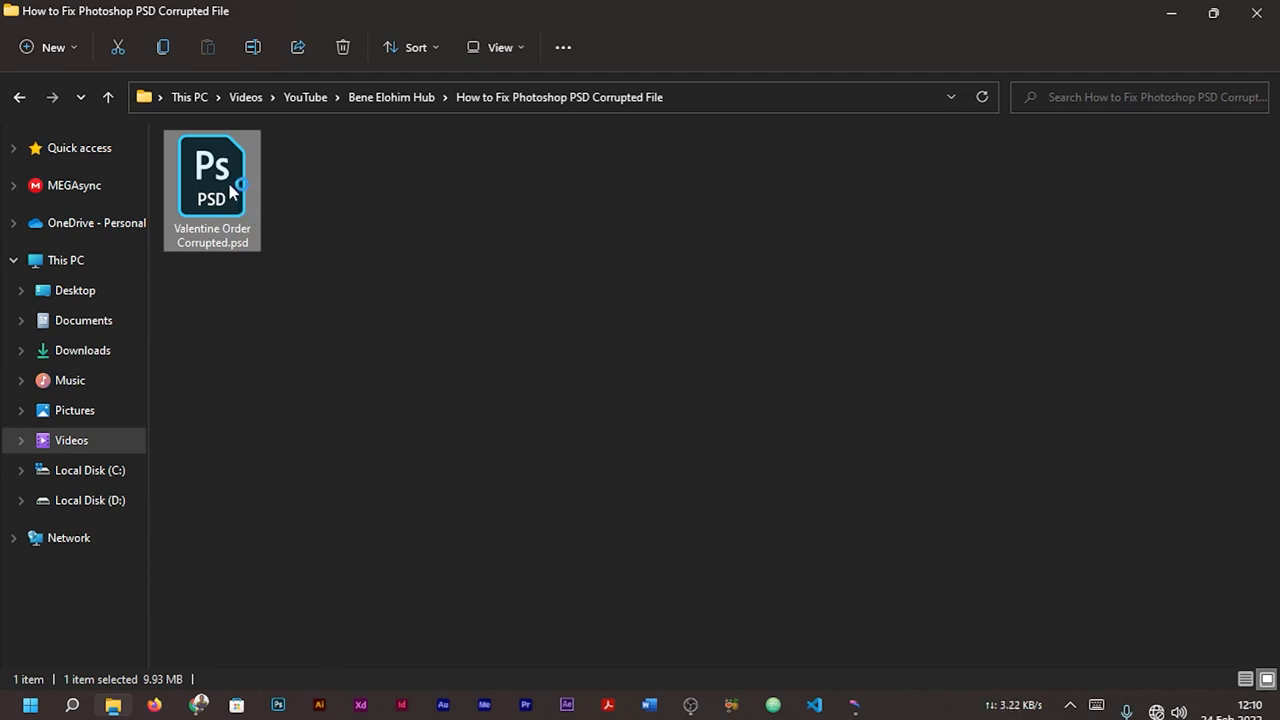
pyautogui.moveTo(225, 190)
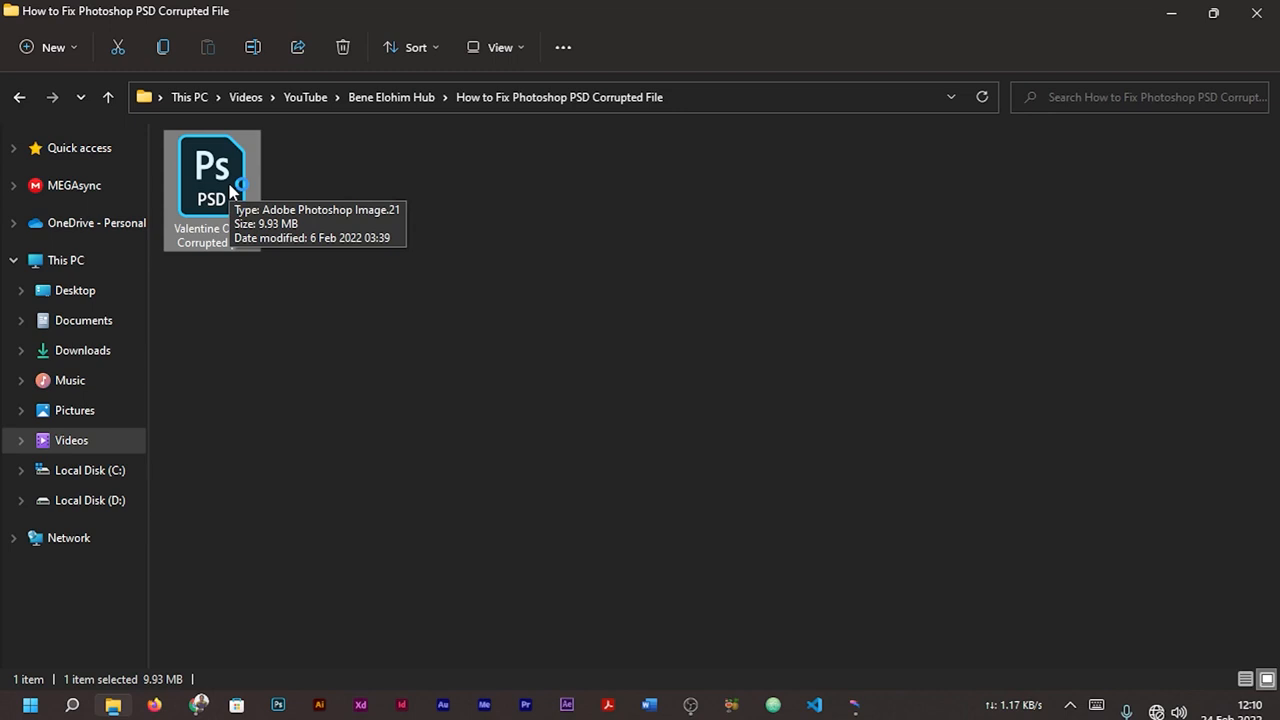
pyautogui.moveTo(446, 338)
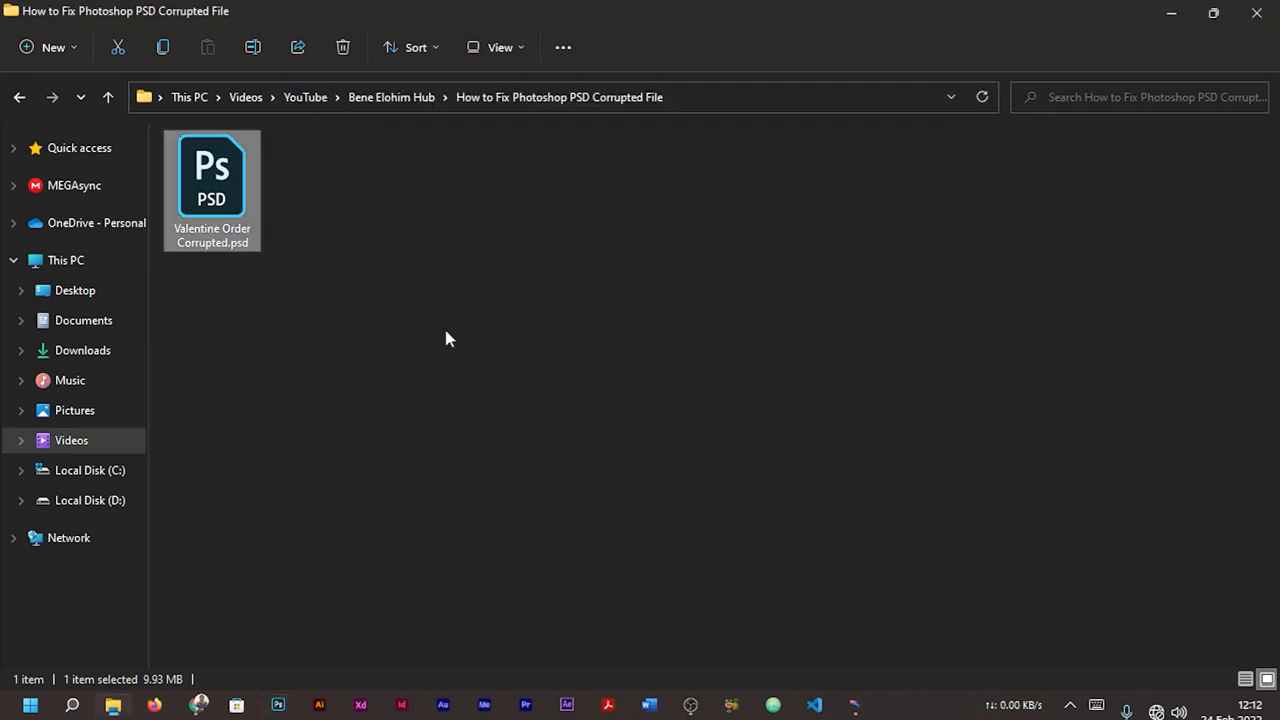
pyautogui.doubleClick(211, 175)
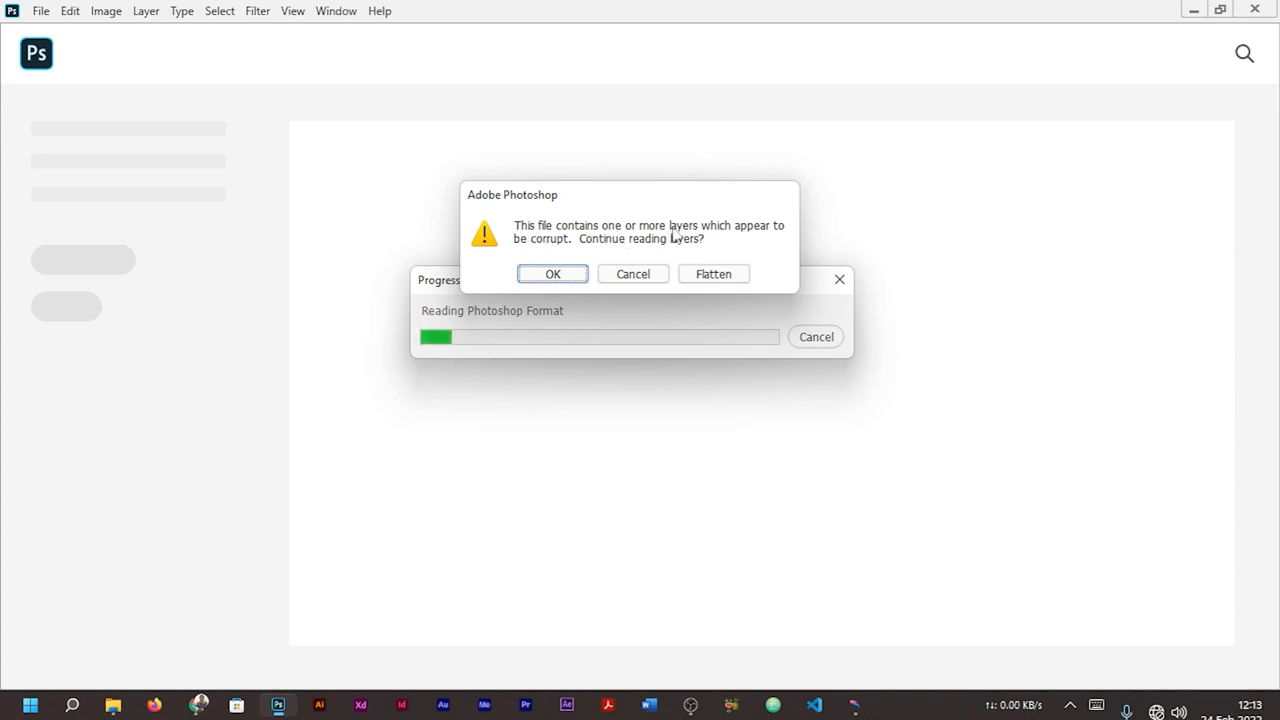
pyautogui.moveTo(625, 258)
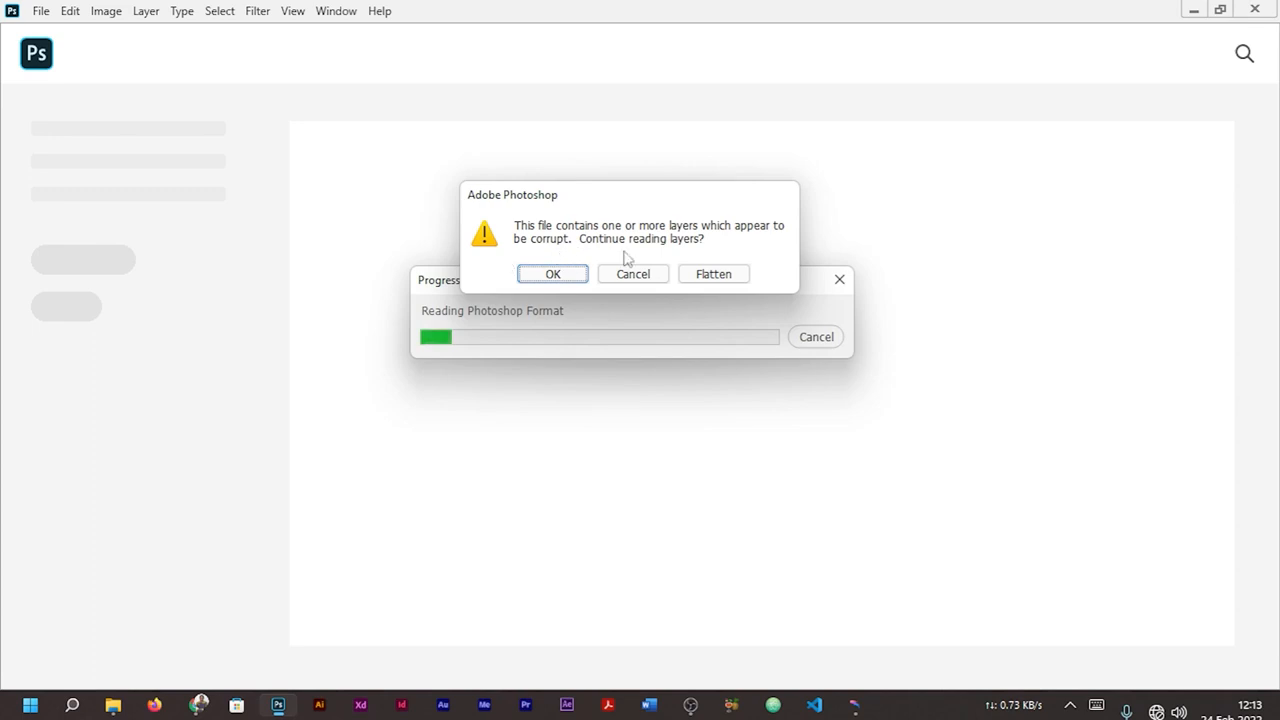
pyautogui.moveTo(735, 273)
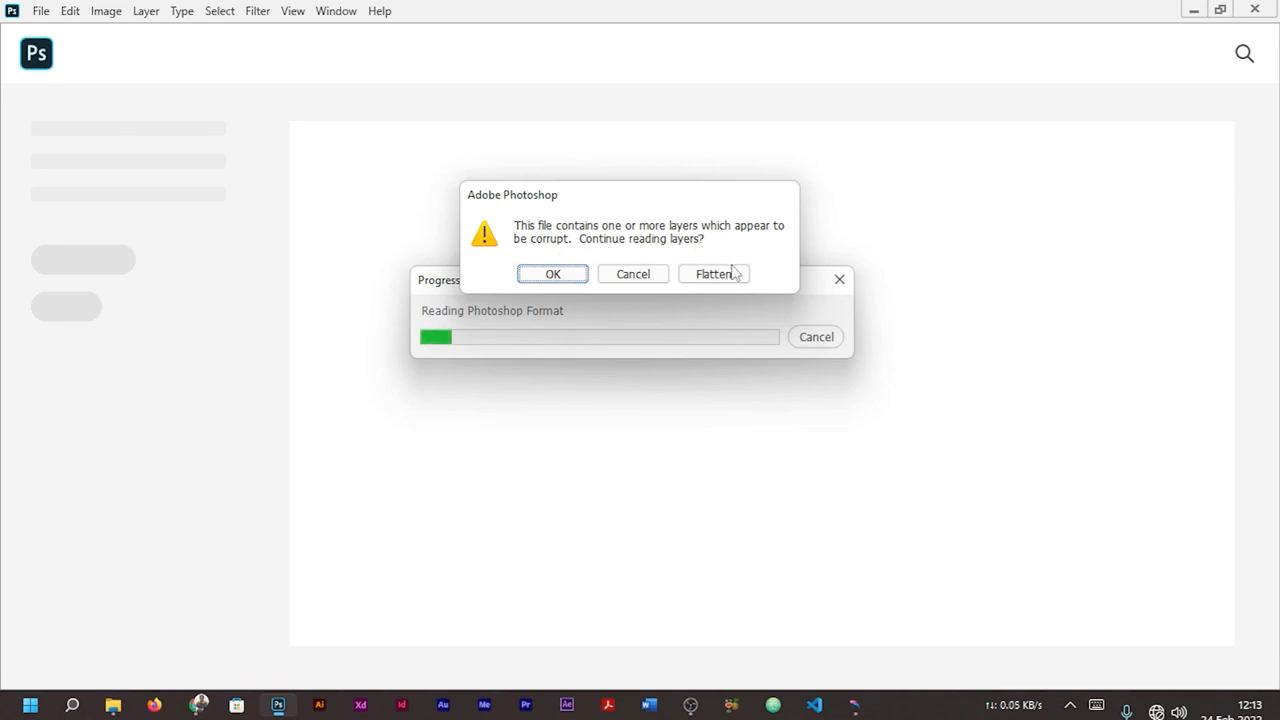
pyautogui.click(552, 274)
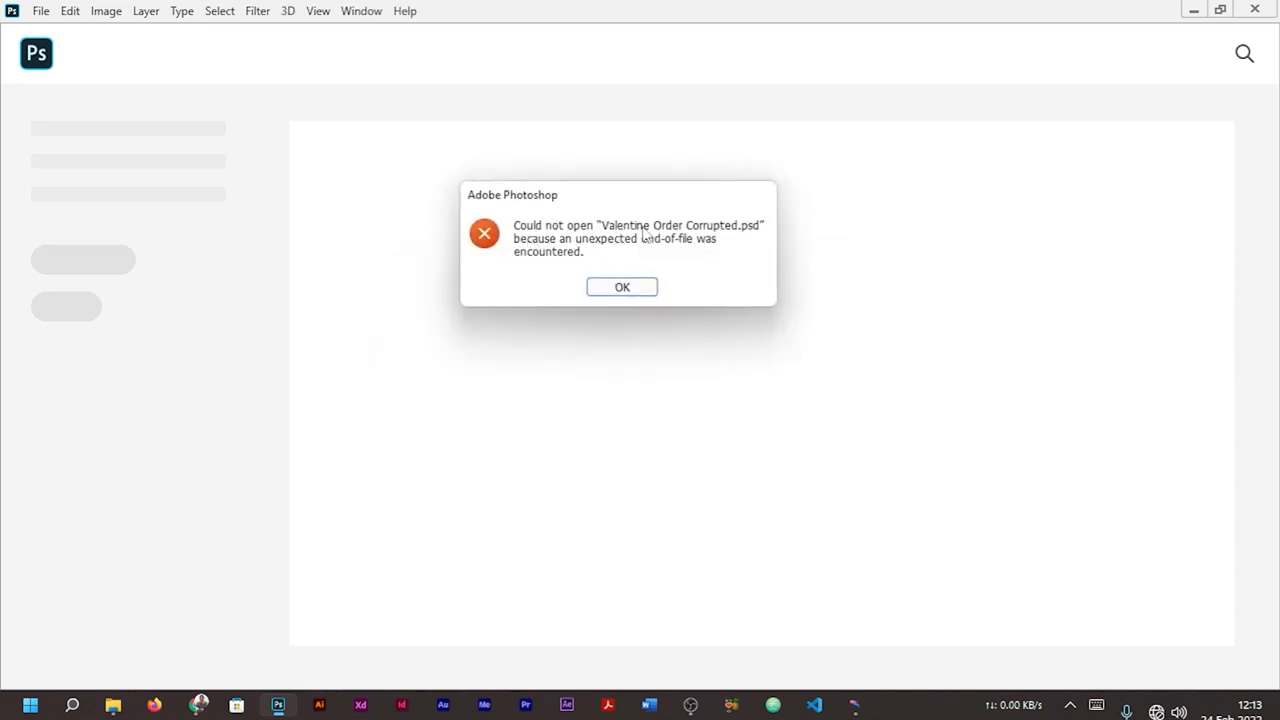
pyautogui.moveTo(750, 238)
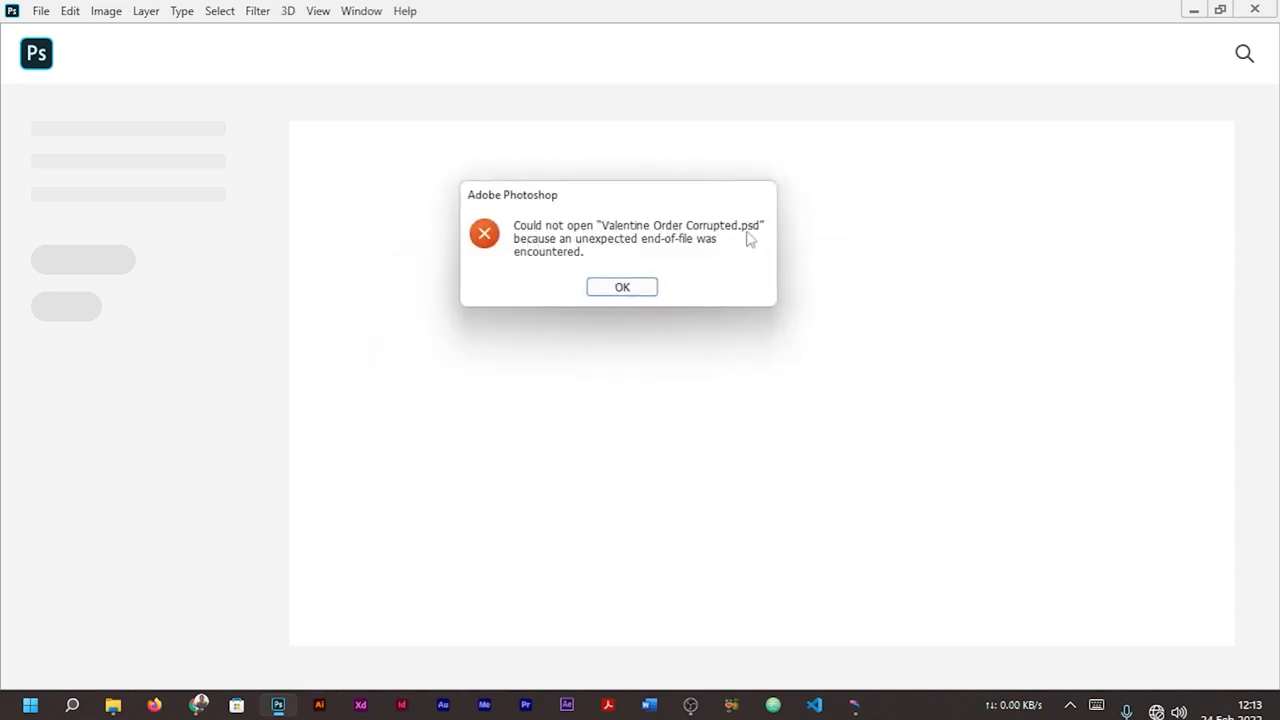
pyautogui.moveTo(740, 233)
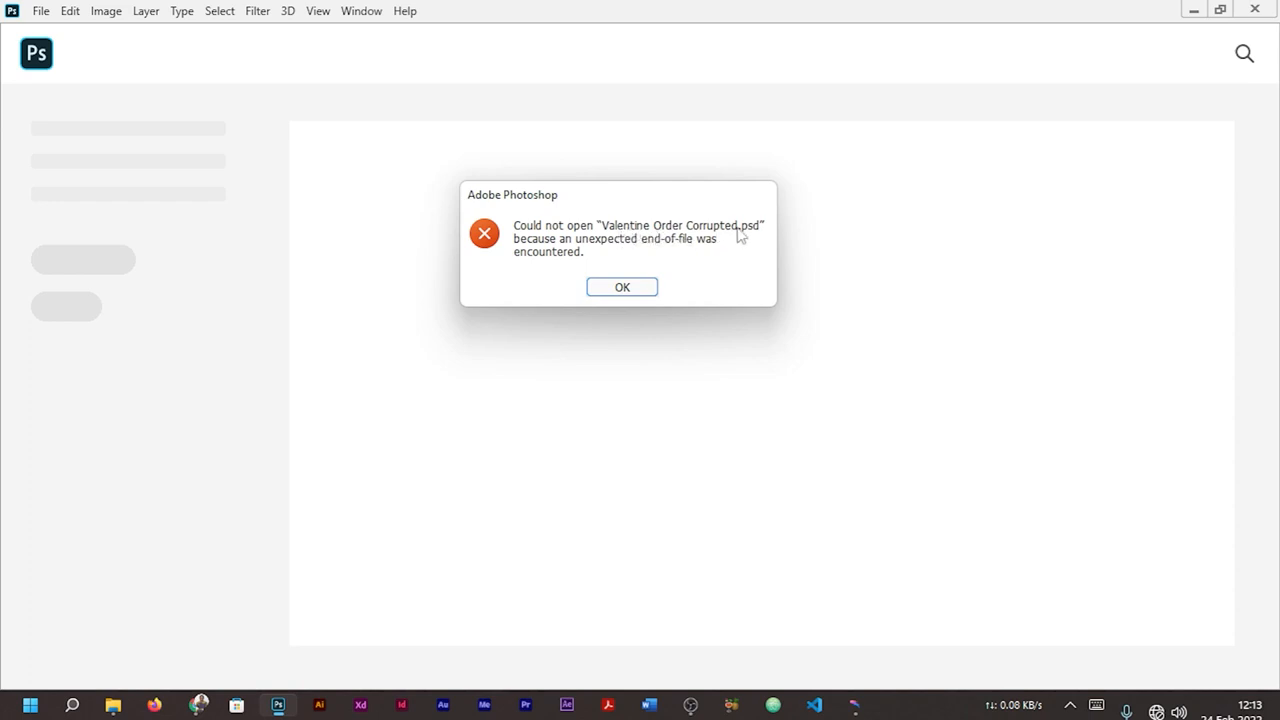
pyautogui.moveTo(583, 253)
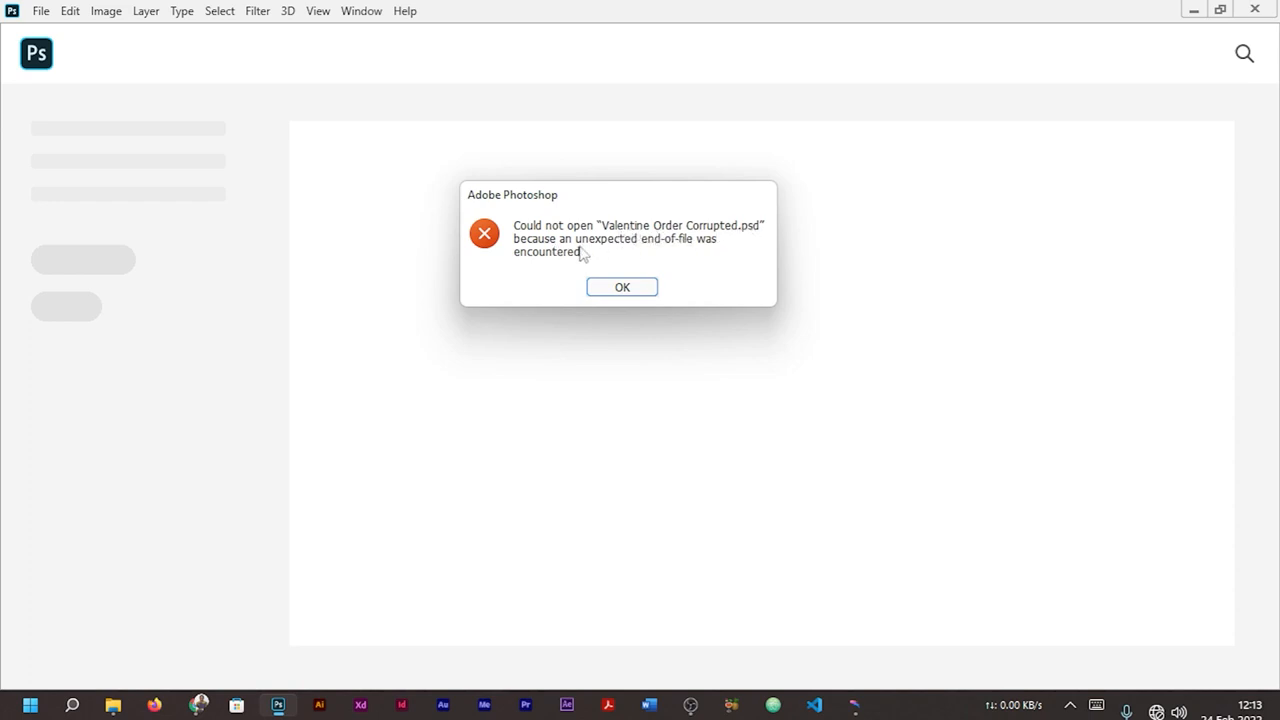
pyautogui.moveTo(667, 292)
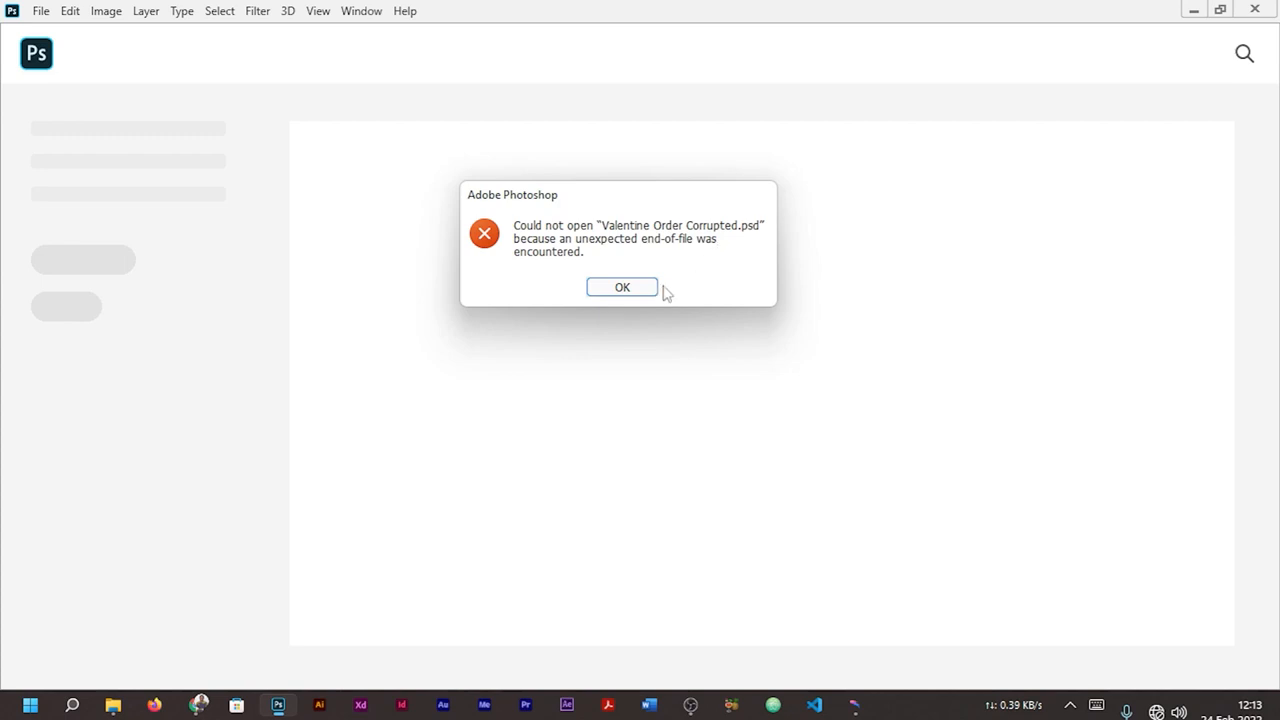
pyautogui.click(621, 287)
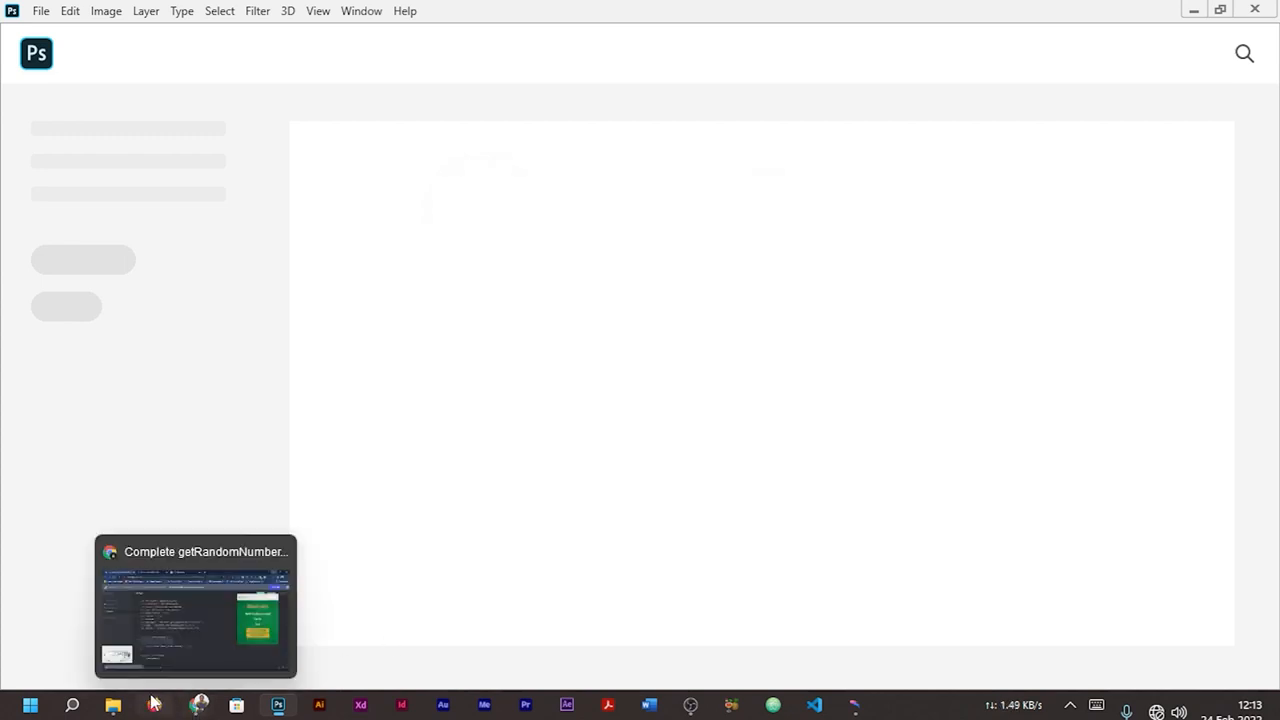
# Step: Switch back to the File Explorer folder holding Valentine Order Corrupted.psd
pyautogui.click(113, 705)
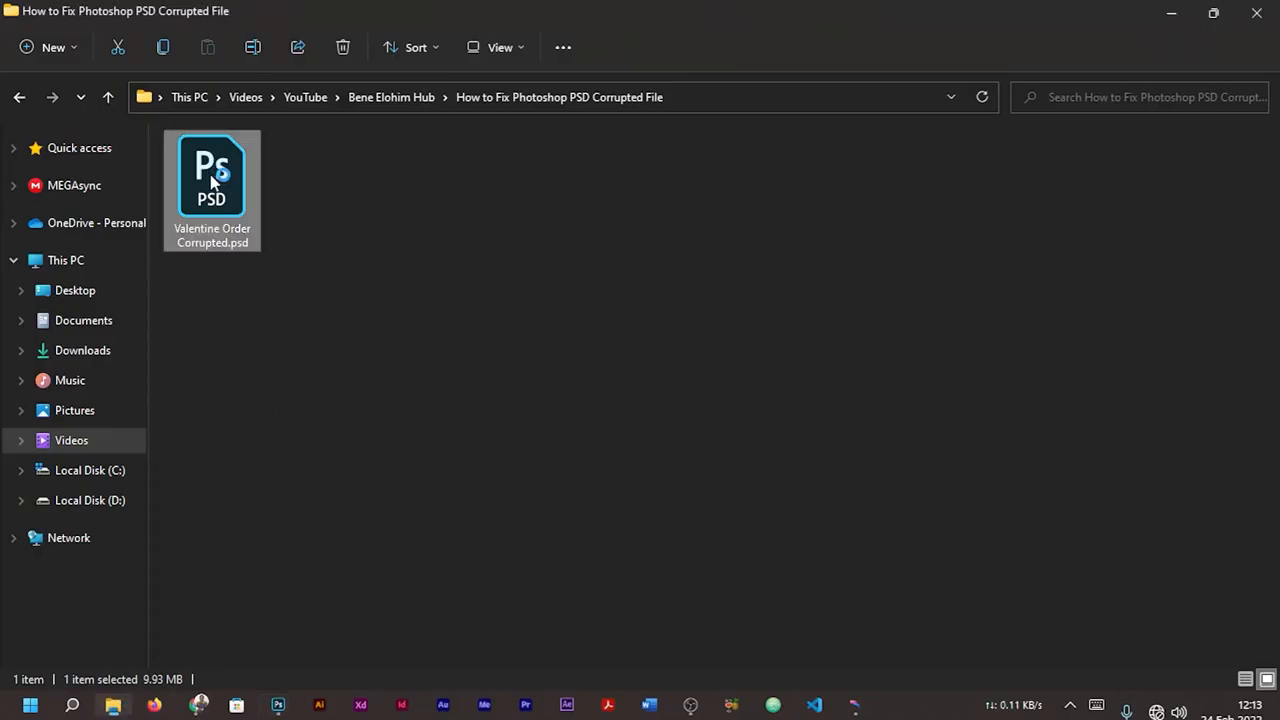
pyautogui.moveTo(212, 175)
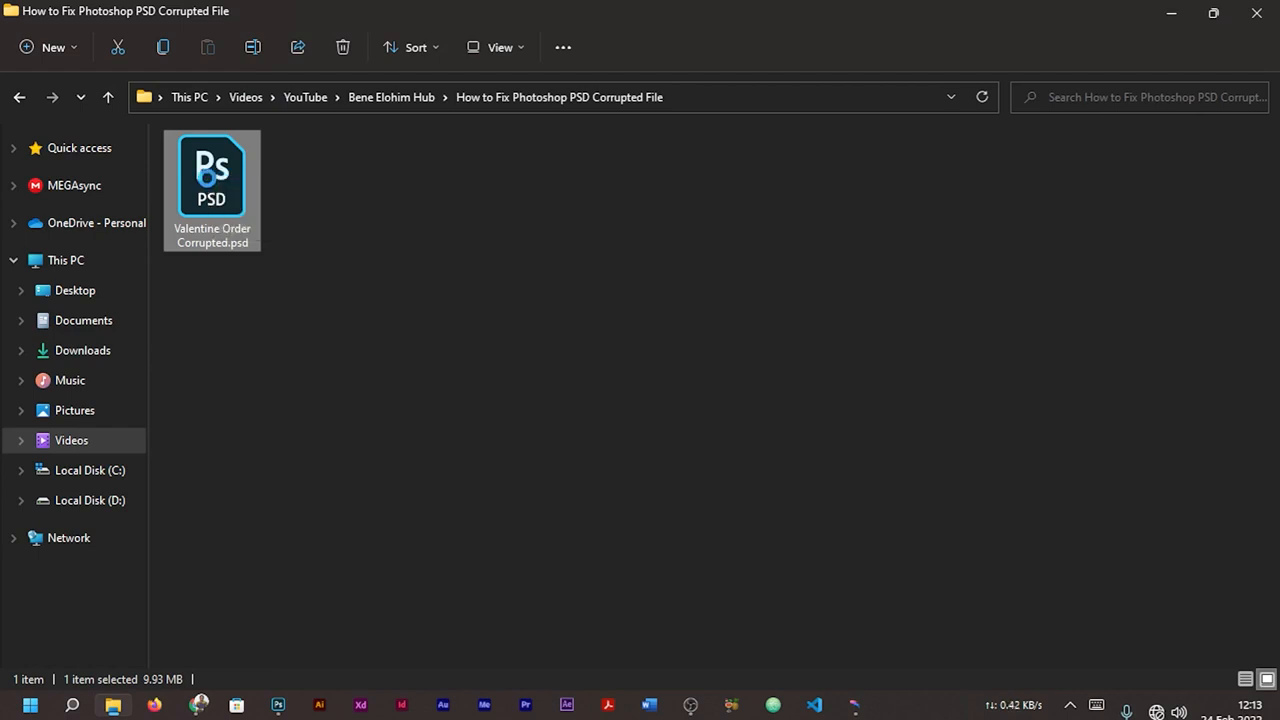
pyautogui.moveTo(210, 185)
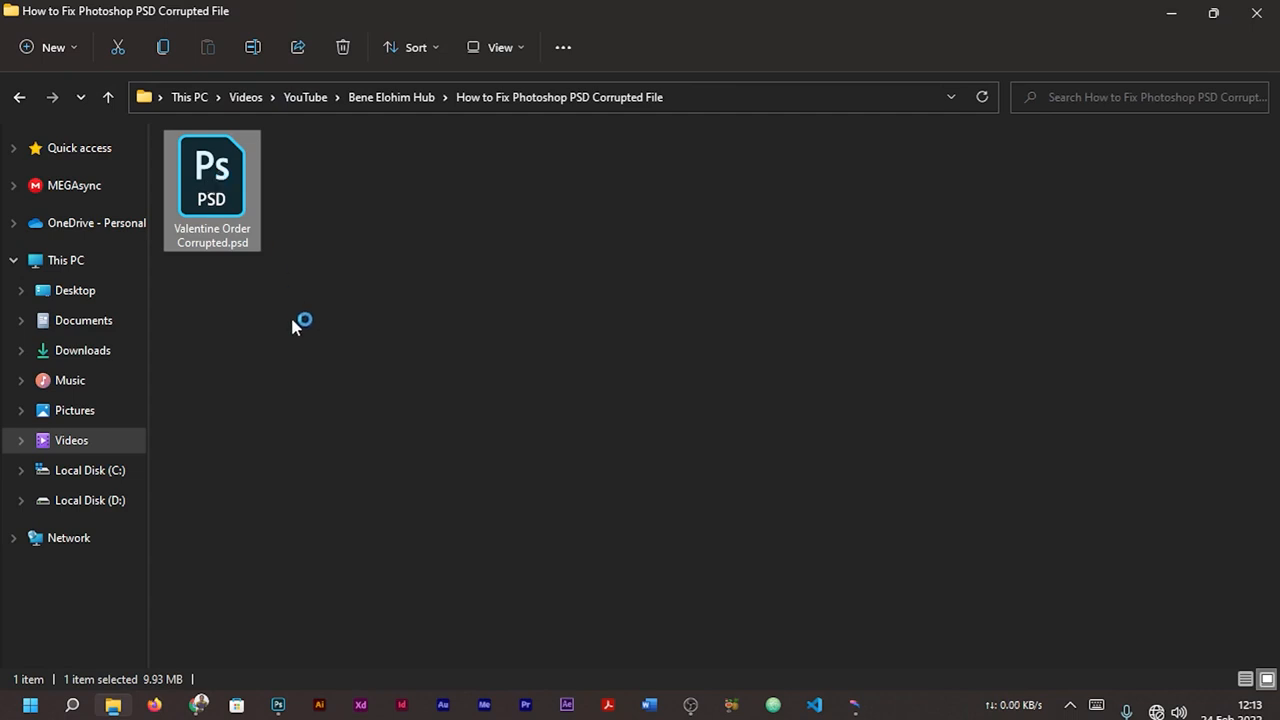
# Step: Retry opening Valentine Order Corrupted.psd, choose Flatten, and dismiss the repeated end-of-file error
pyautogui.doubleClick(211, 175)
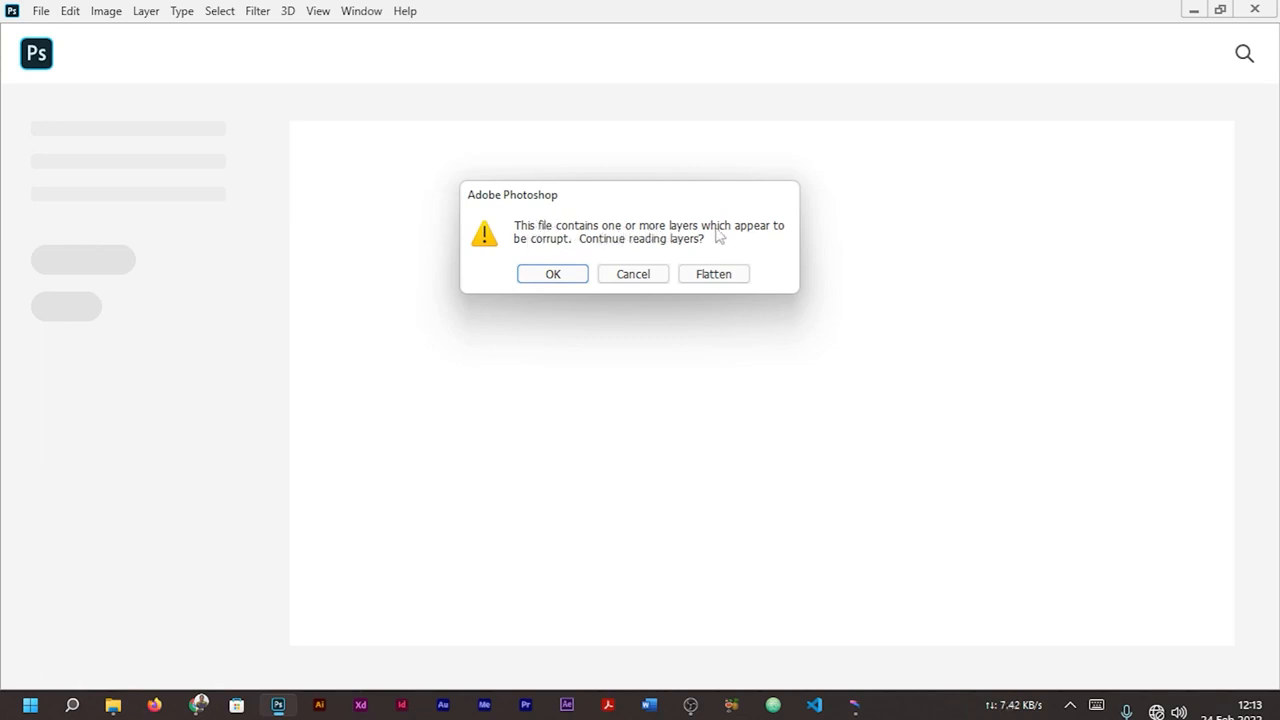
pyautogui.moveTo(672, 255)
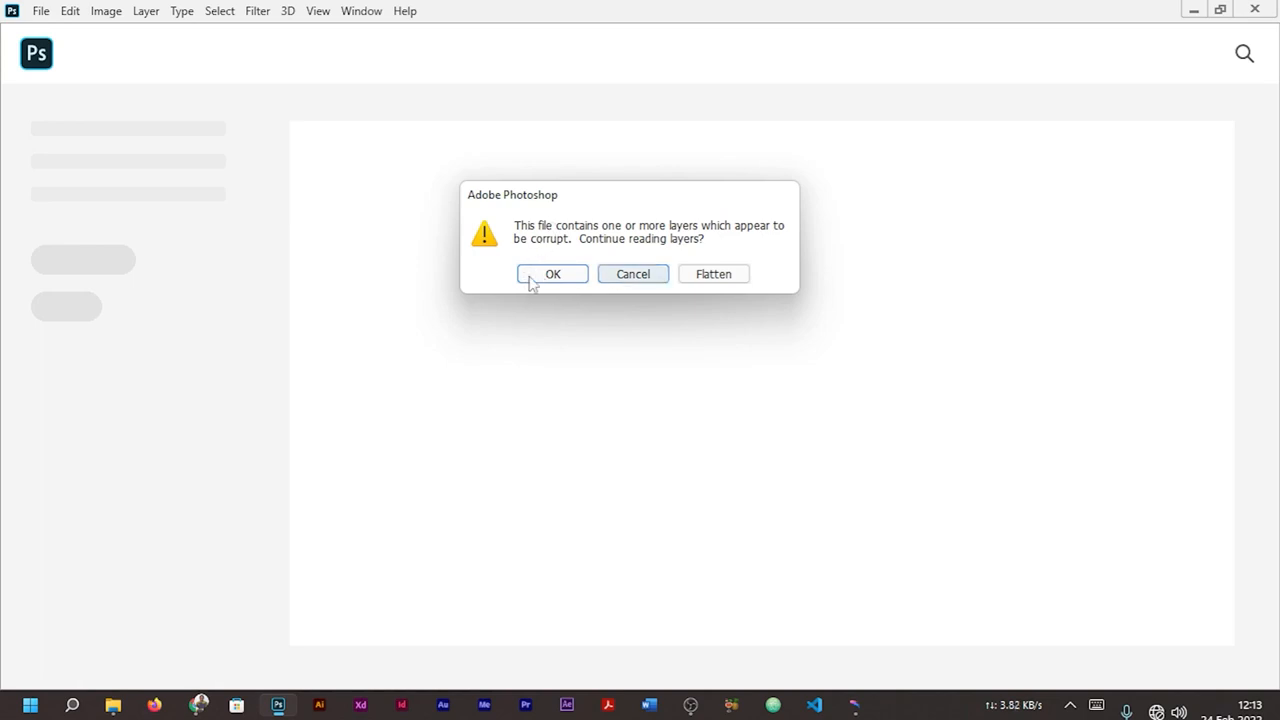
pyautogui.moveTo(532, 228)
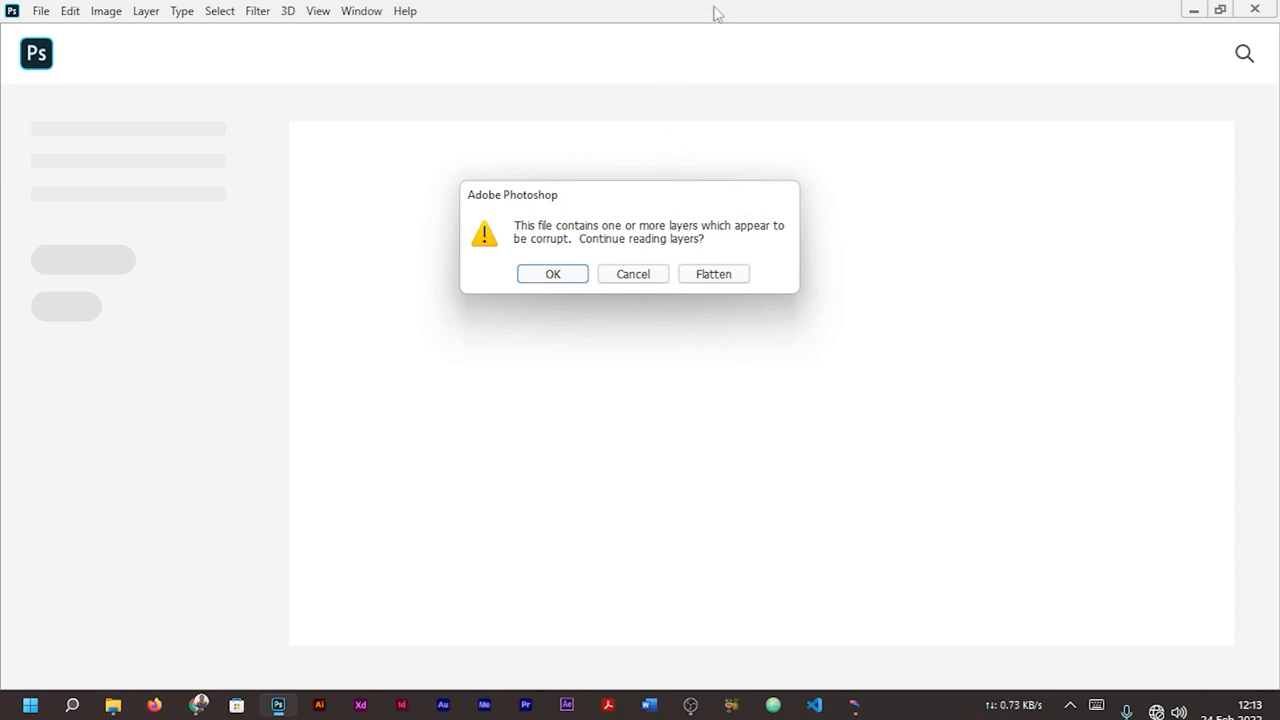
pyautogui.moveTo(653, 243)
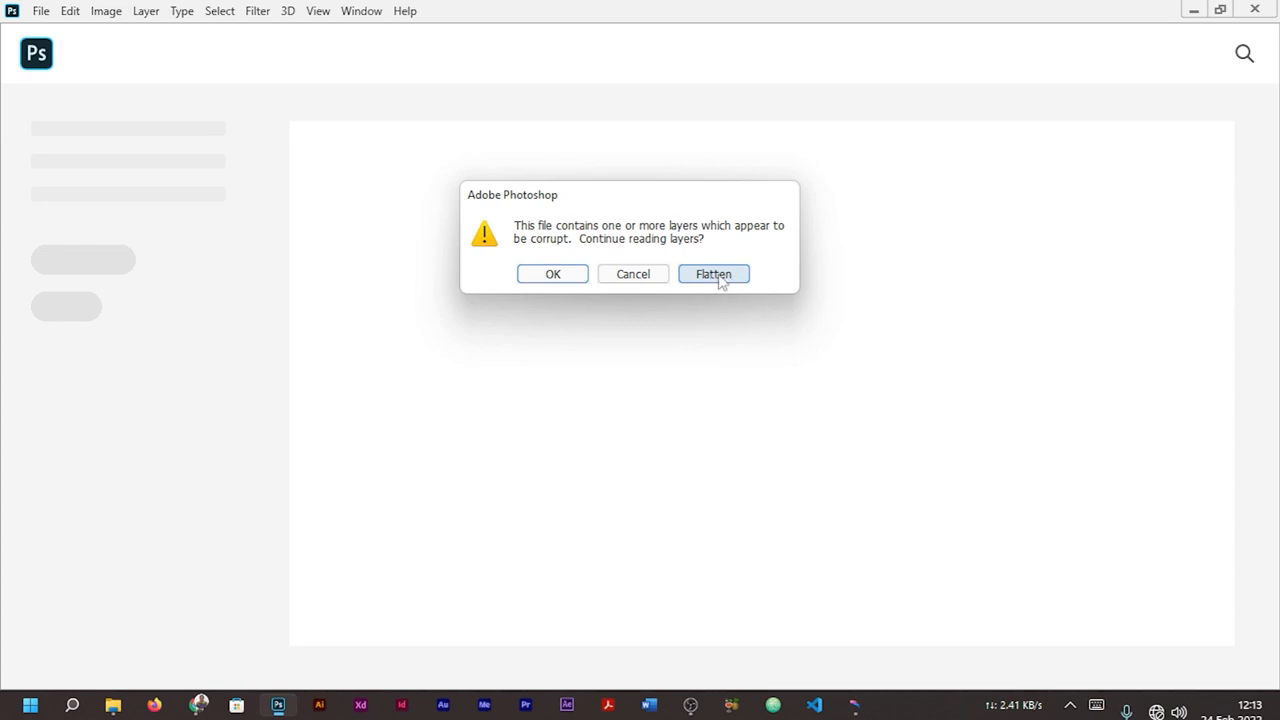
pyautogui.click(713, 274)
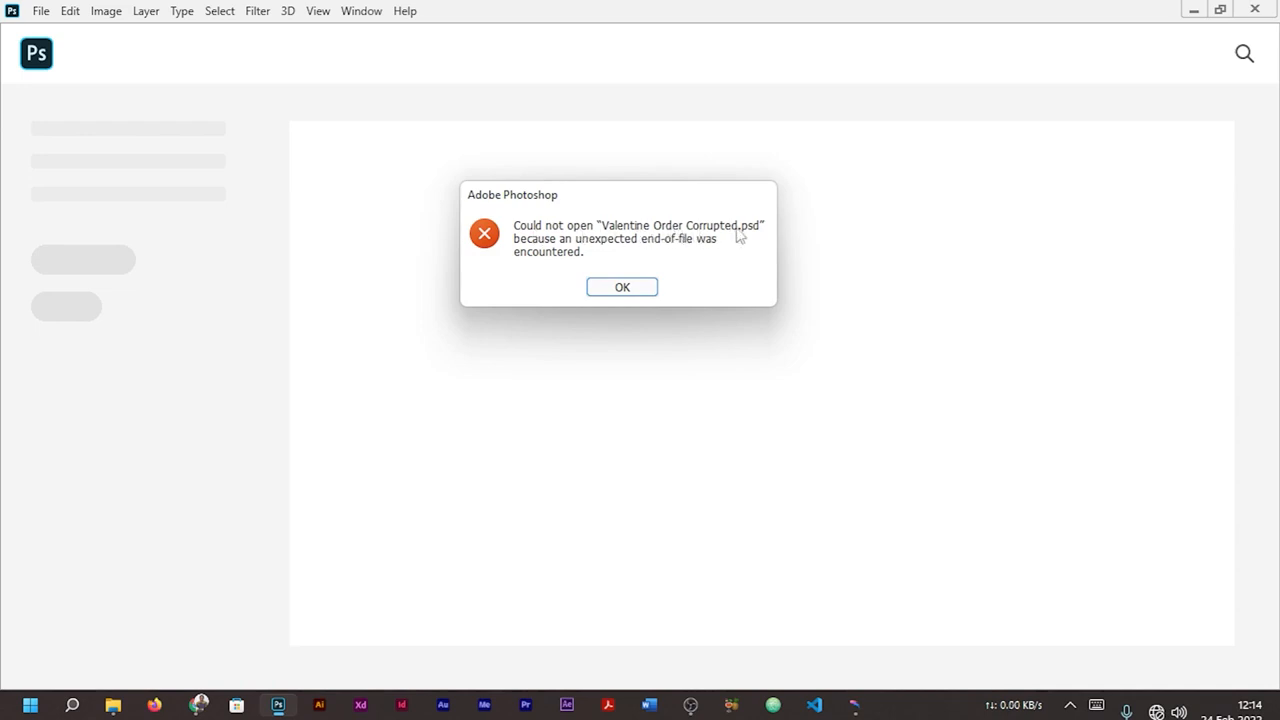
pyautogui.moveTo(595, 248)
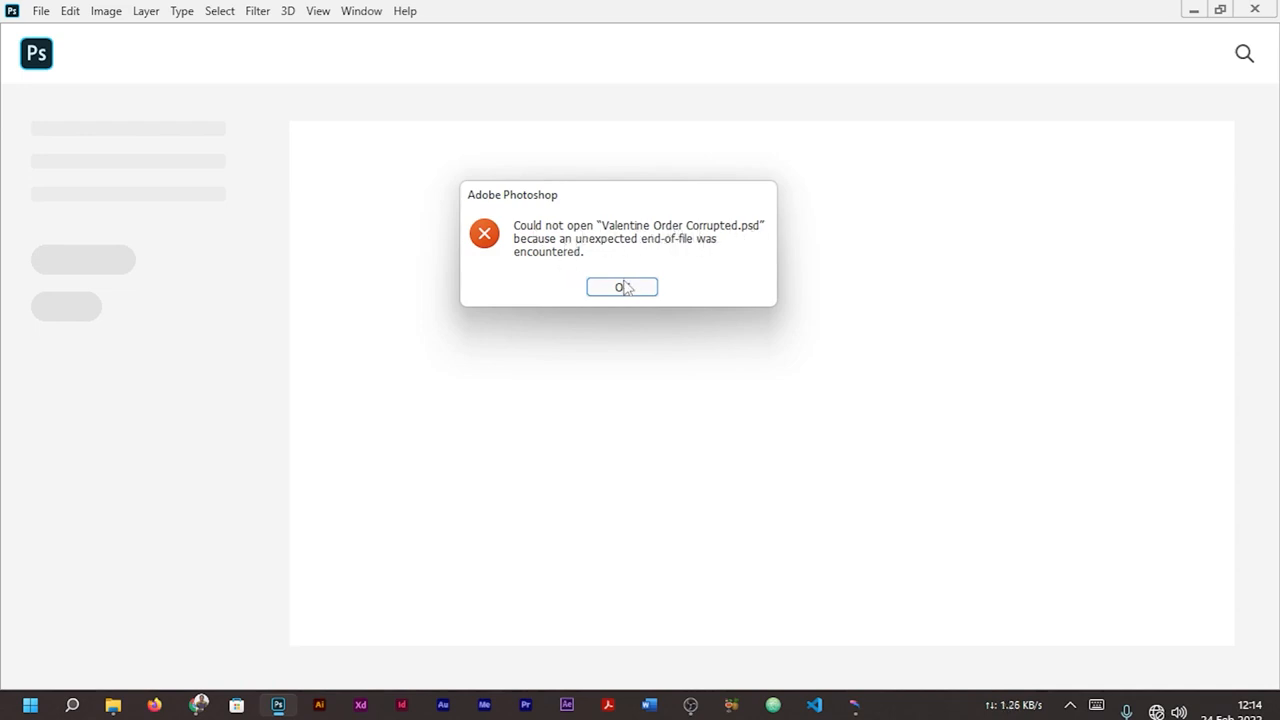
pyautogui.click(621, 287)
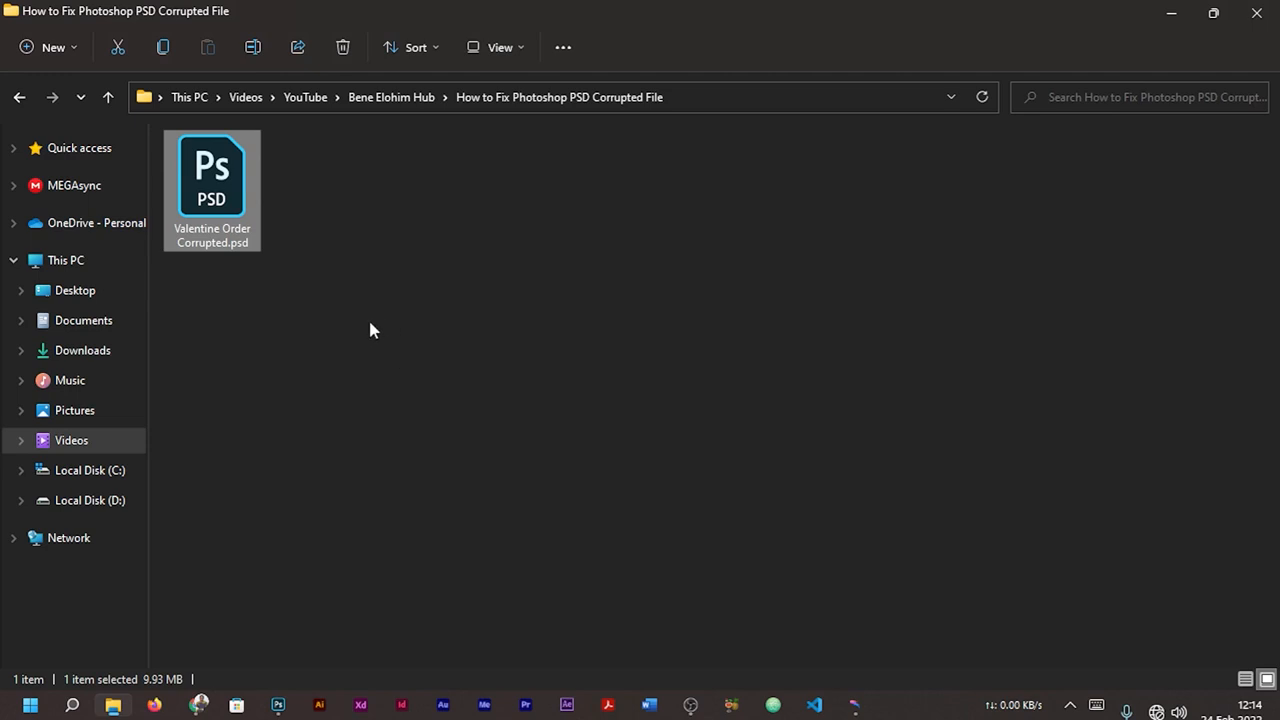
pyautogui.write('Adobe Illustrator 2020')
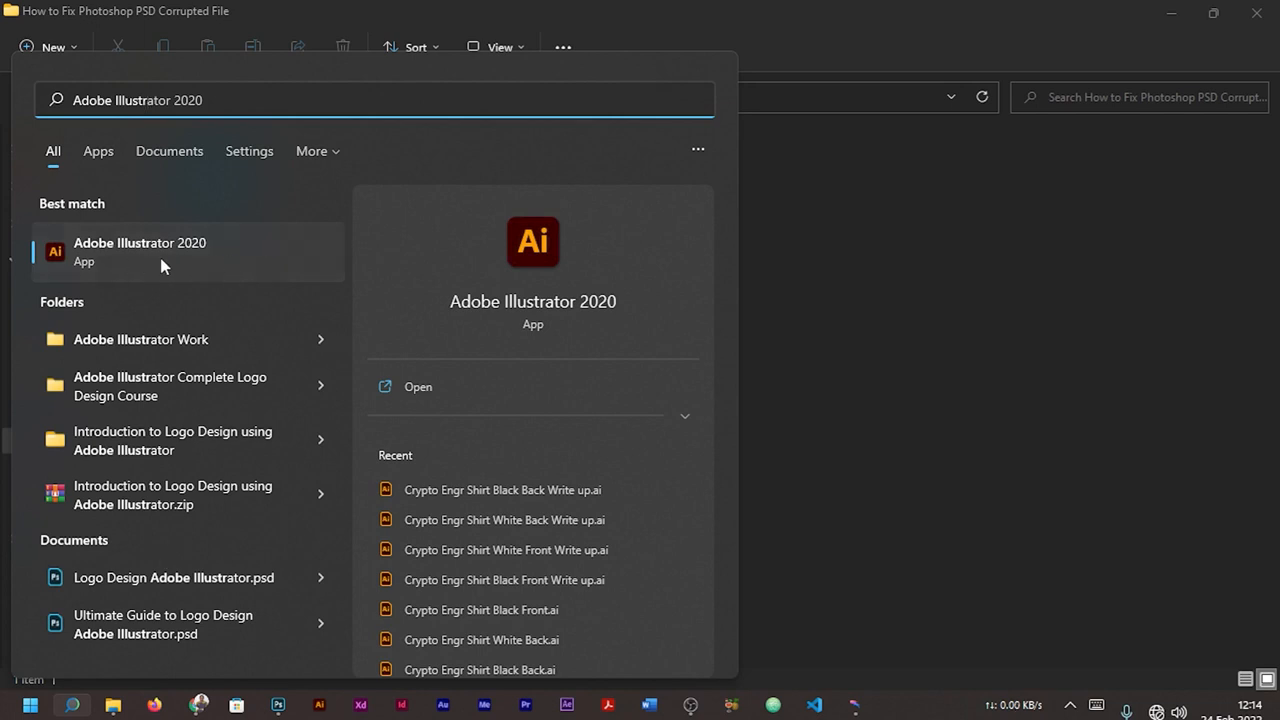
pyautogui.moveTo(174, 275)
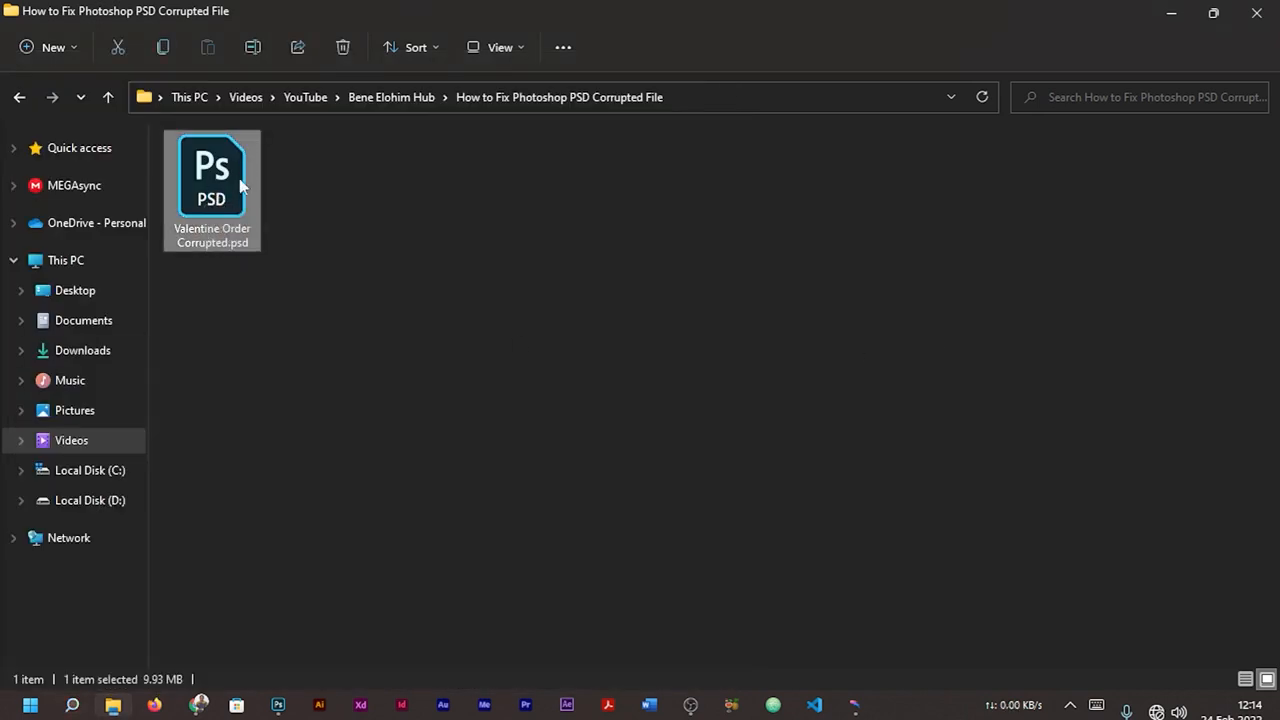
pyautogui.moveTo(220, 180)
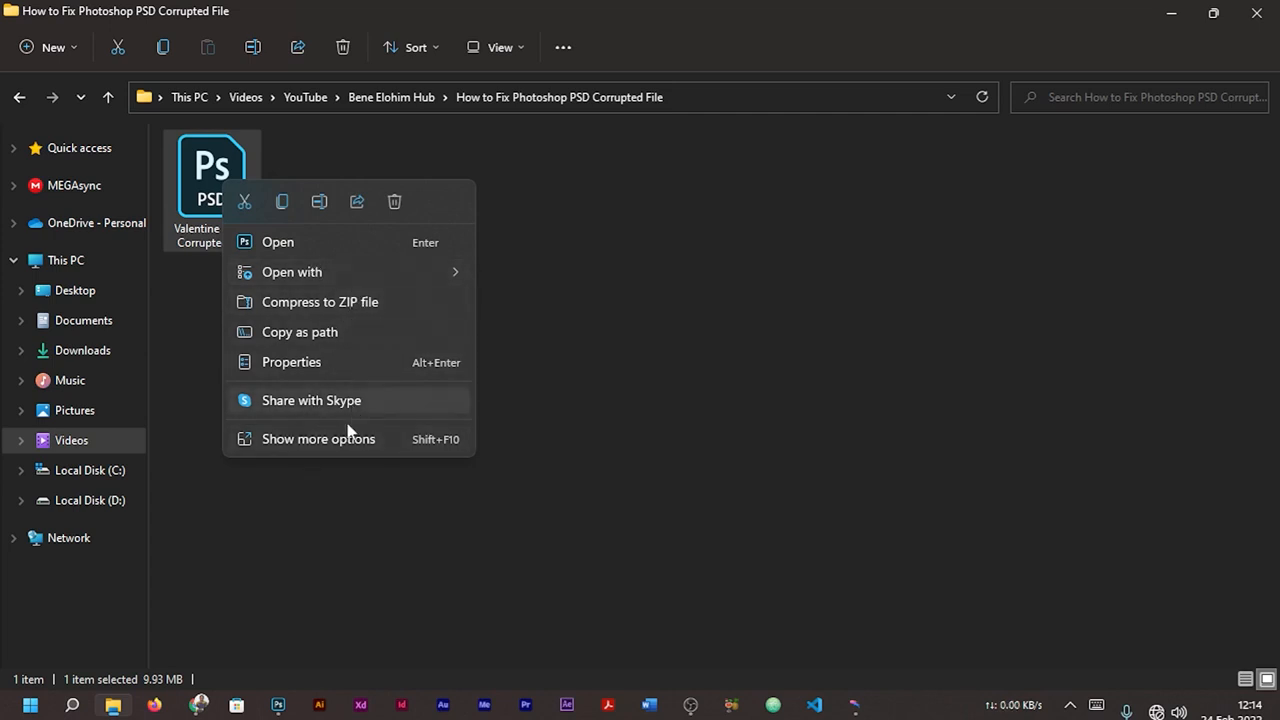
# Step: Open Valentine Order Corrupted.psd with Adobe Illustrator 2020 through Show more options > Open with
pyautogui.click(313, 448)
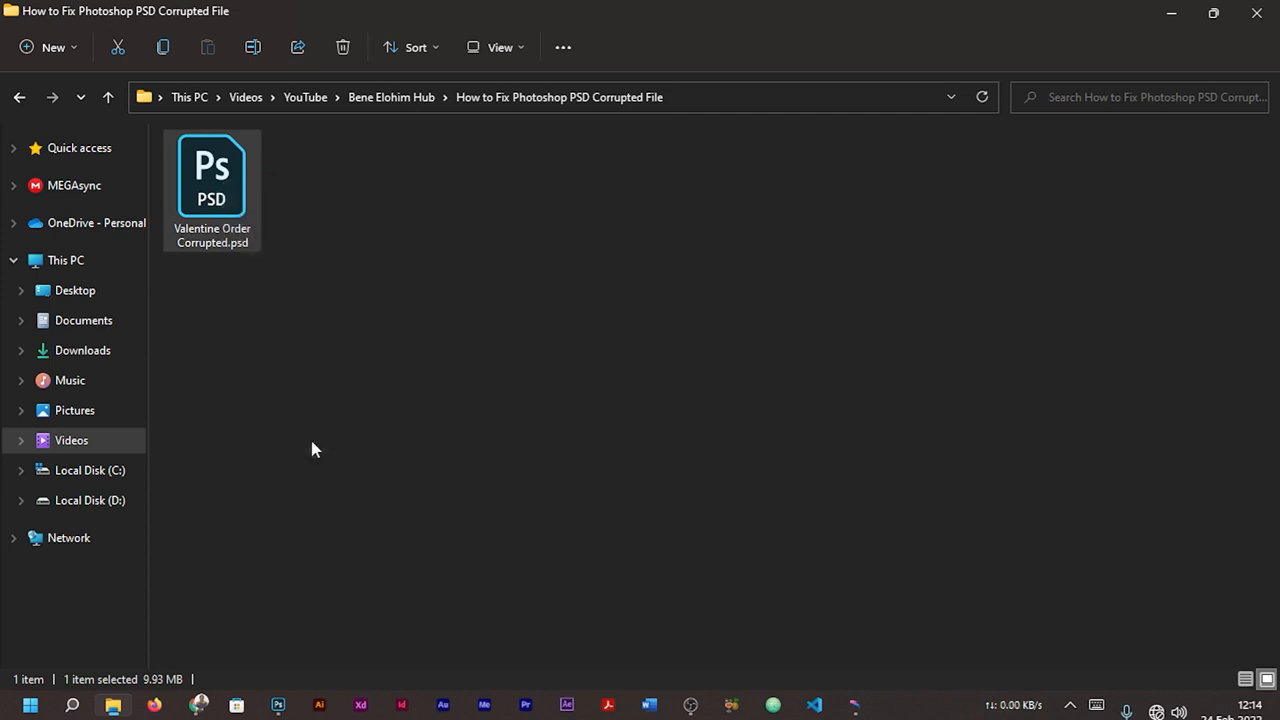
pyautogui.rightClick(212, 175)
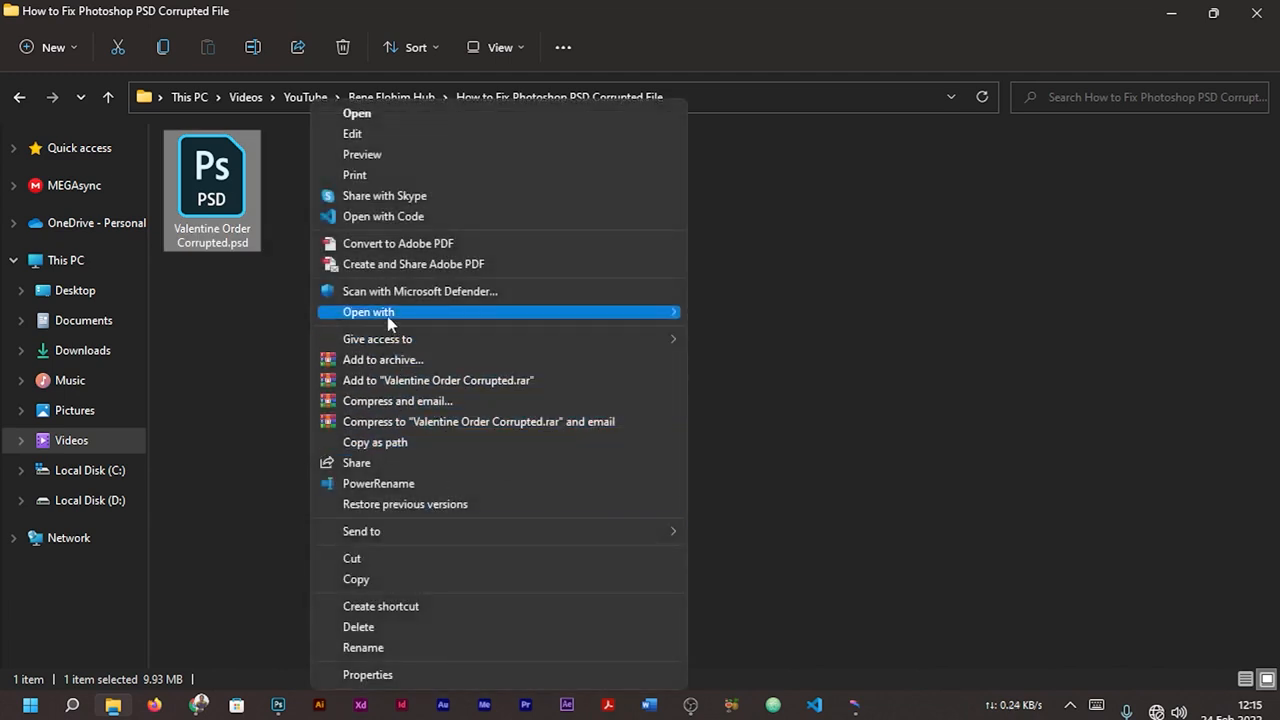
pyautogui.moveTo(448, 318)
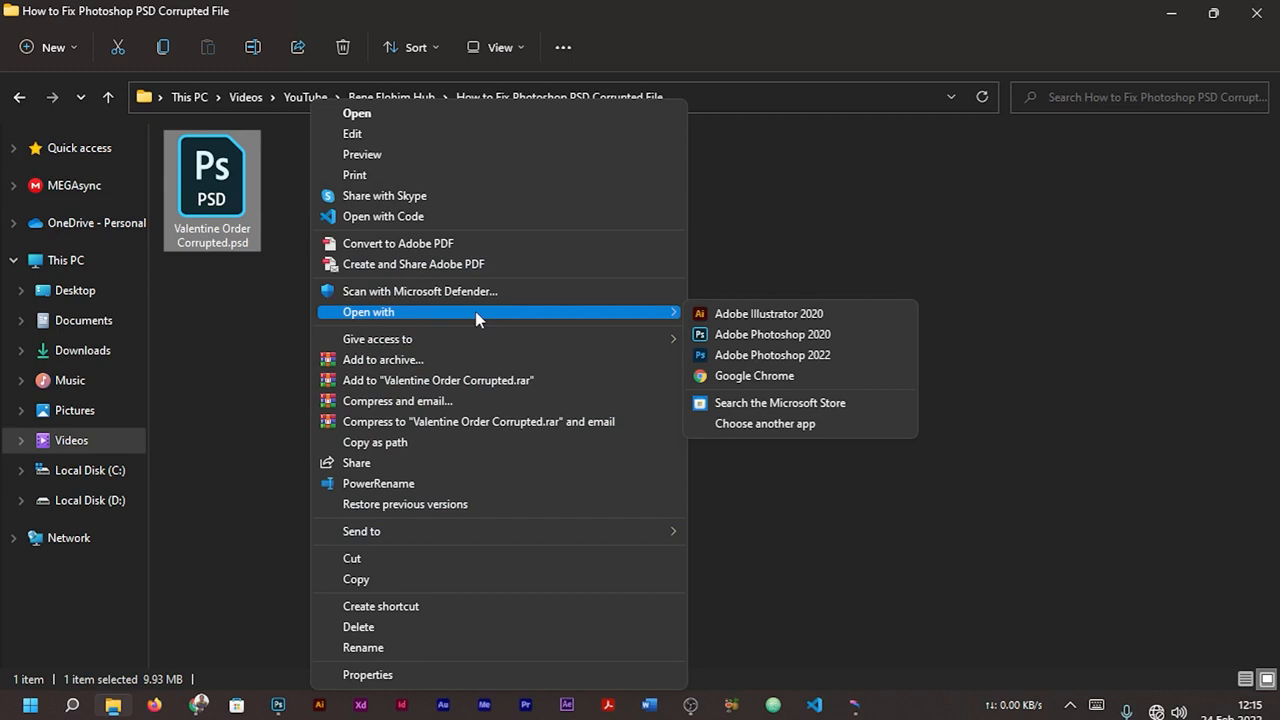
pyautogui.moveTo(650, 318)
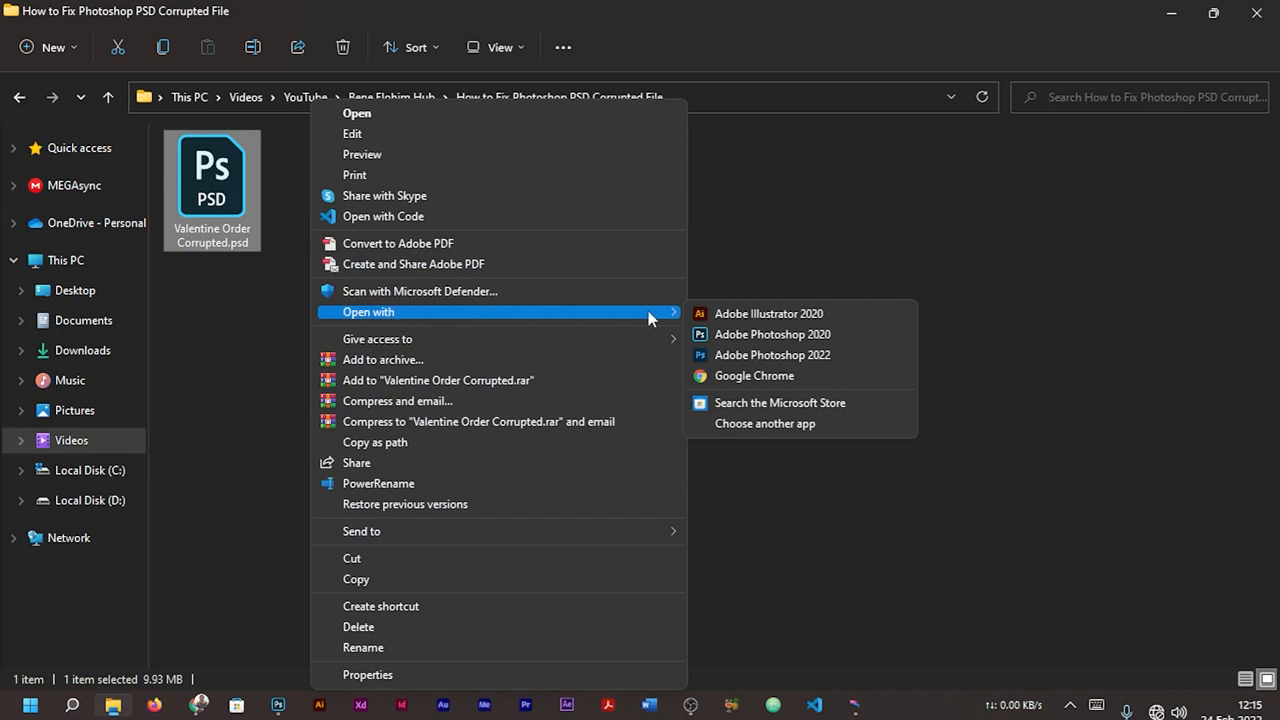
pyautogui.moveTo(740, 390)
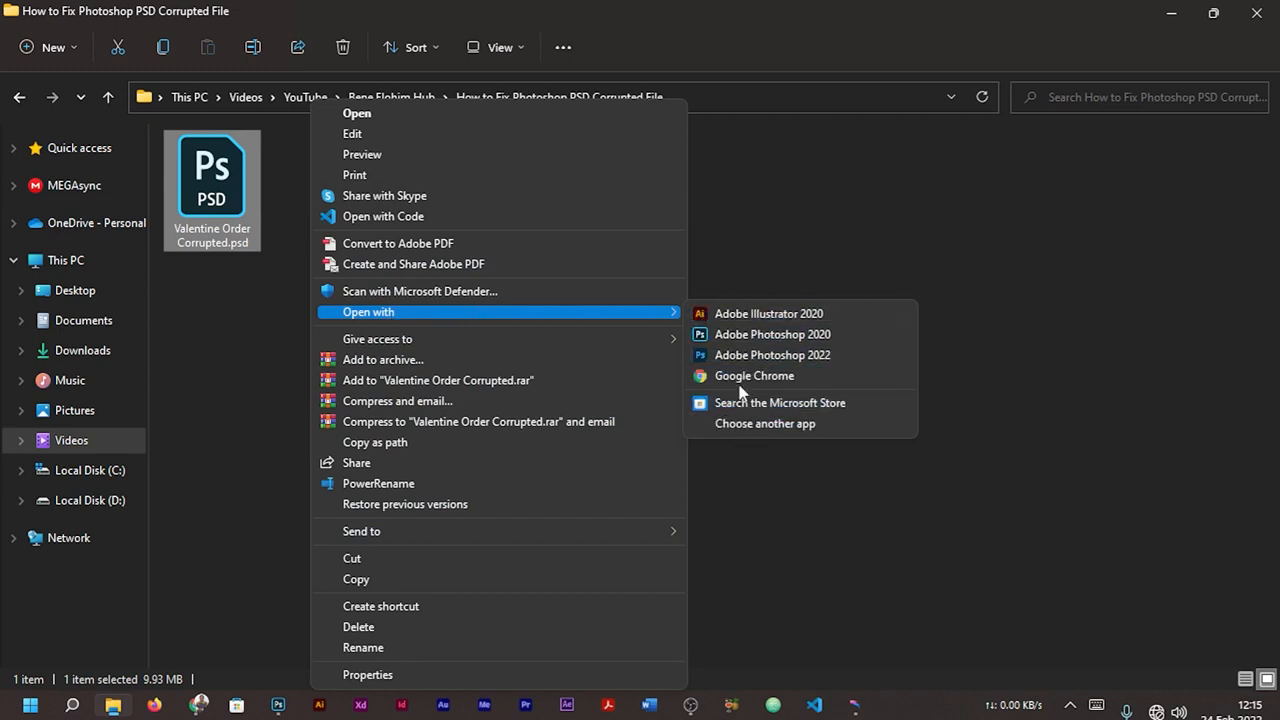
pyautogui.moveTo(578, 327)
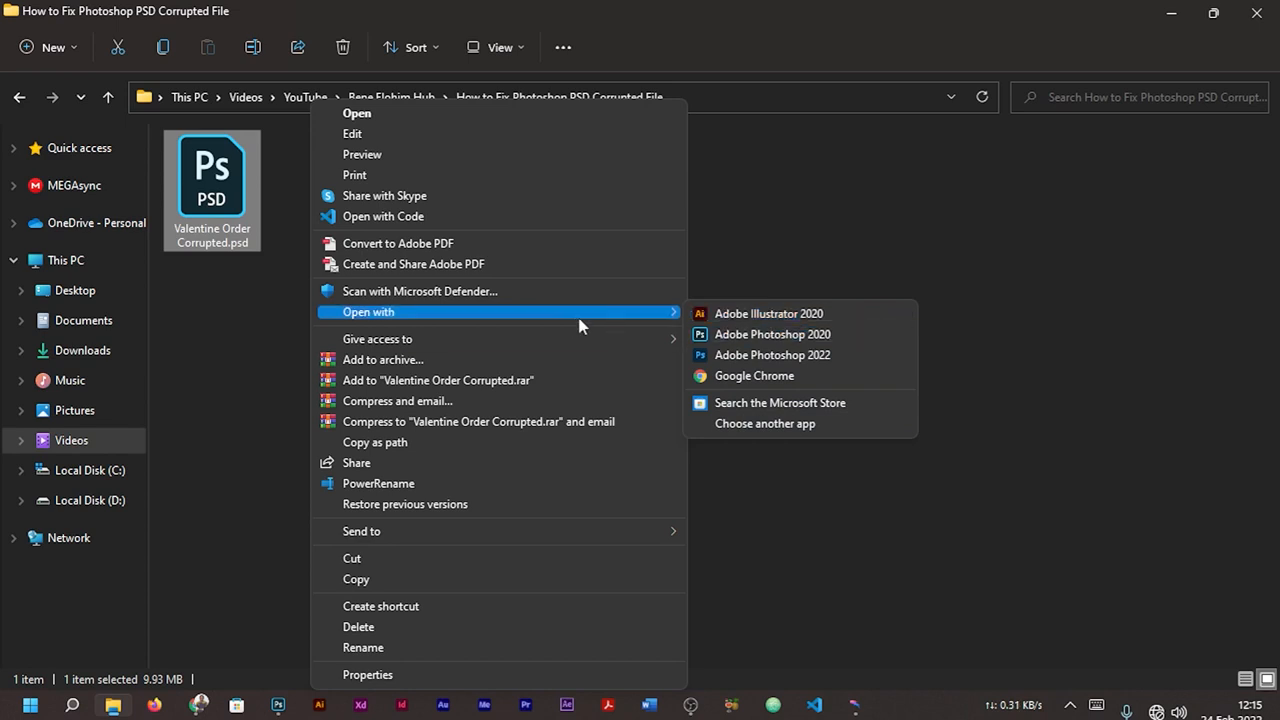
pyautogui.moveTo(768, 313)
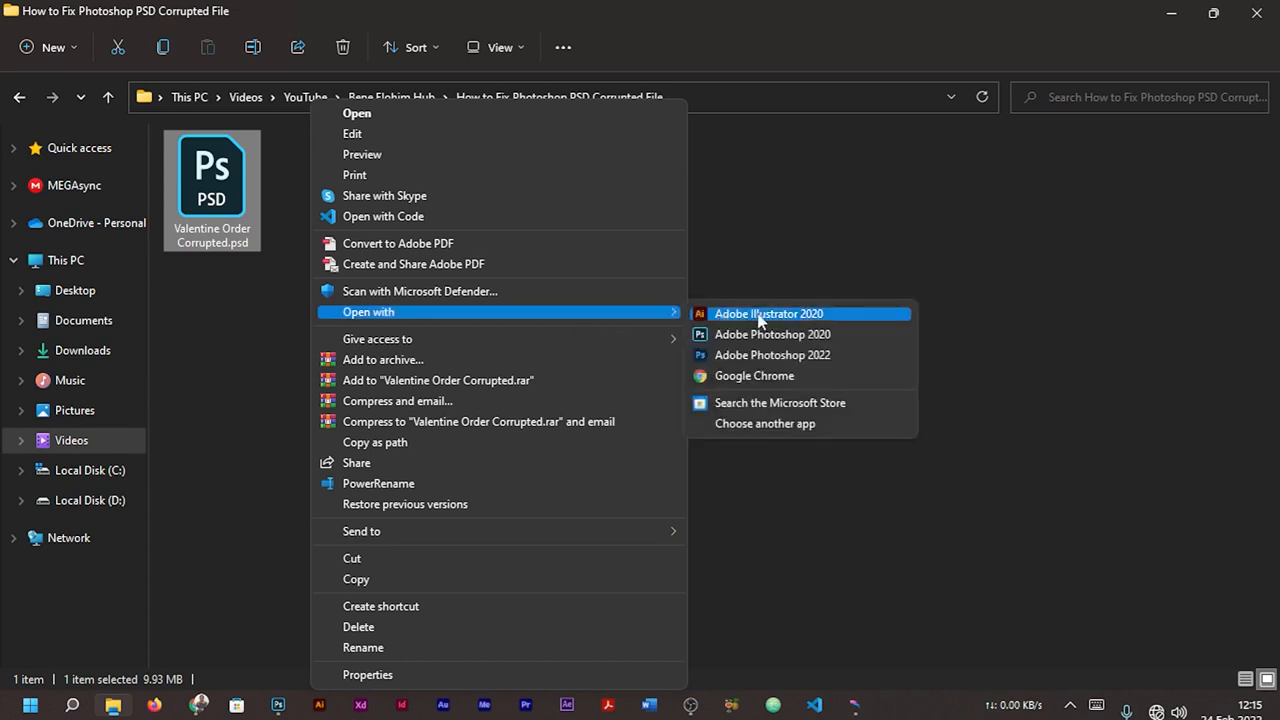
pyautogui.click(768, 313)
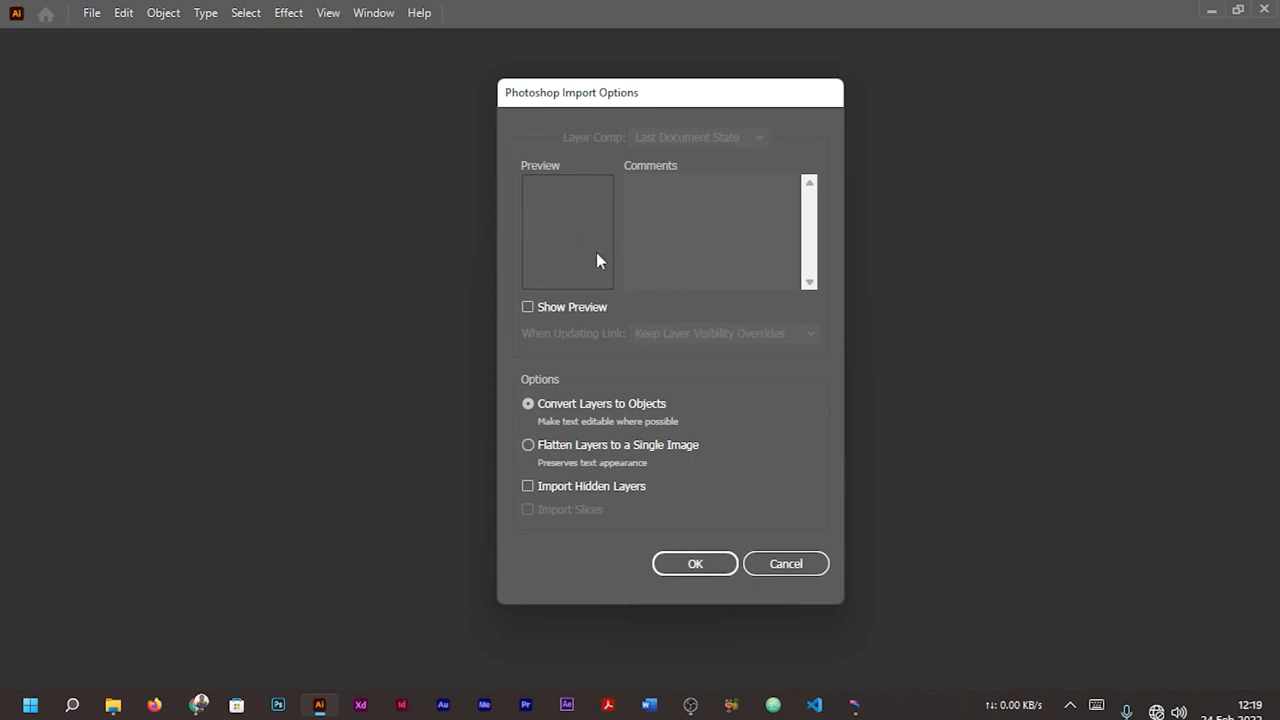
pyautogui.moveTo(638, 251)
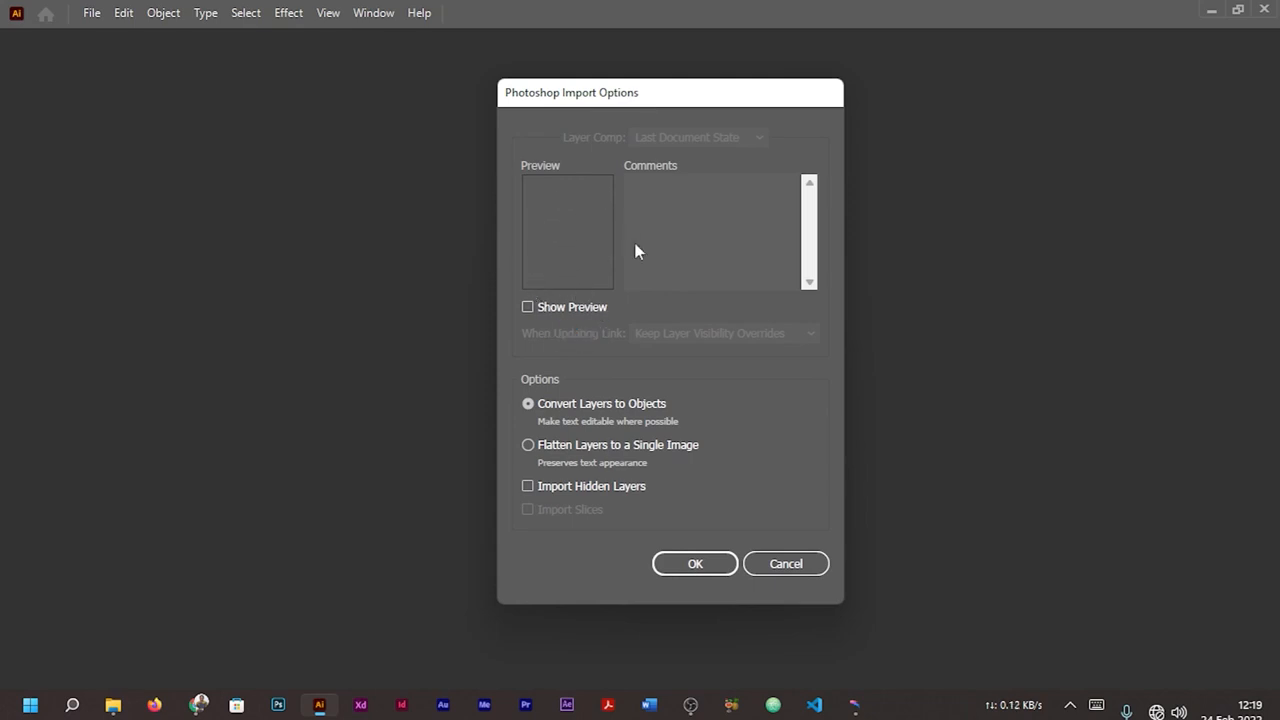
pyautogui.moveTo(595, 205)
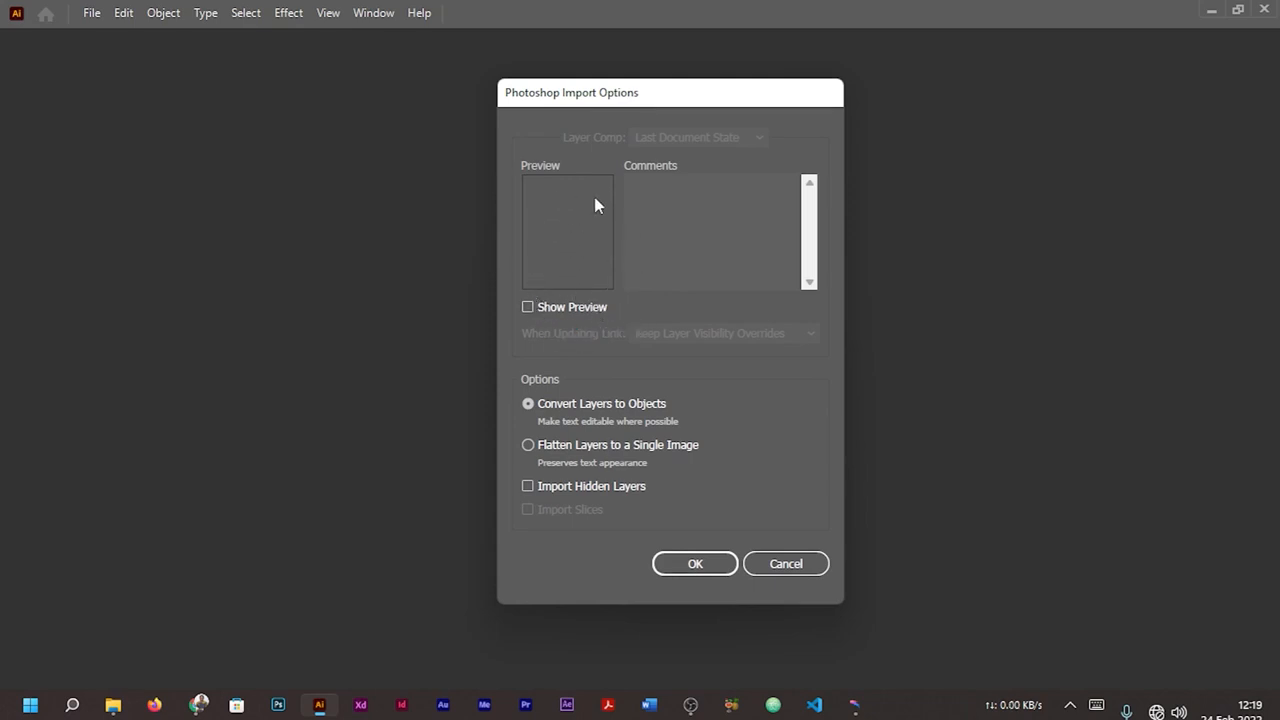
# Step: Import the PSD with Convert Layers to Objects and Import Hidden Layers enabled
pyautogui.click(527, 307)
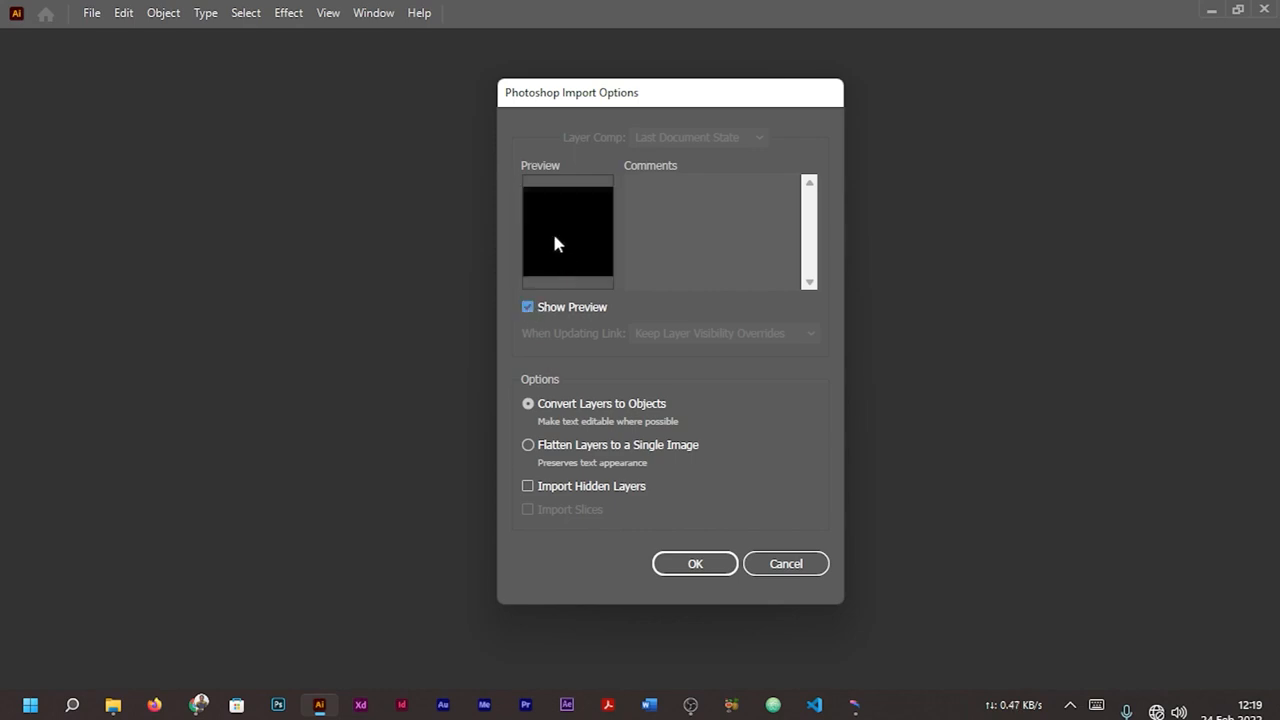
pyautogui.moveTo(546, 428)
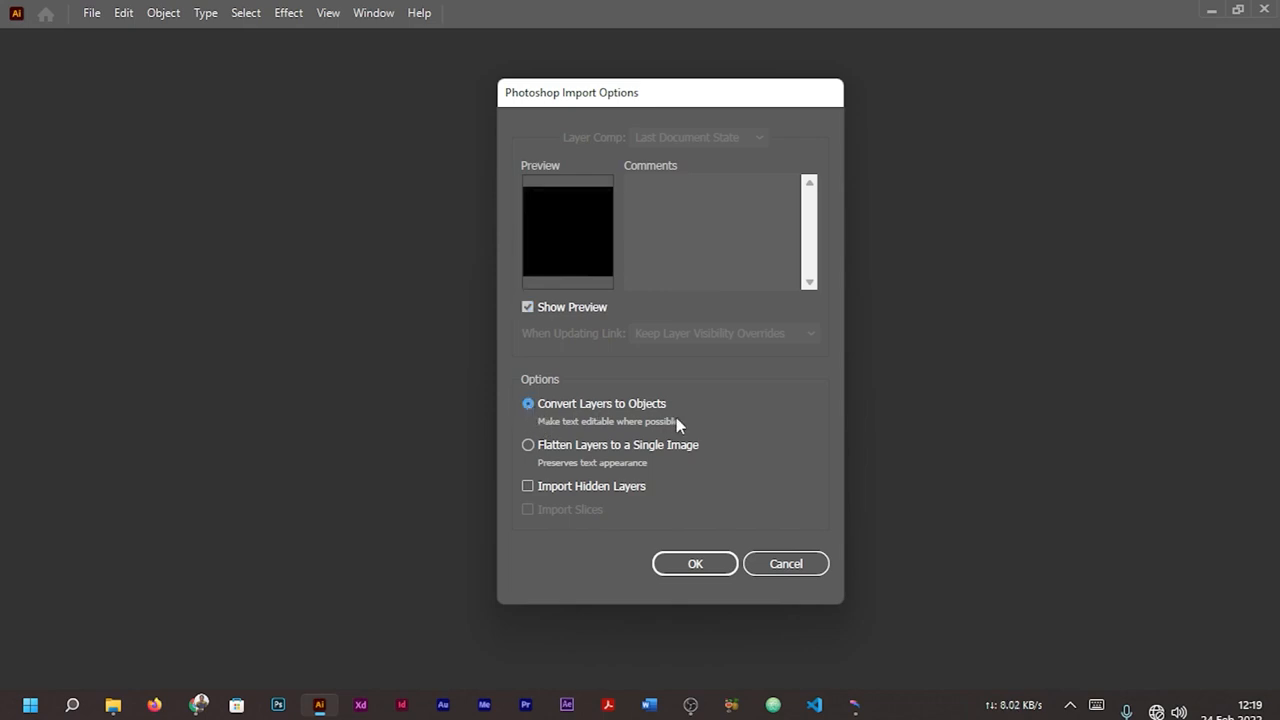
pyautogui.moveTo(575, 430)
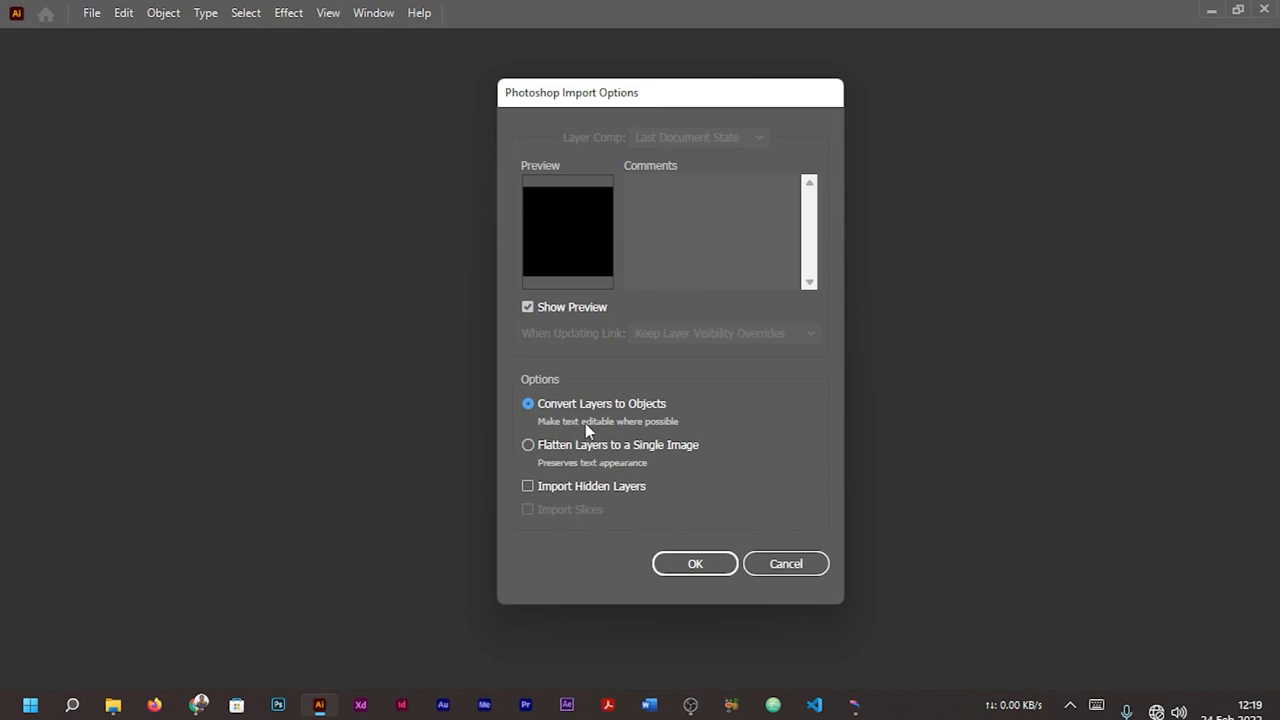
pyautogui.moveTo(640, 430)
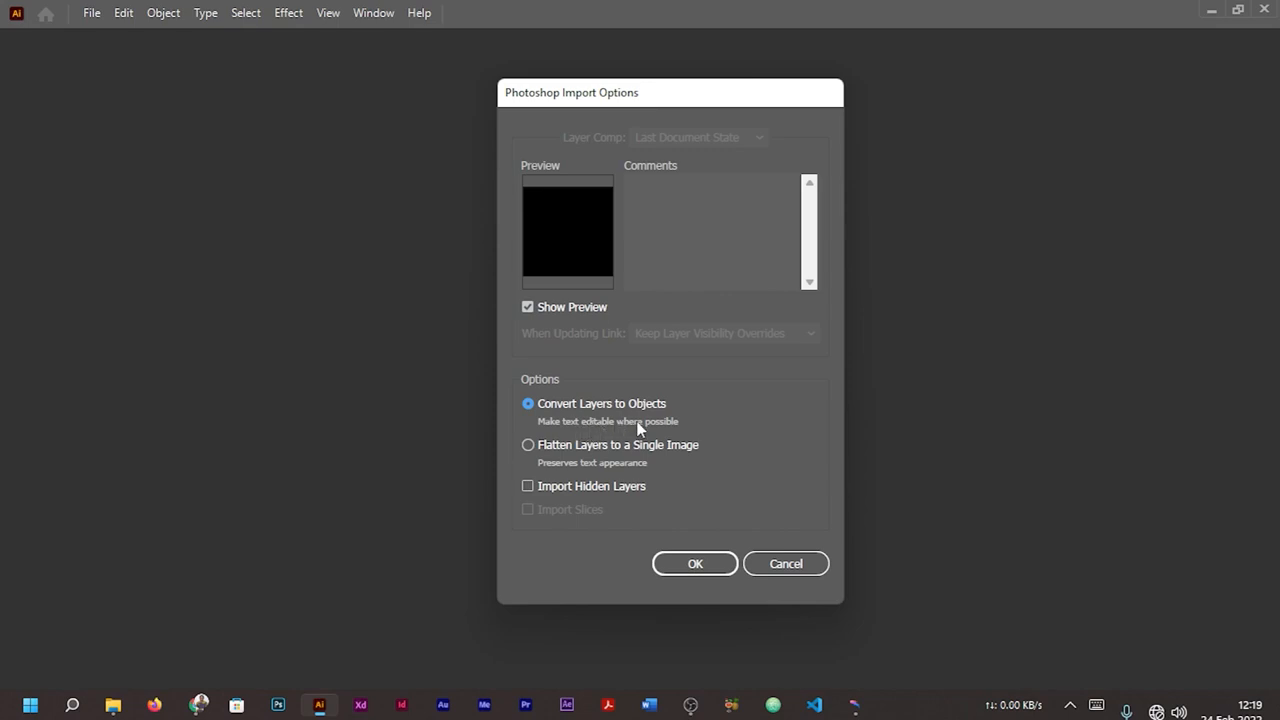
pyautogui.click(528, 445)
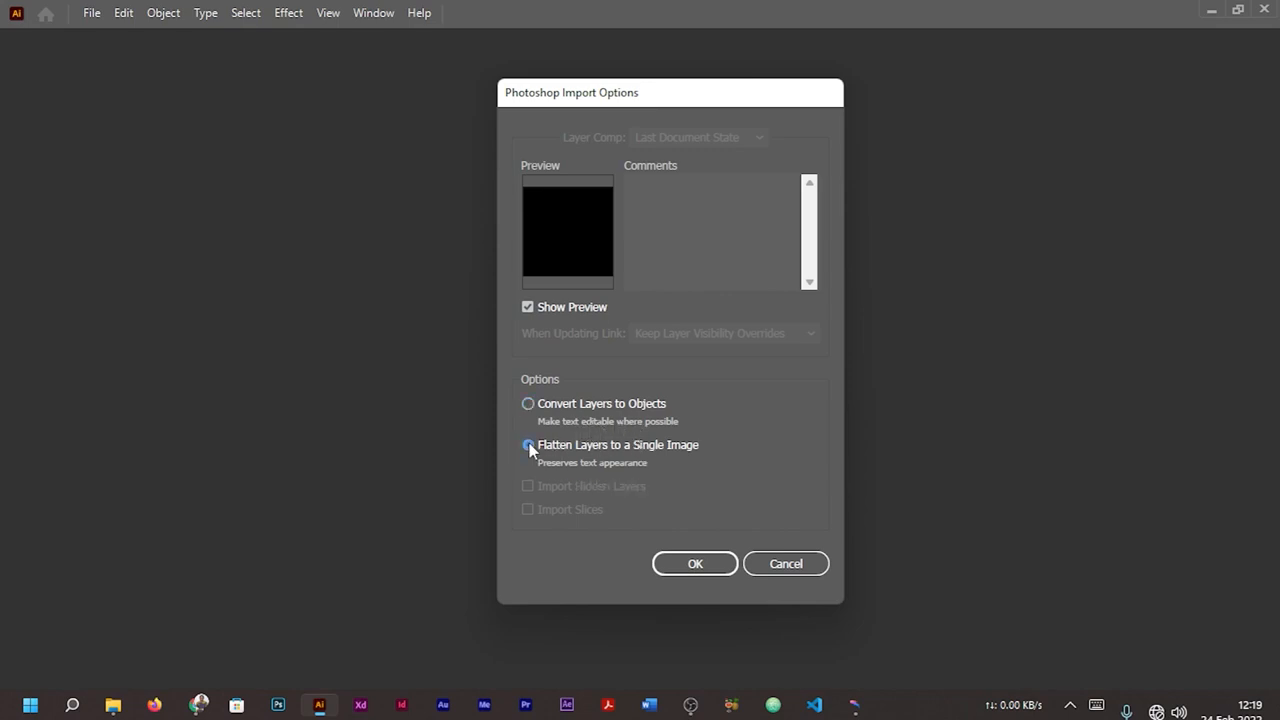
pyautogui.click(528, 445)
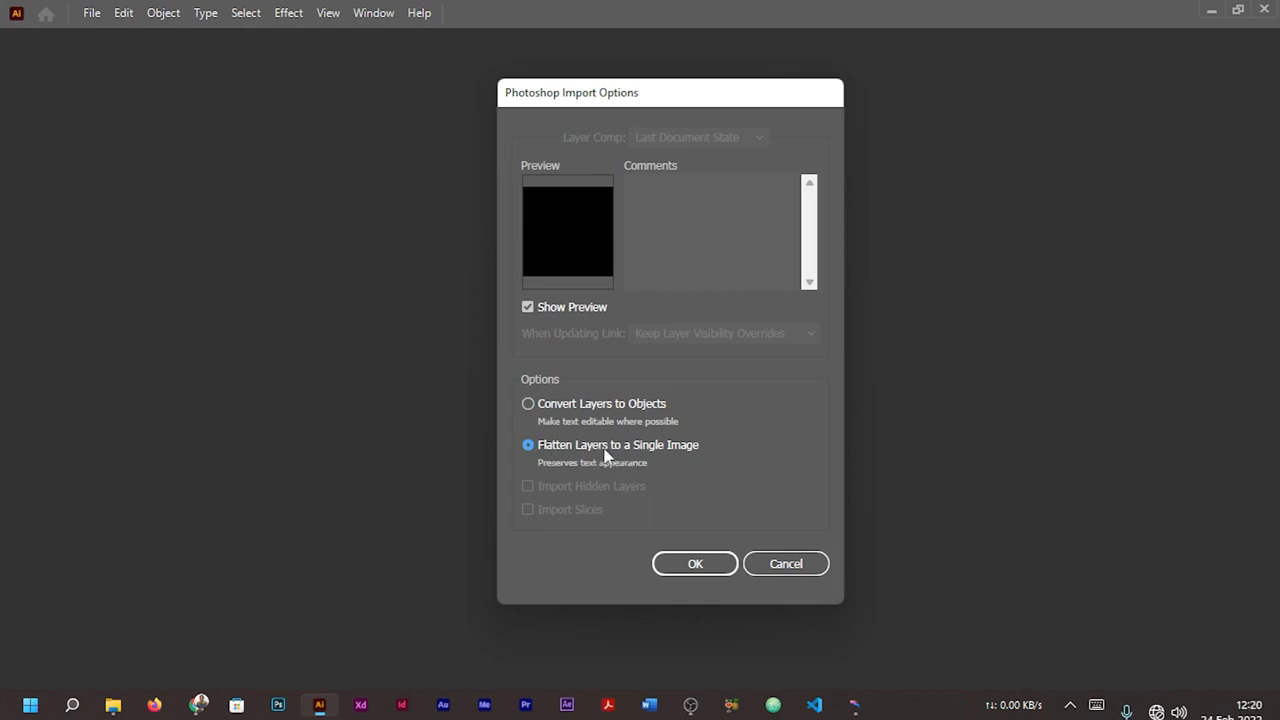
pyautogui.moveTo(588, 487)
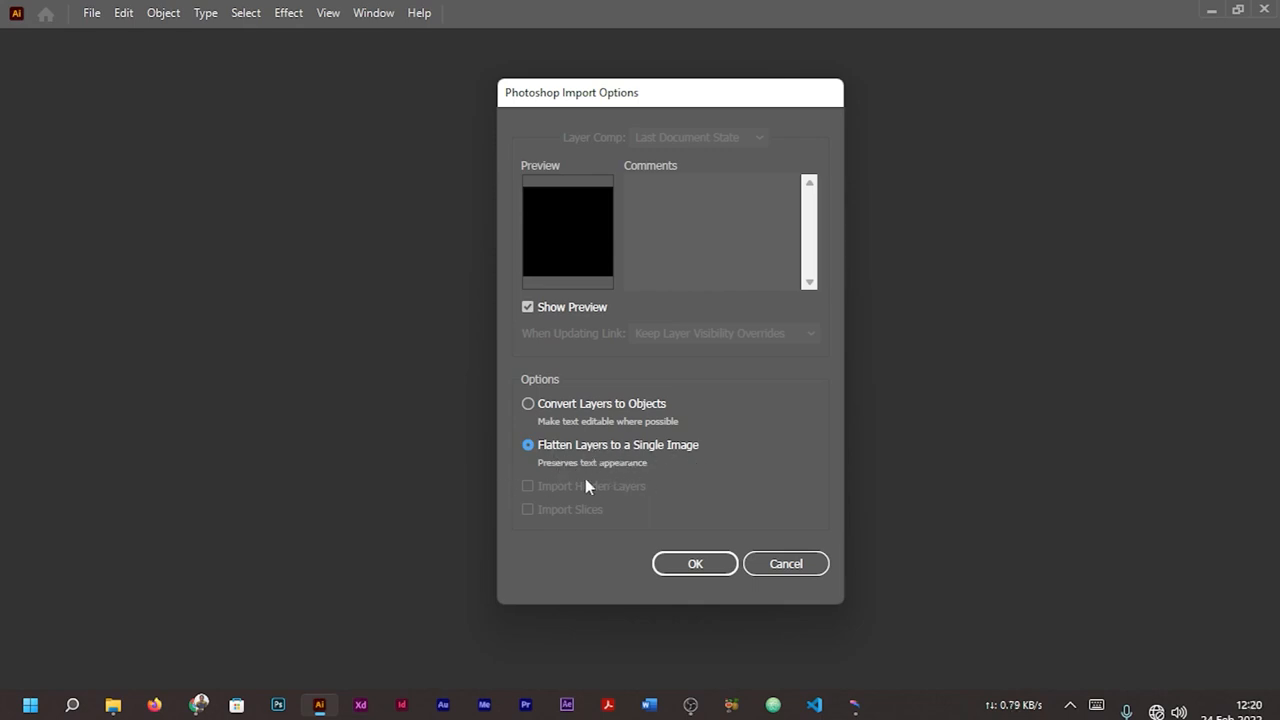
pyautogui.moveTo(732, 481)
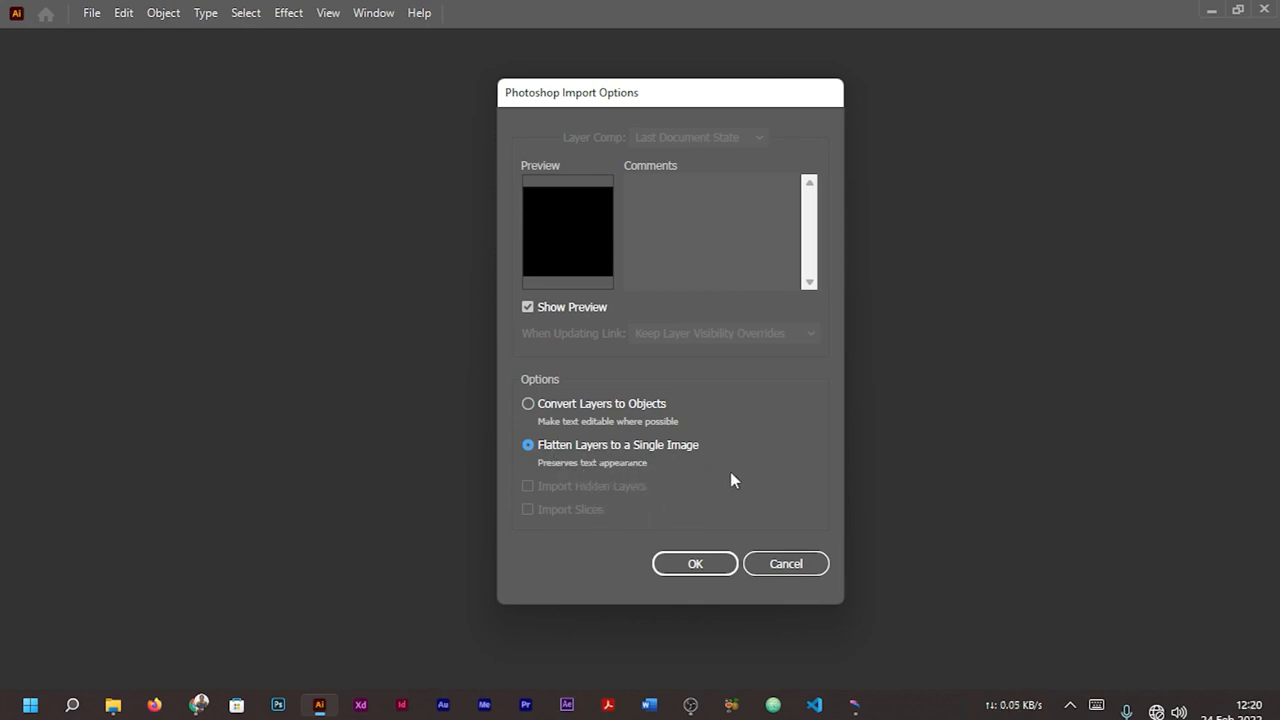
pyautogui.moveTo(538, 461)
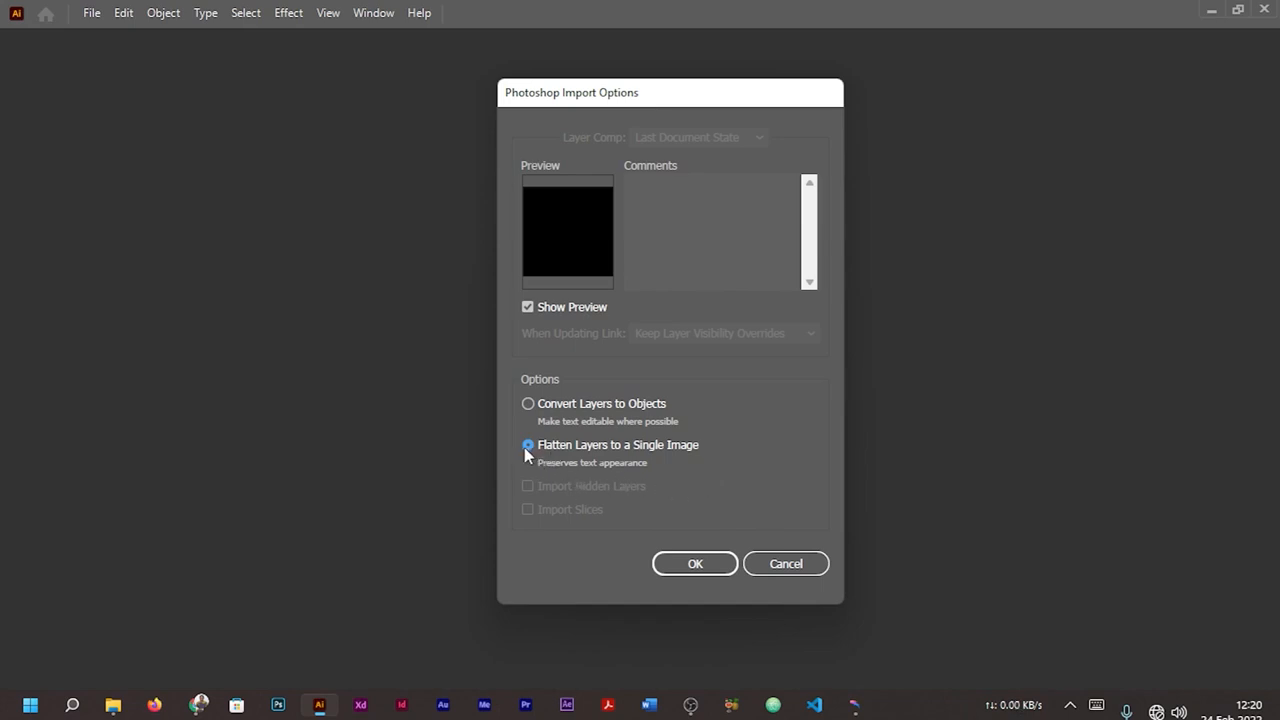
pyautogui.moveTo(530, 458)
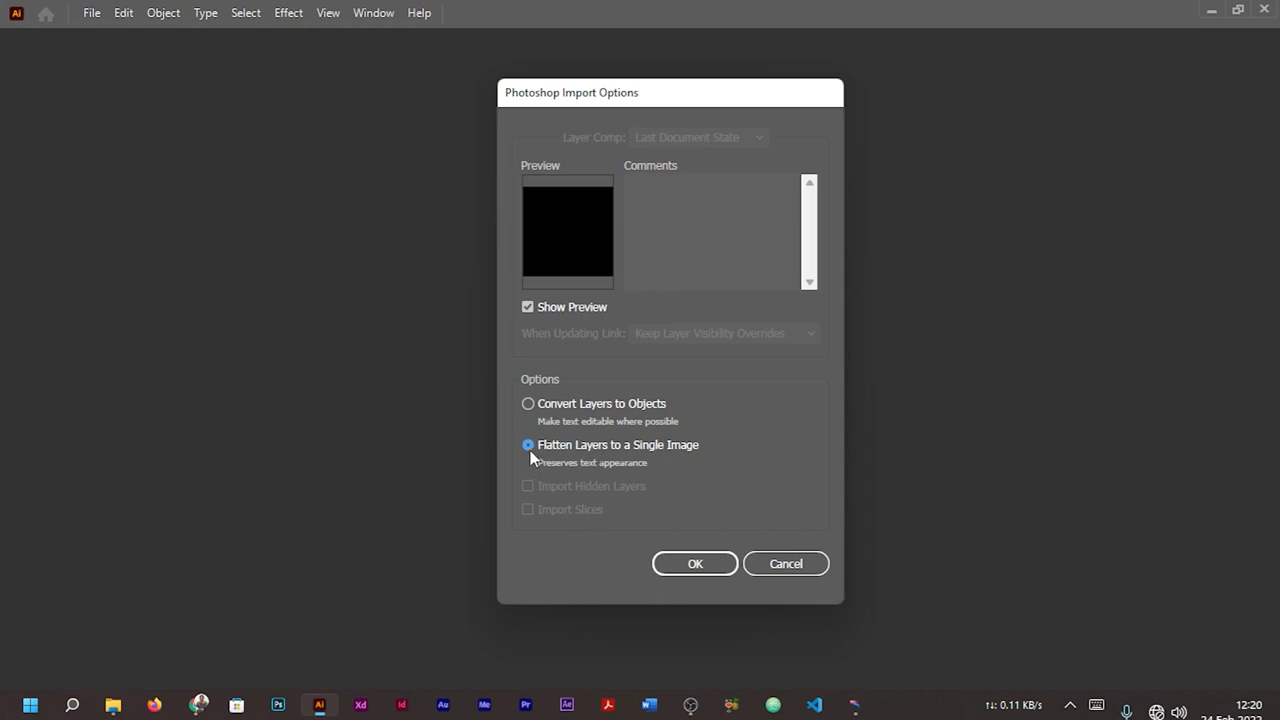
pyautogui.moveTo(568, 458)
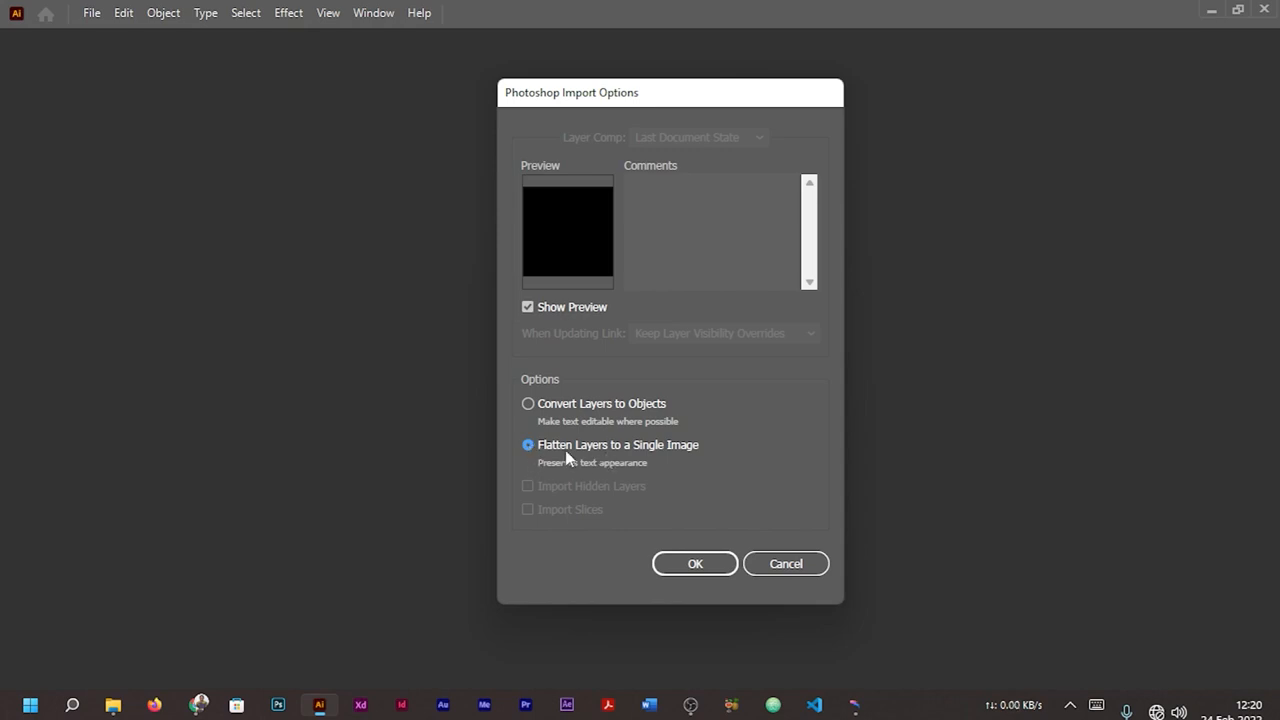
pyautogui.click(528, 403)
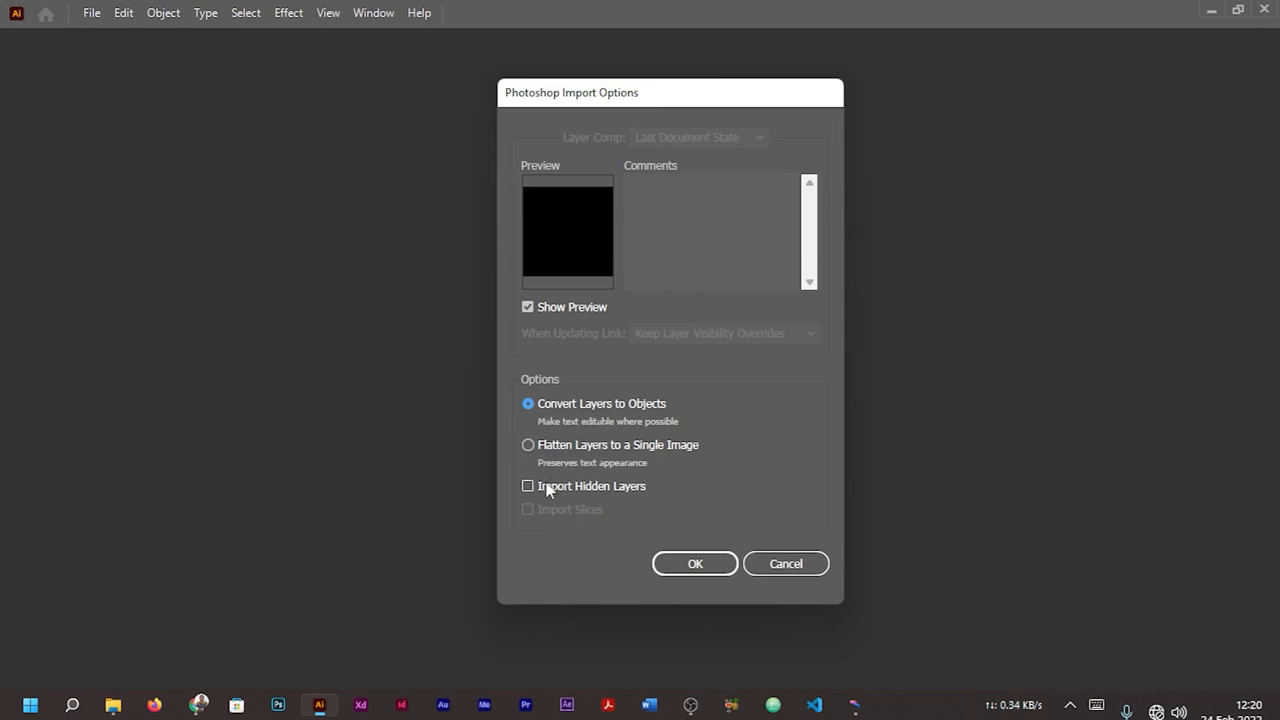
pyautogui.click(527, 486)
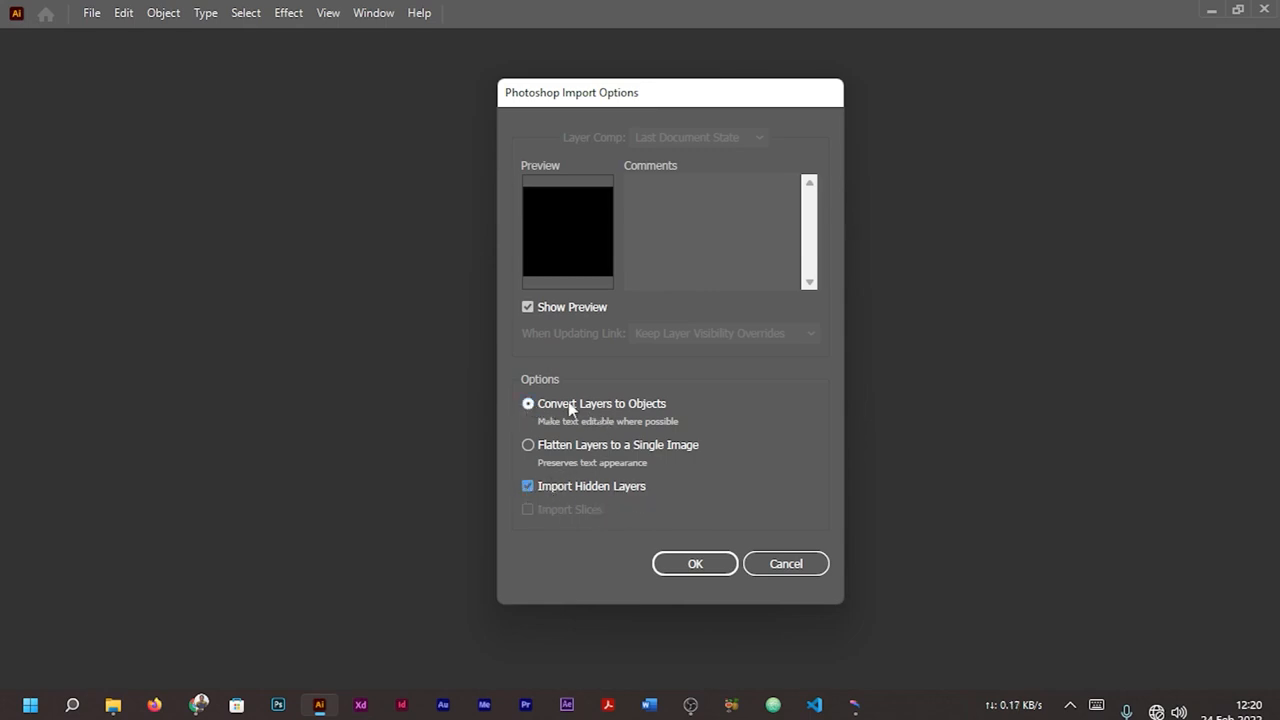
pyautogui.moveTo(545, 425)
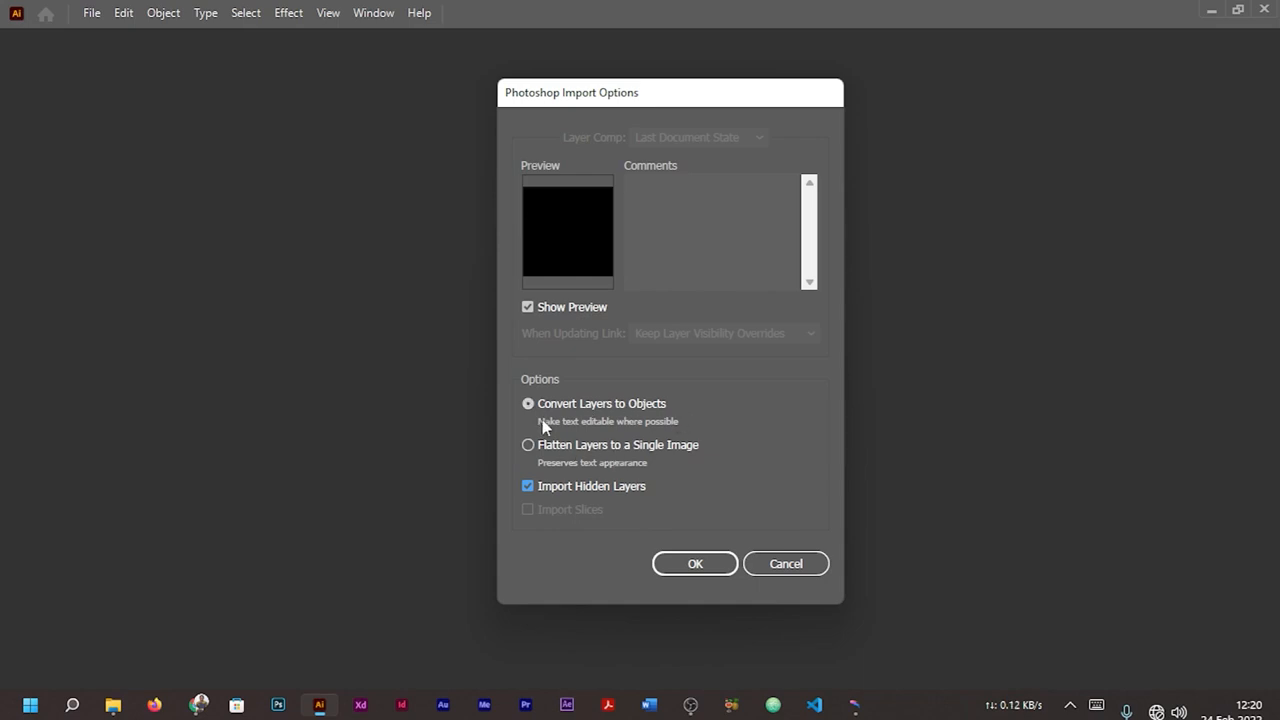
pyautogui.moveTo(678, 431)
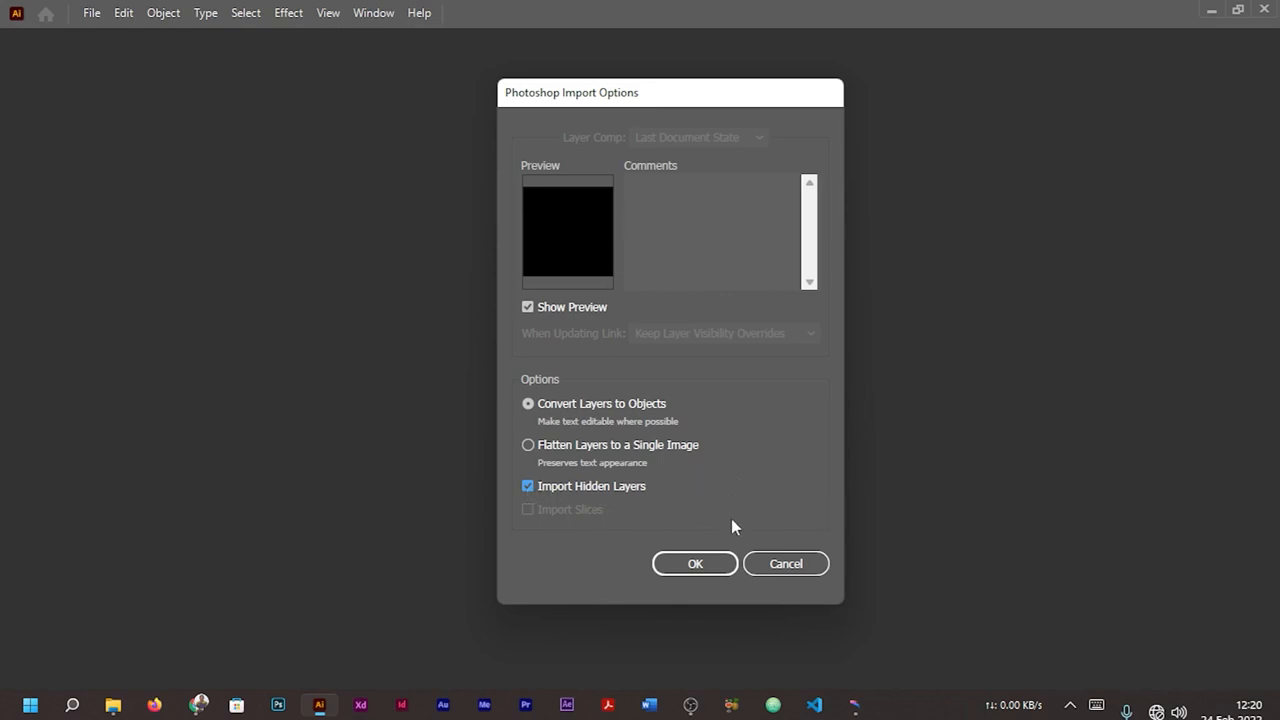
pyautogui.click(694, 563)
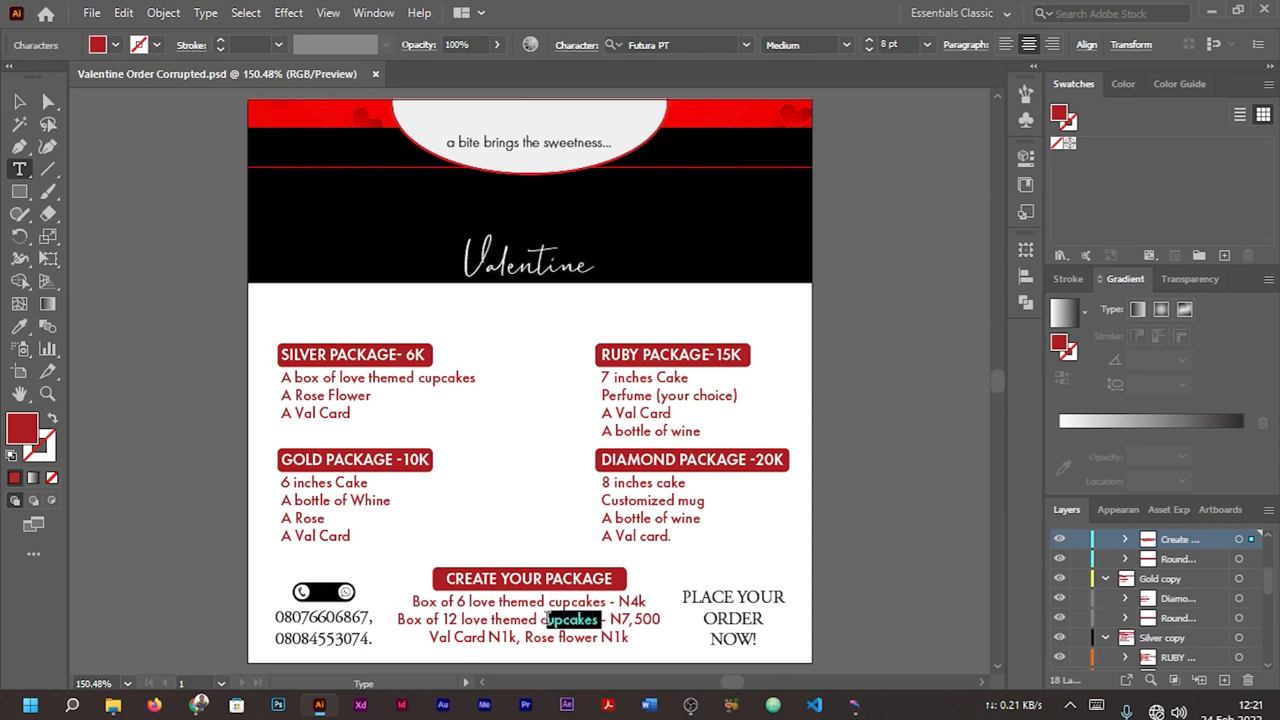
# Step: Select the black-and-red header image at the top of the artboard
pyautogui.click(733, 618)
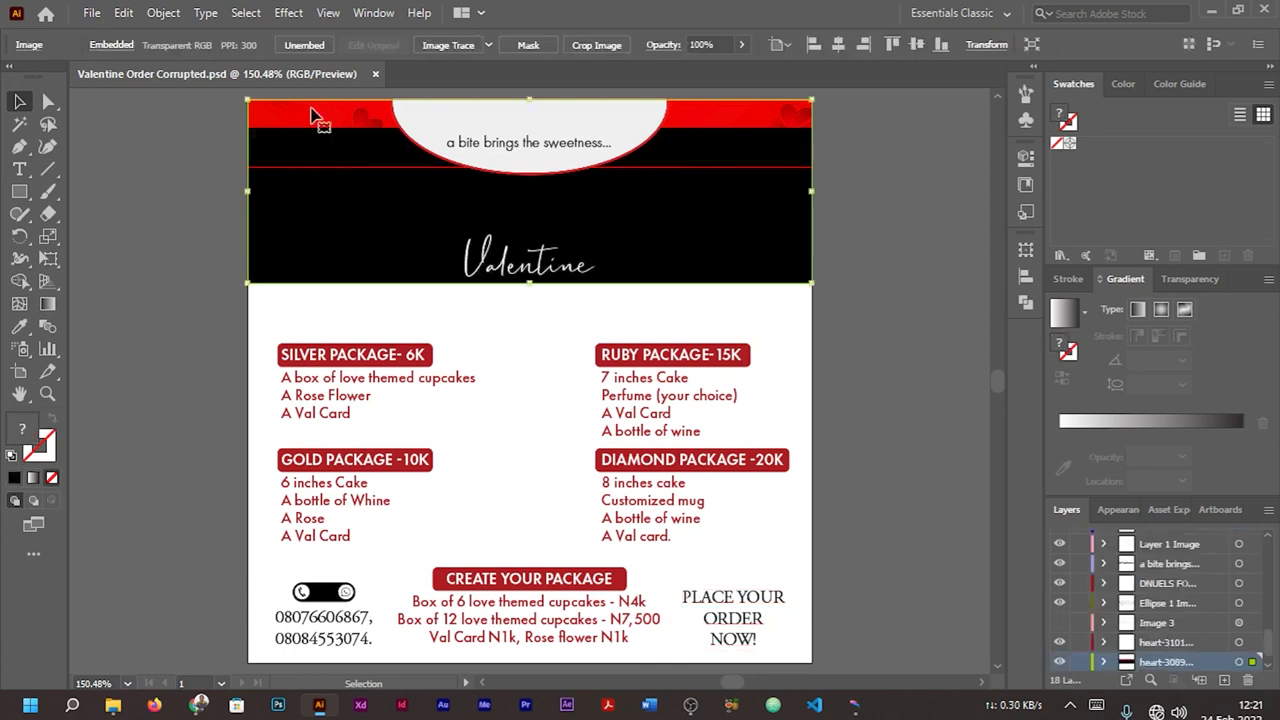
pyautogui.moveTo(362, 120)
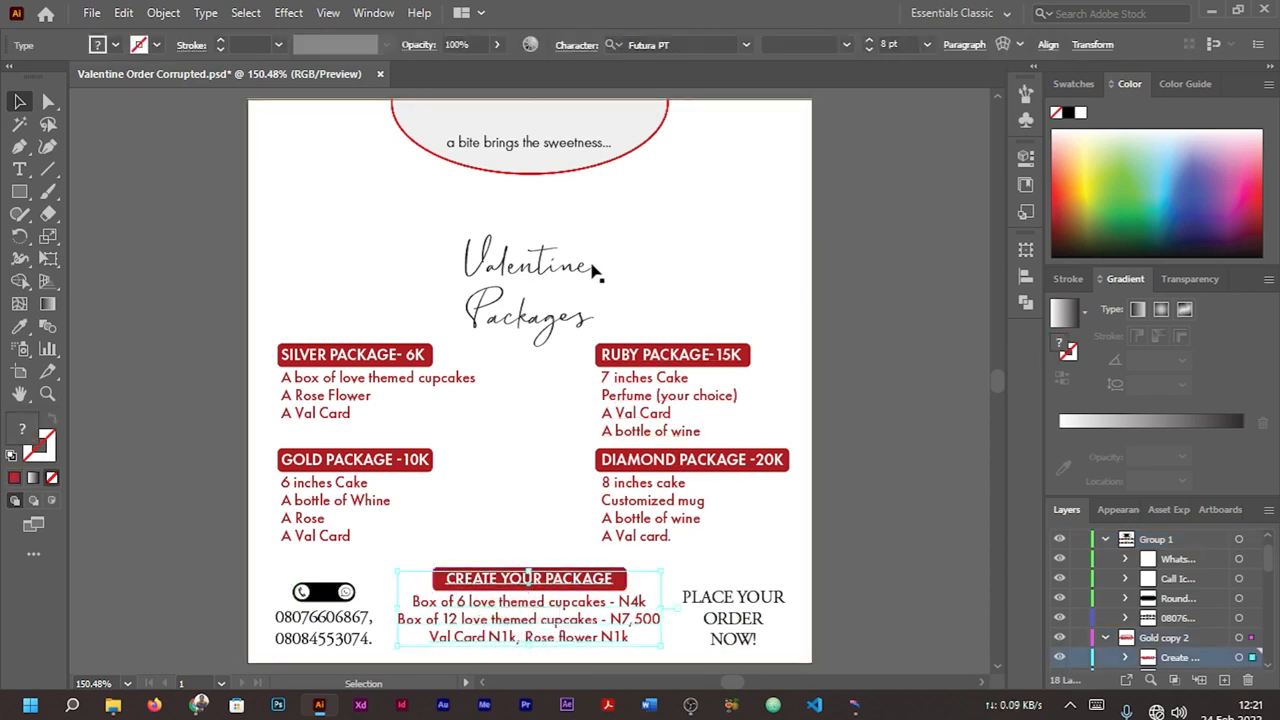
pyautogui.moveTo(665, 242)
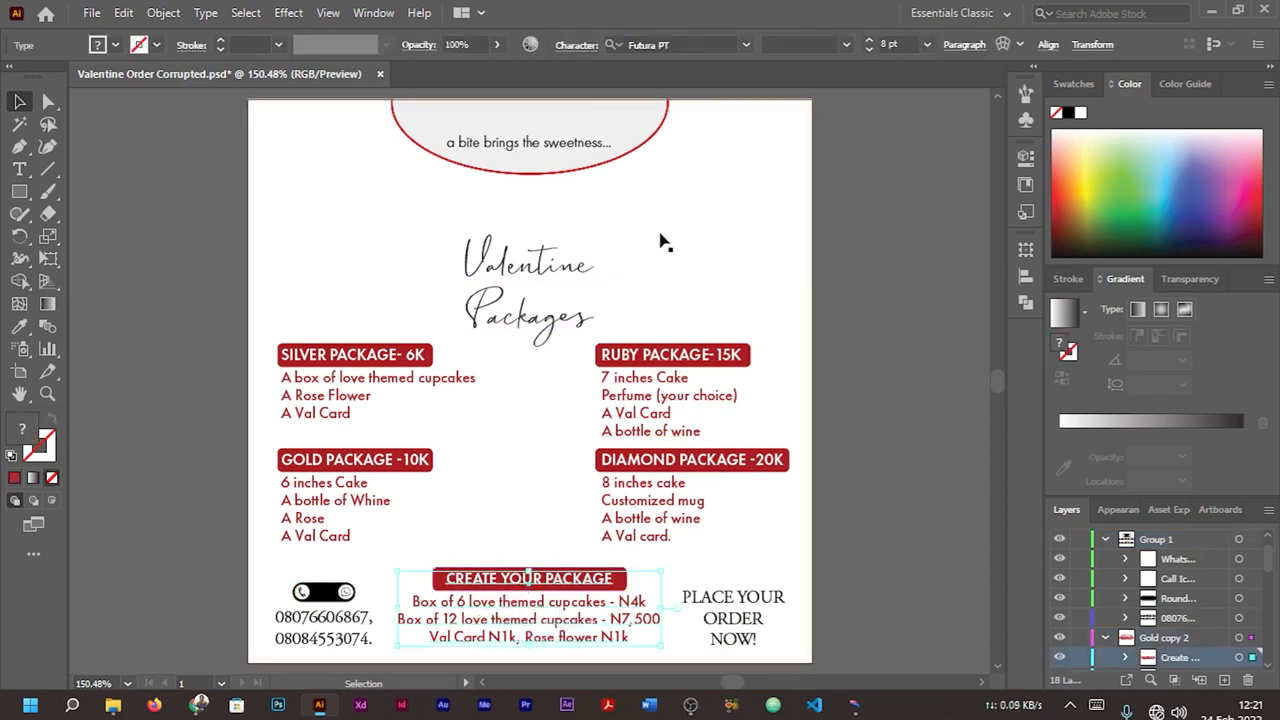
pyautogui.moveTo(962, 270)
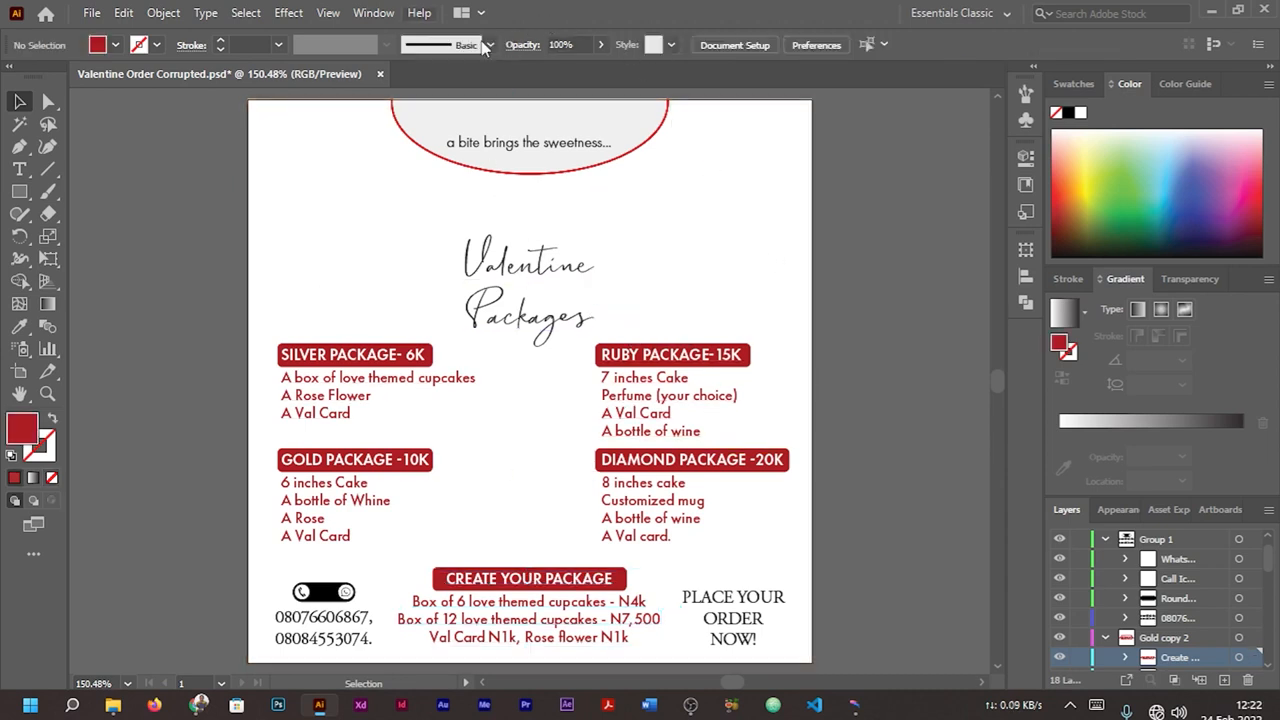
pyautogui.moveTo(91, 12)
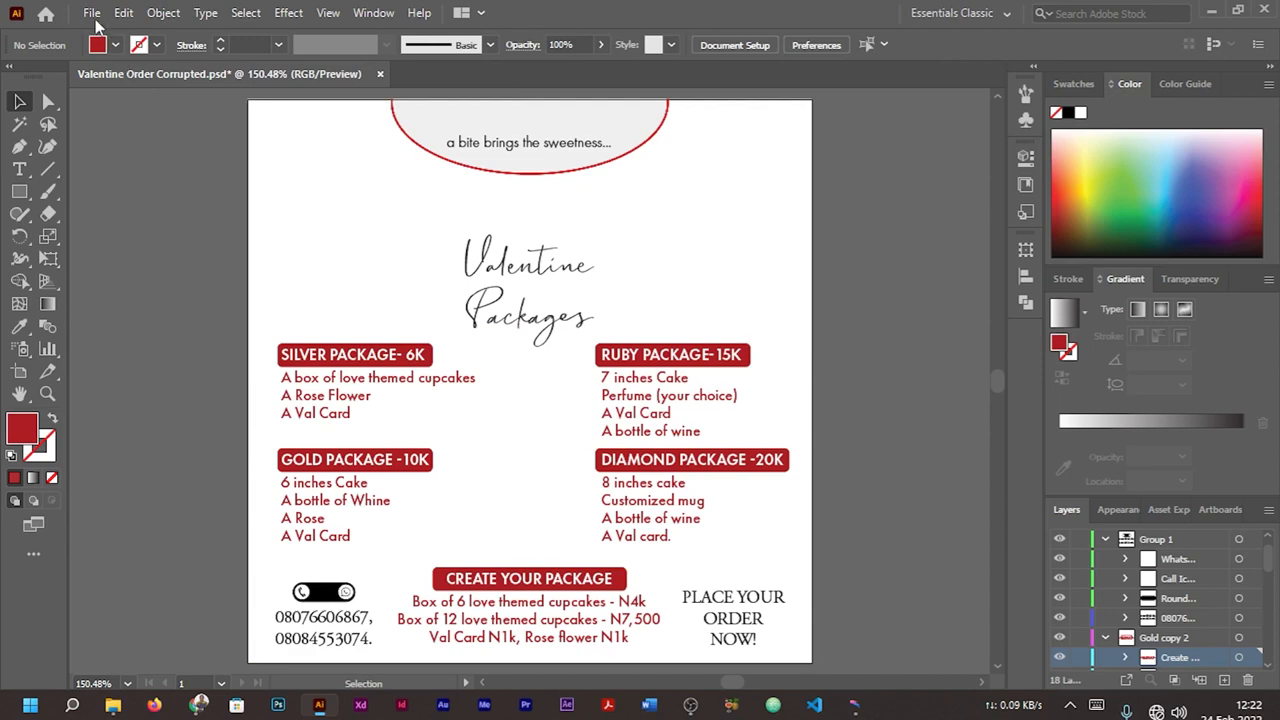
# Step: Export as Photoshop PSD named Valentine Order Repaired_Fixed, correcting an invalid file name
pyautogui.click(91, 12)
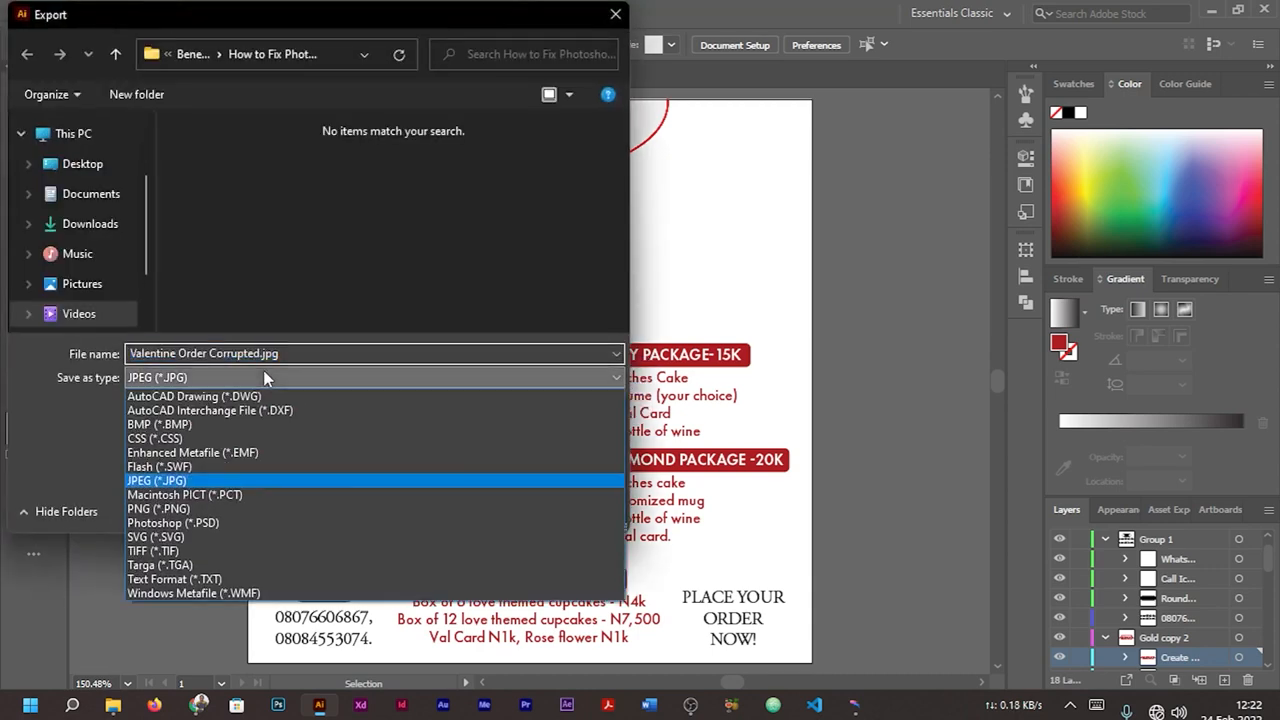
pyautogui.moveTo(229, 579)
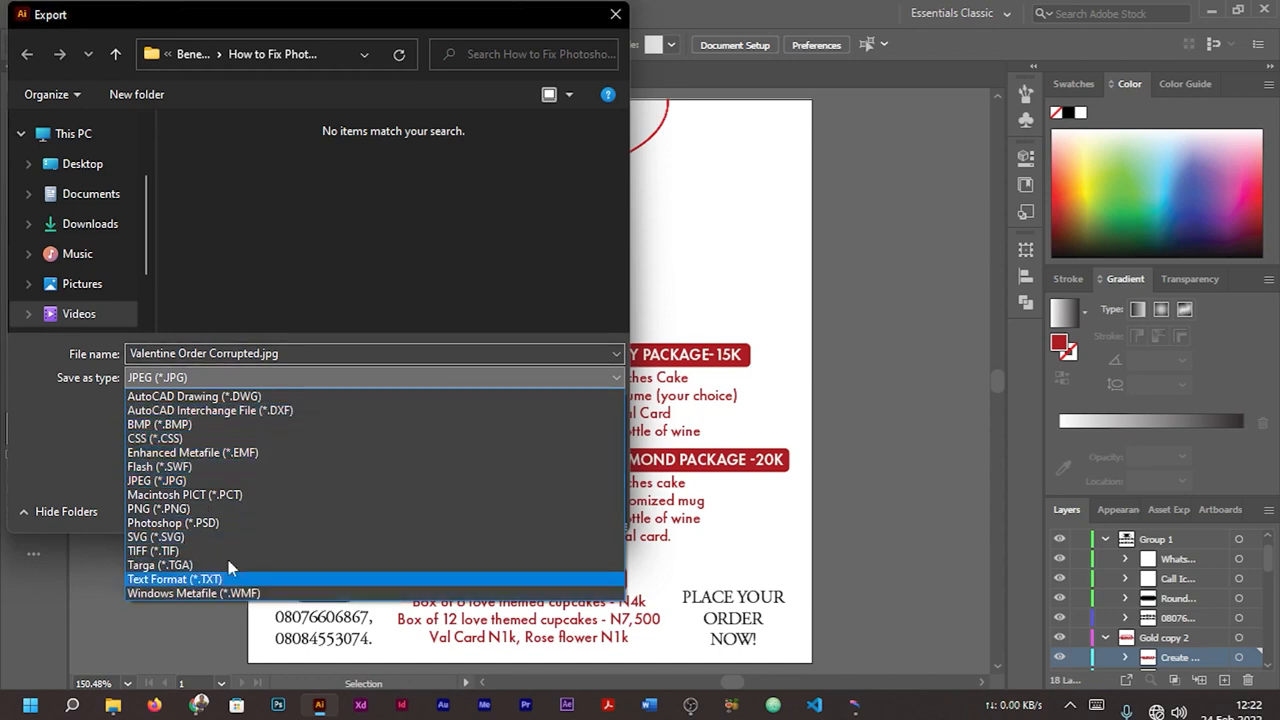
pyautogui.moveTo(212, 438)
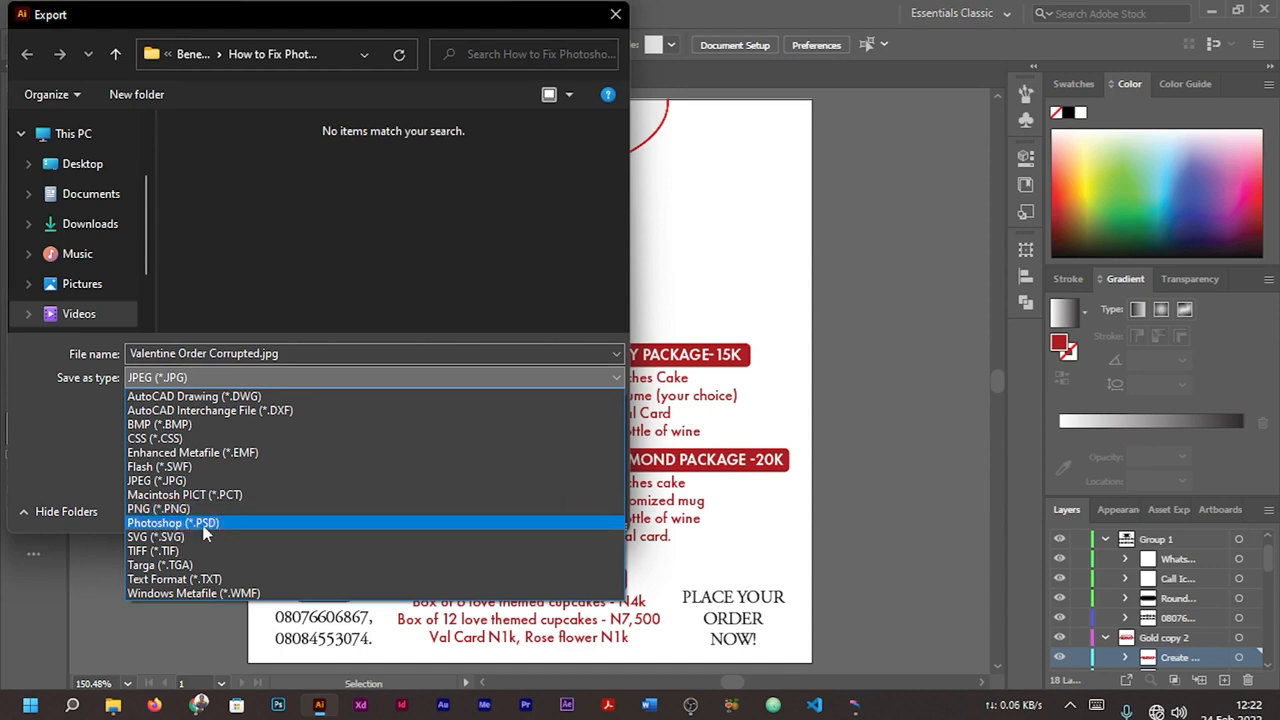
pyautogui.click(173, 522)
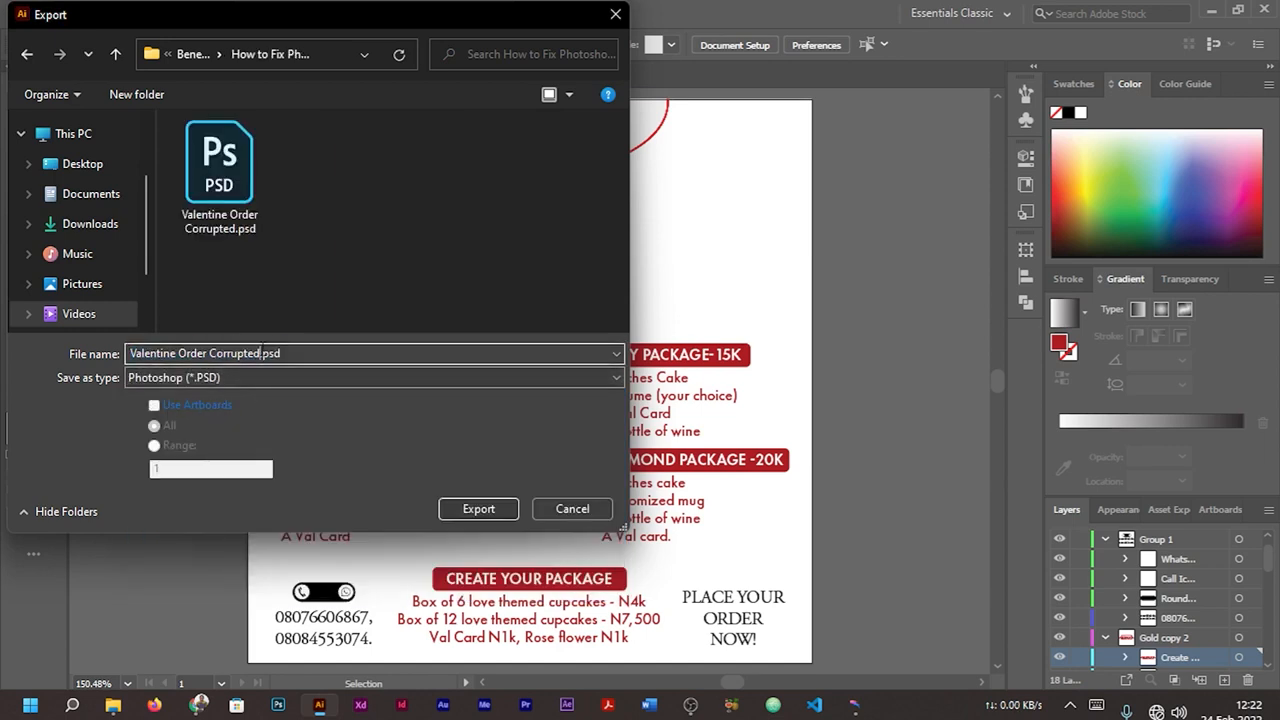
pyautogui.press('BackSpace')
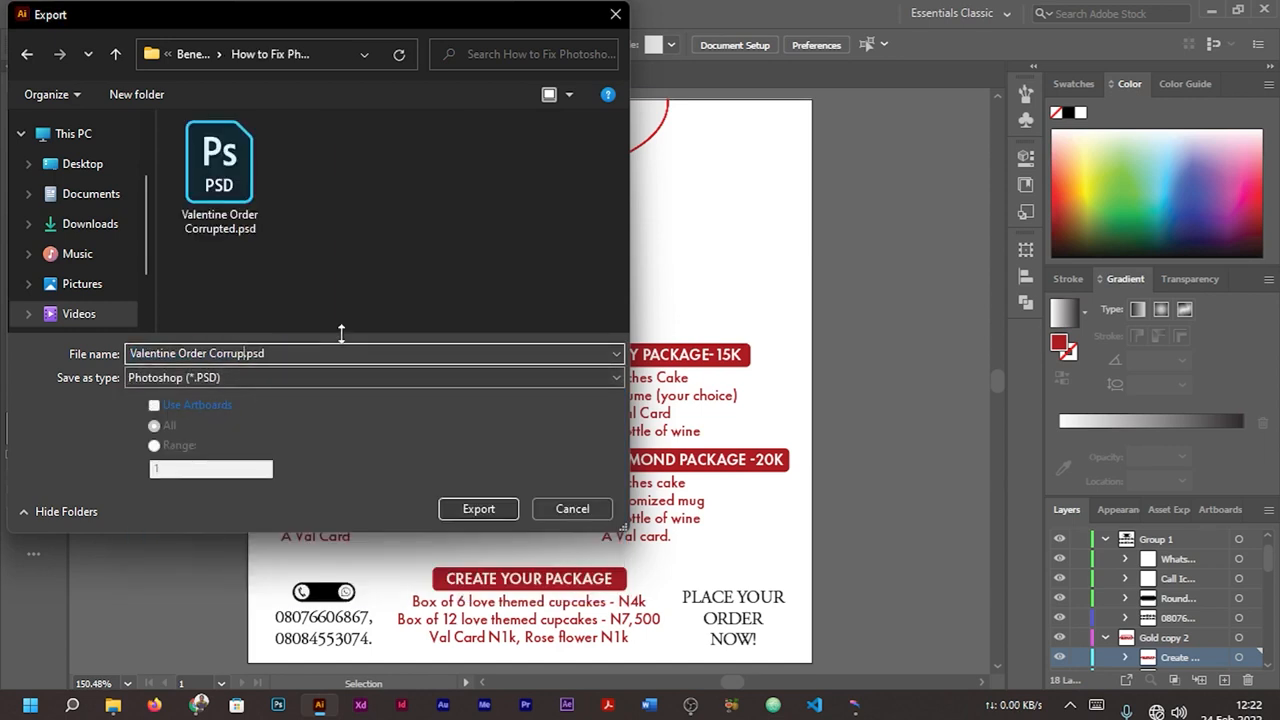
pyautogui.press('BackSpace')
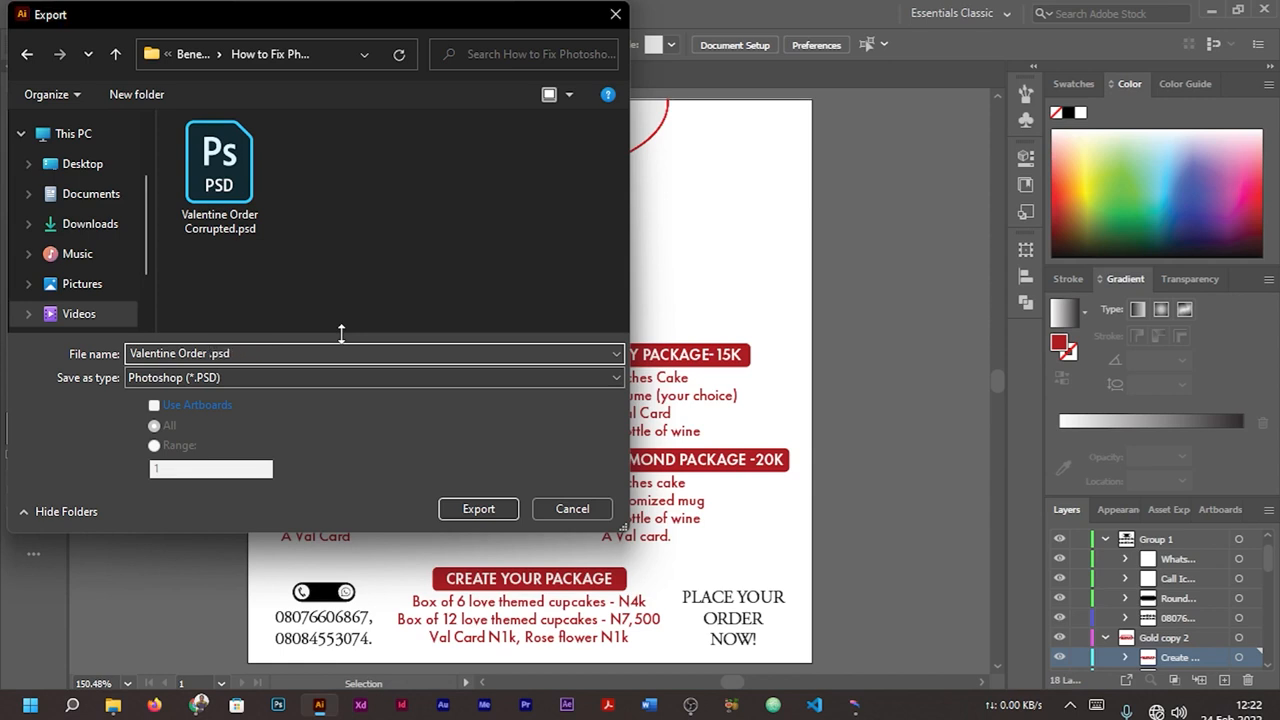
pyautogui.write('Repaired')
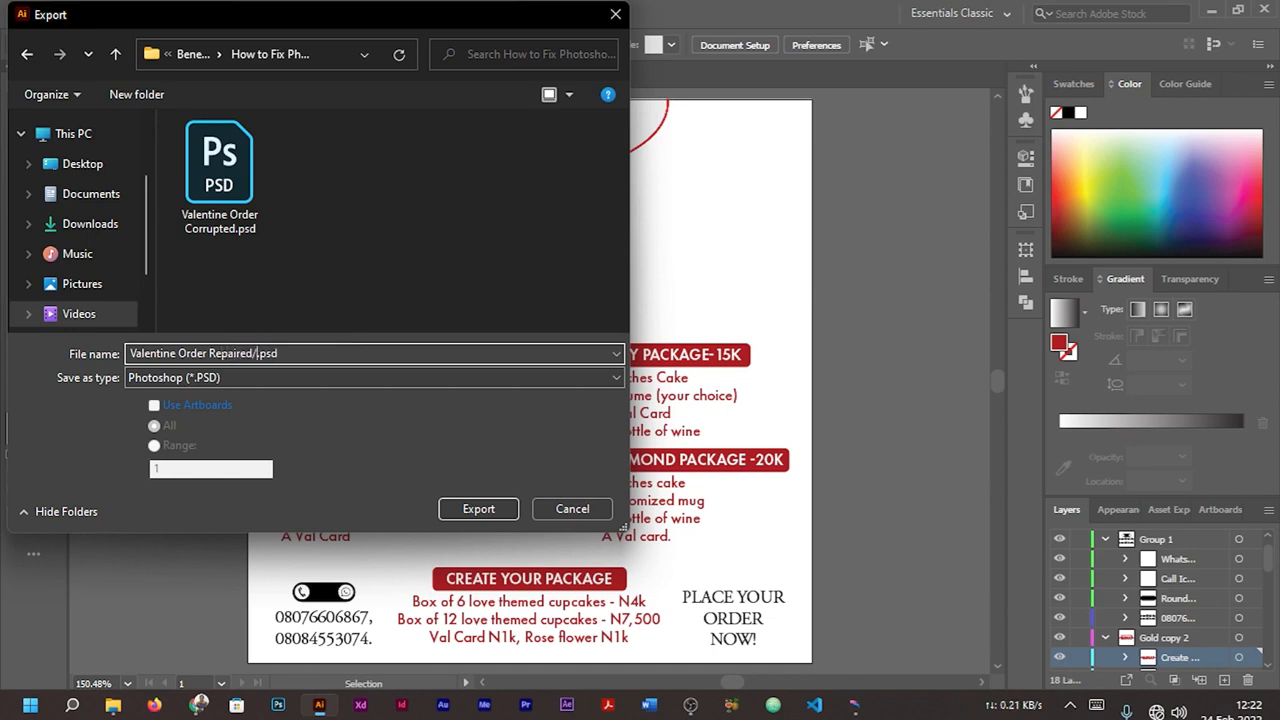
pyautogui.write('Fixed')
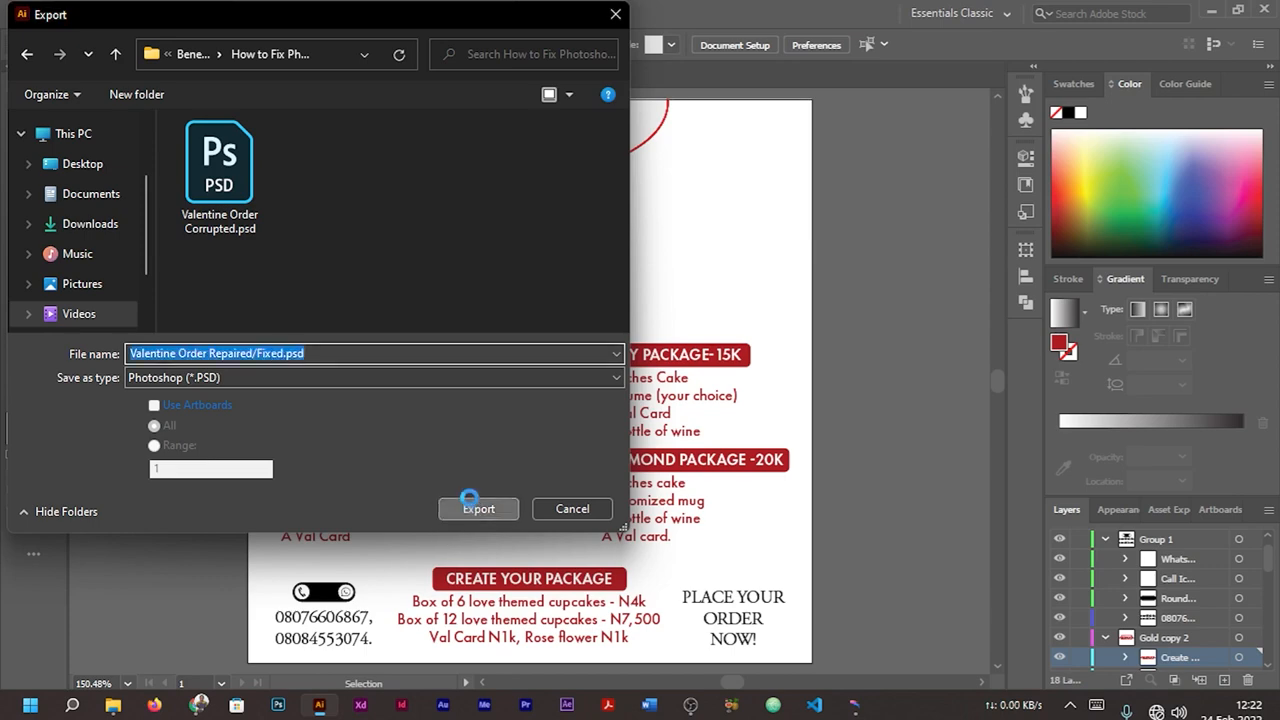
pyautogui.click(478, 509)
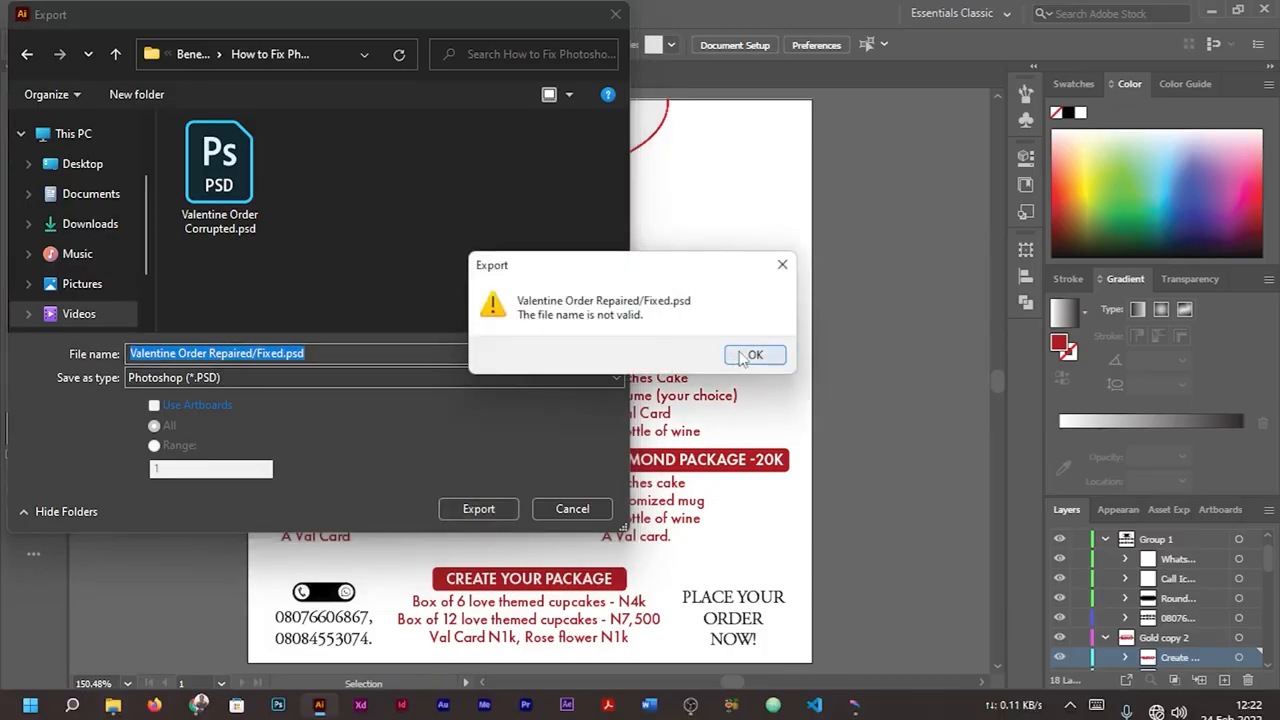
pyautogui.click(755, 355)
pyautogui.write('_')
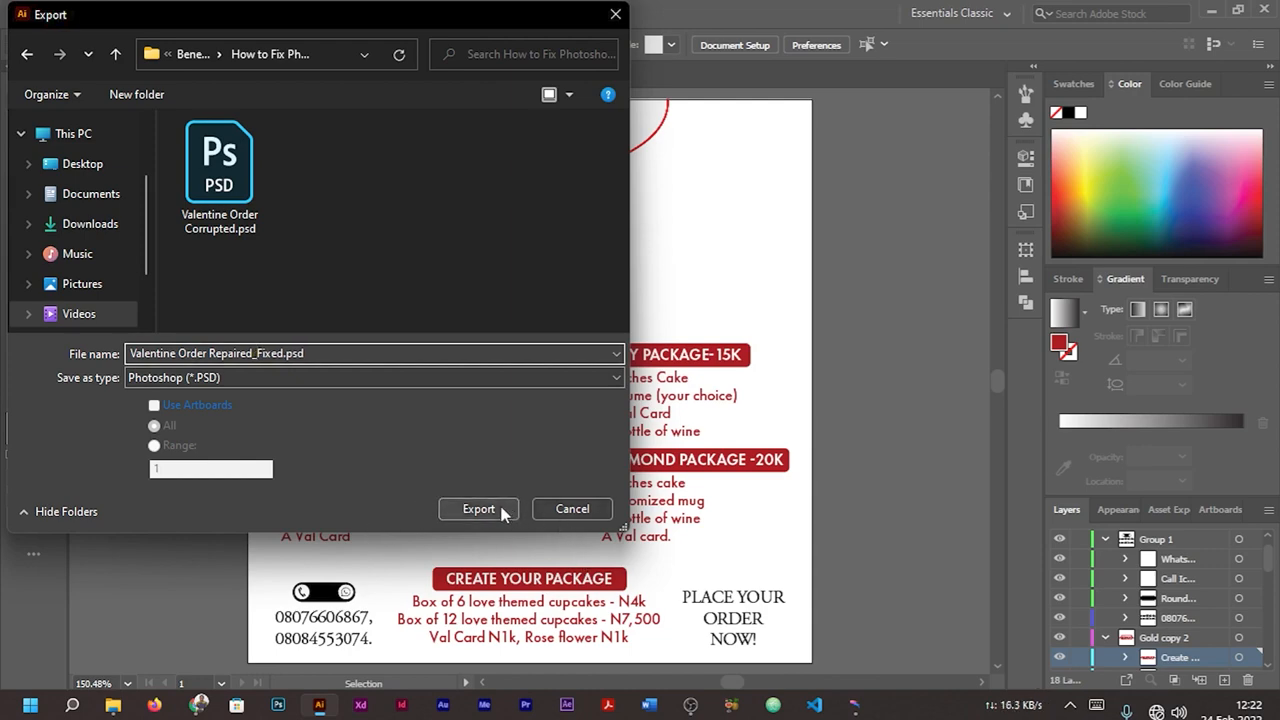
pyautogui.click(478, 509)
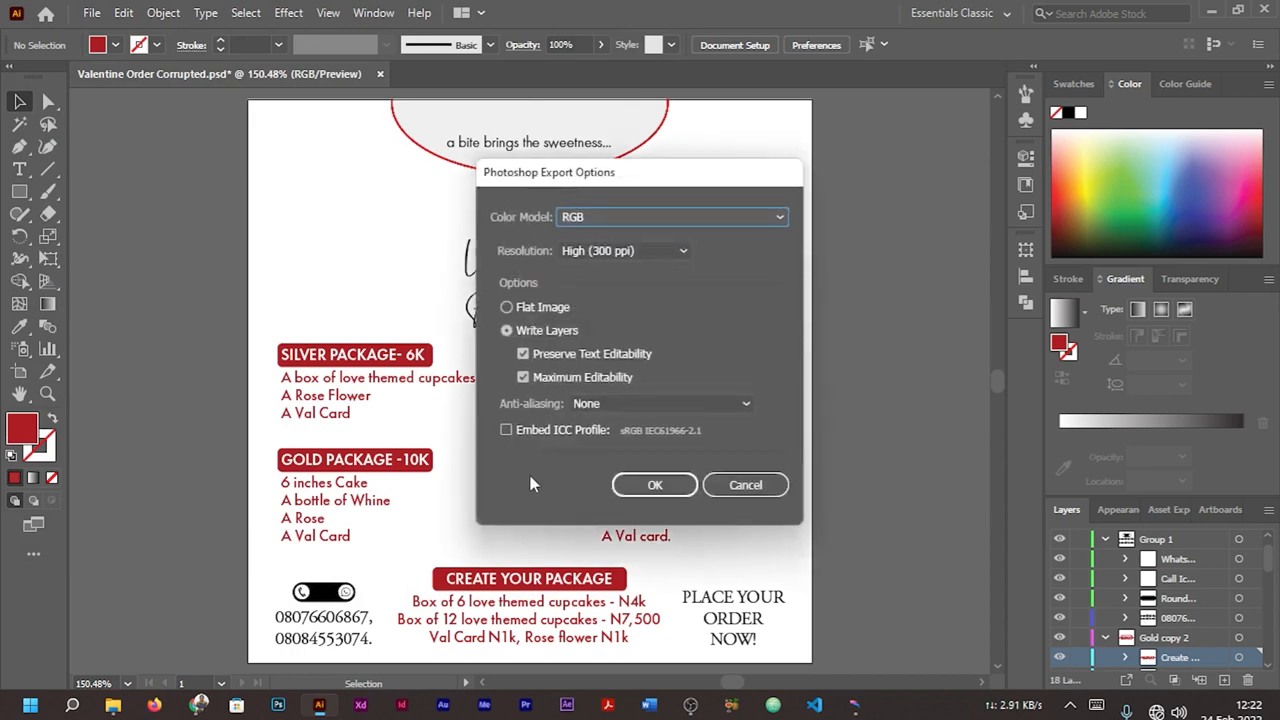
# Step: Switch the colour model to CMYK and back to RGB, keeping High 300 ppi resolution
pyautogui.click(670, 217)
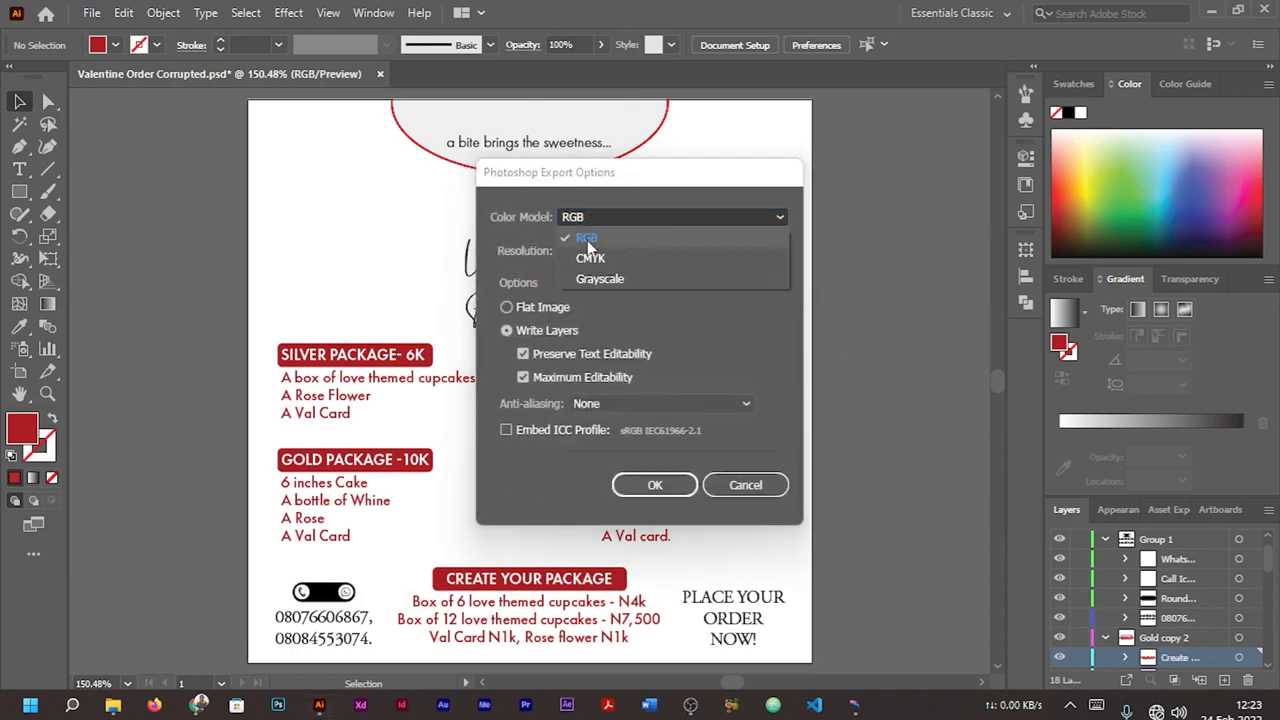
pyautogui.click(590, 257)
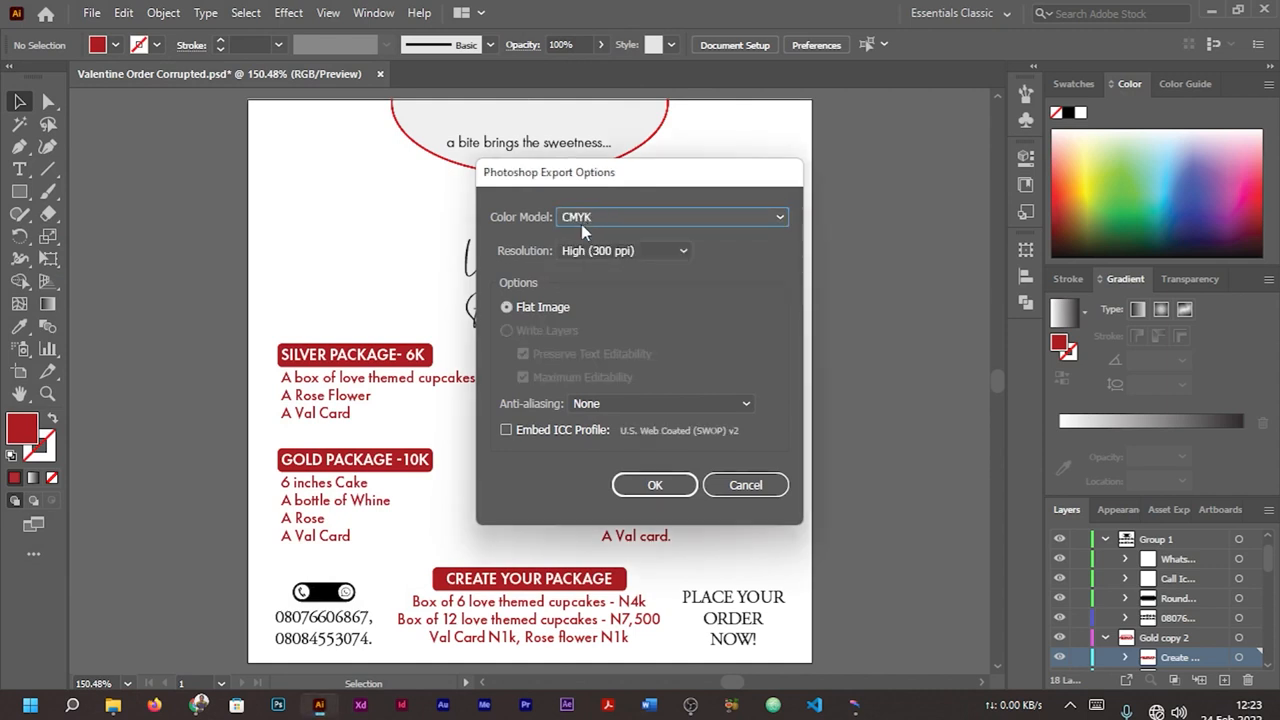
pyautogui.click(672, 217)
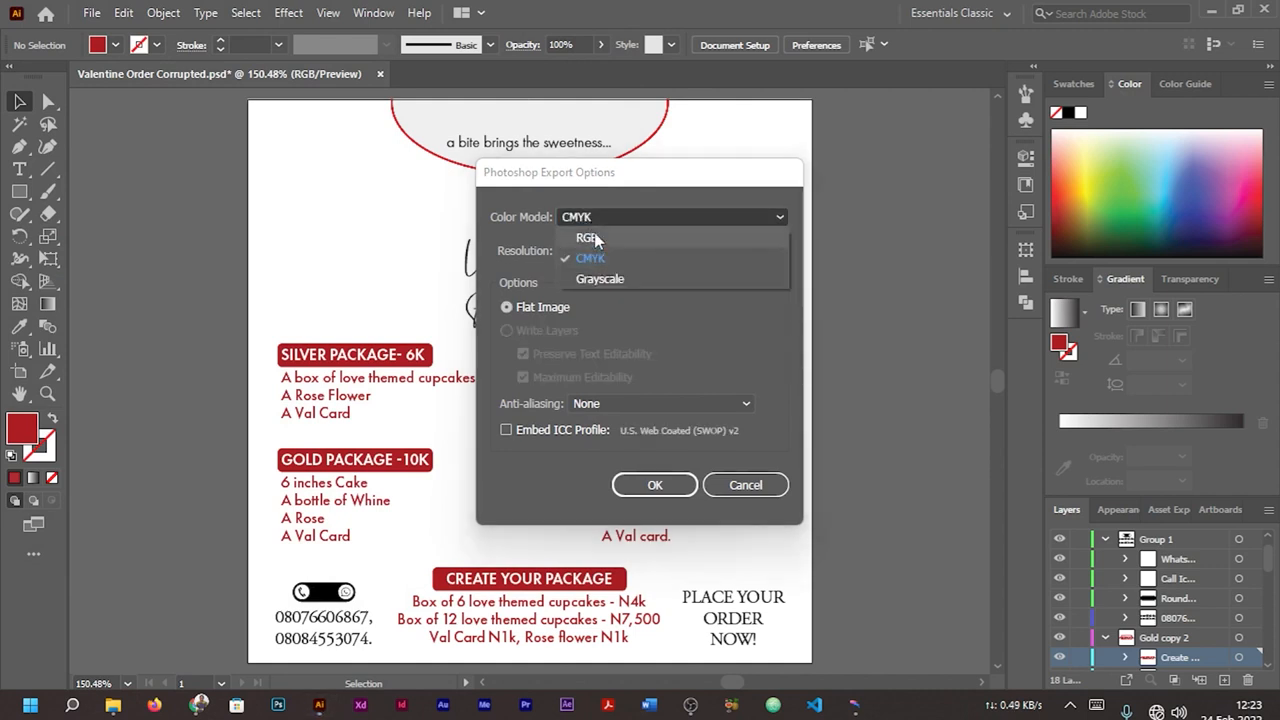
pyautogui.click(587, 237)
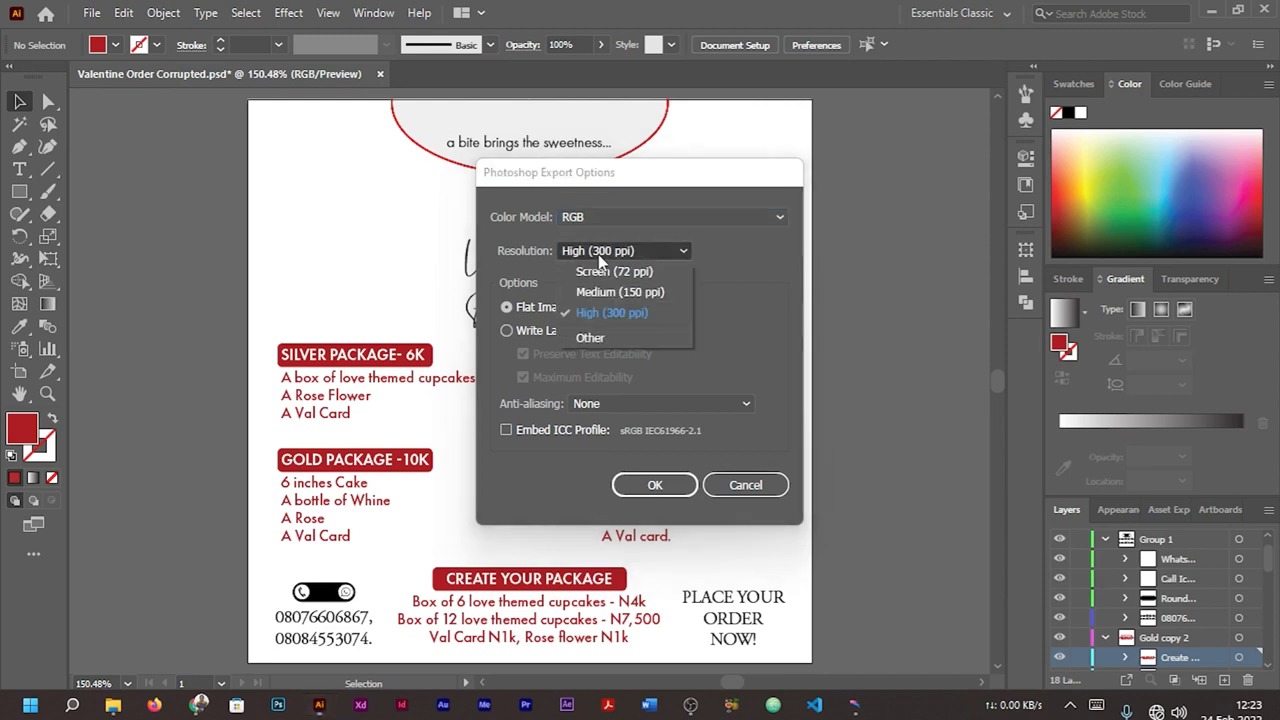
pyautogui.click(611, 312)
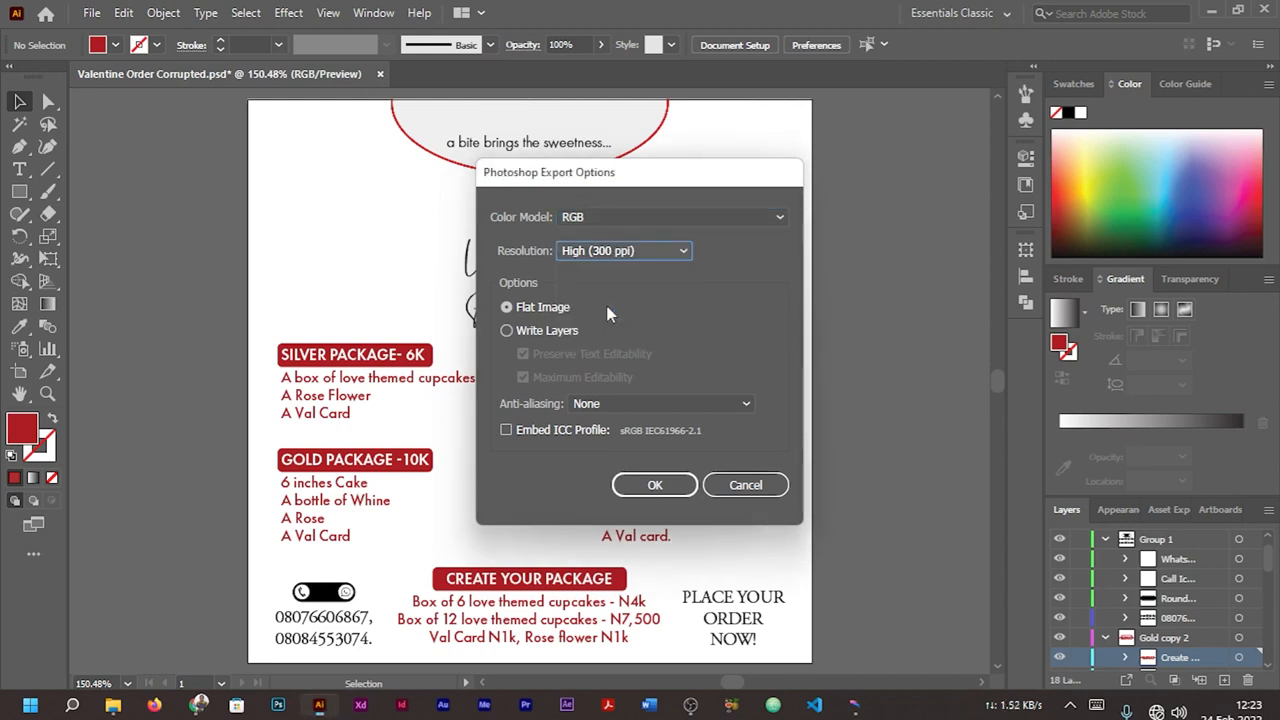
# Step: Choose Write Layers with Maximum Editability on and anti-aliasing None, then confirm the export
pyautogui.click(506, 330)
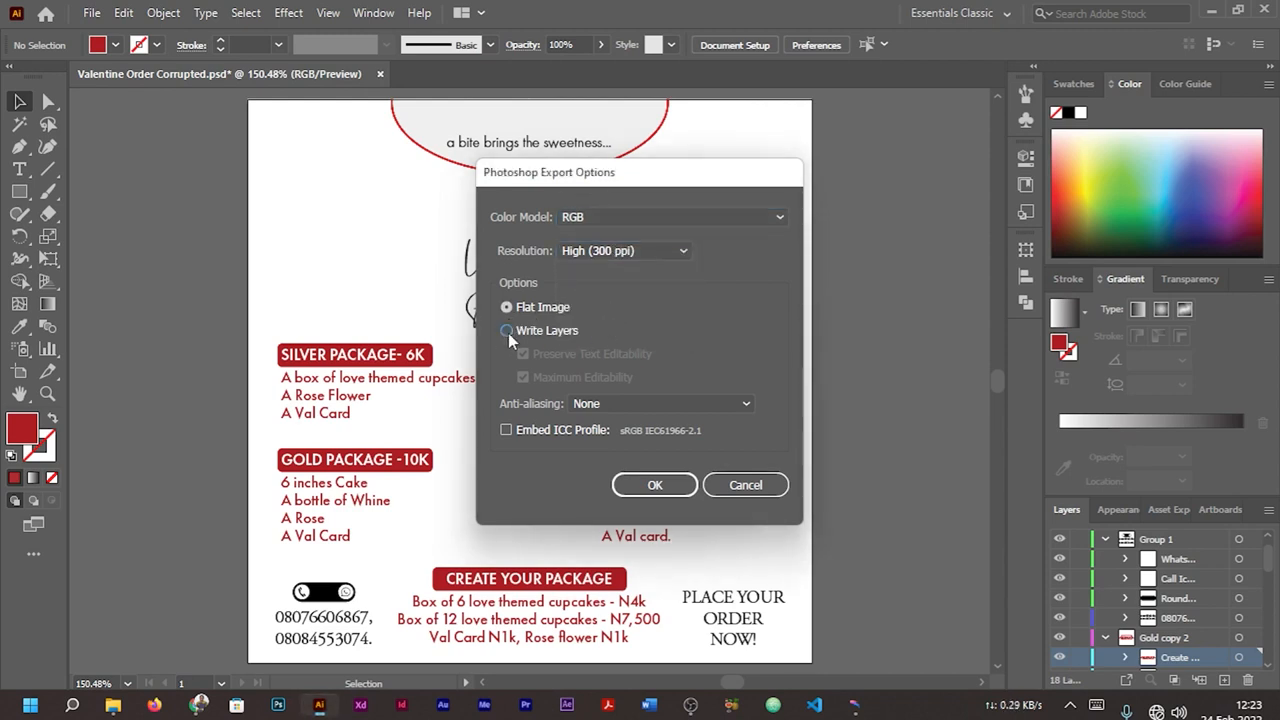
pyautogui.click(507, 307)
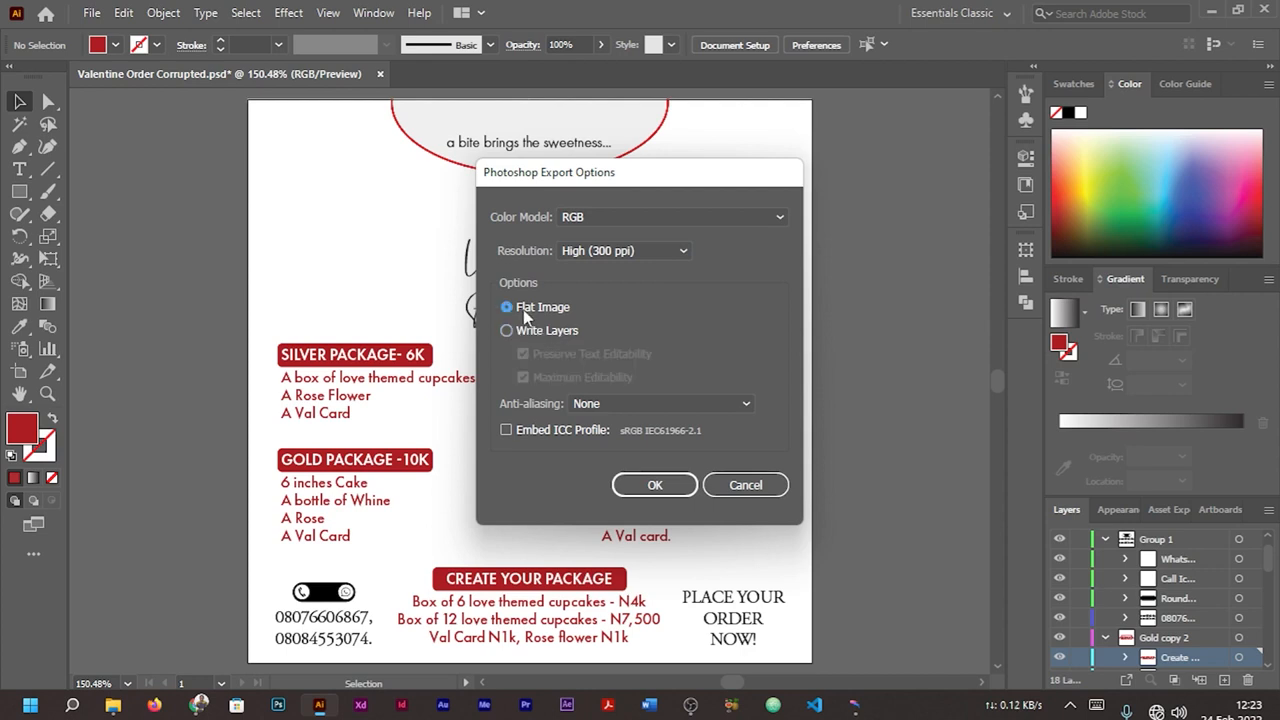
pyautogui.moveTo(527, 315)
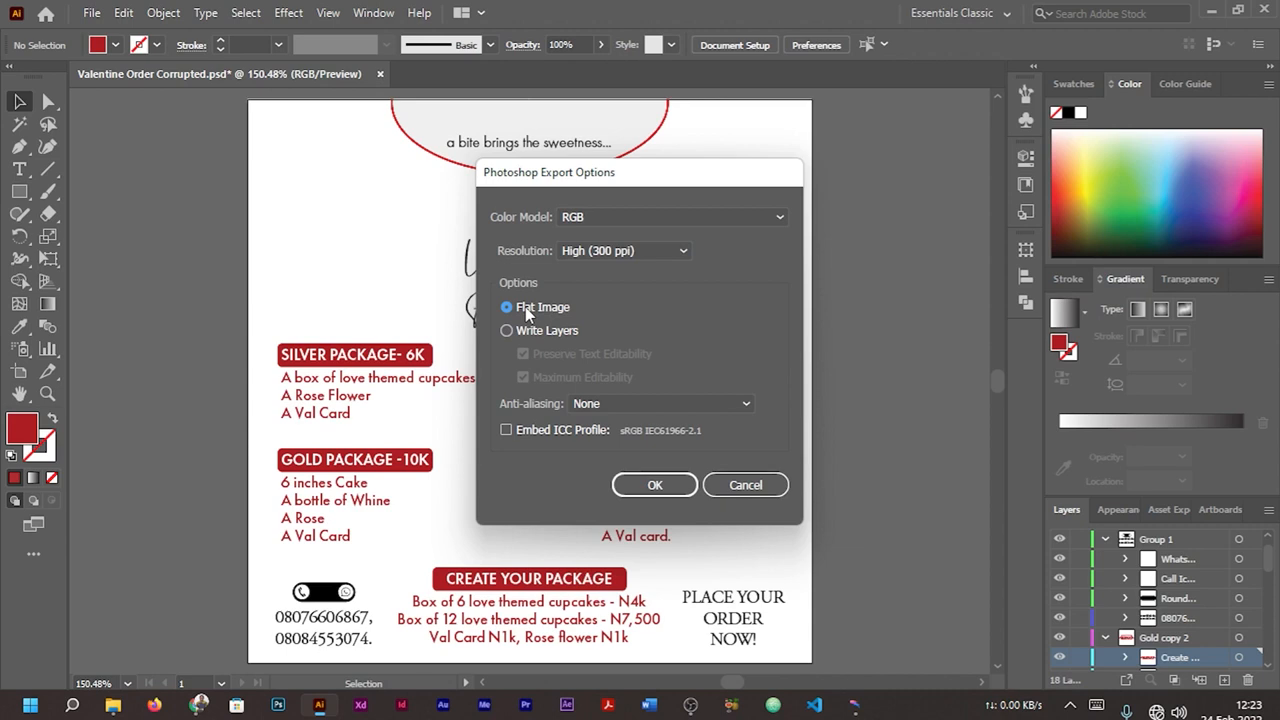
pyautogui.click(507, 330)
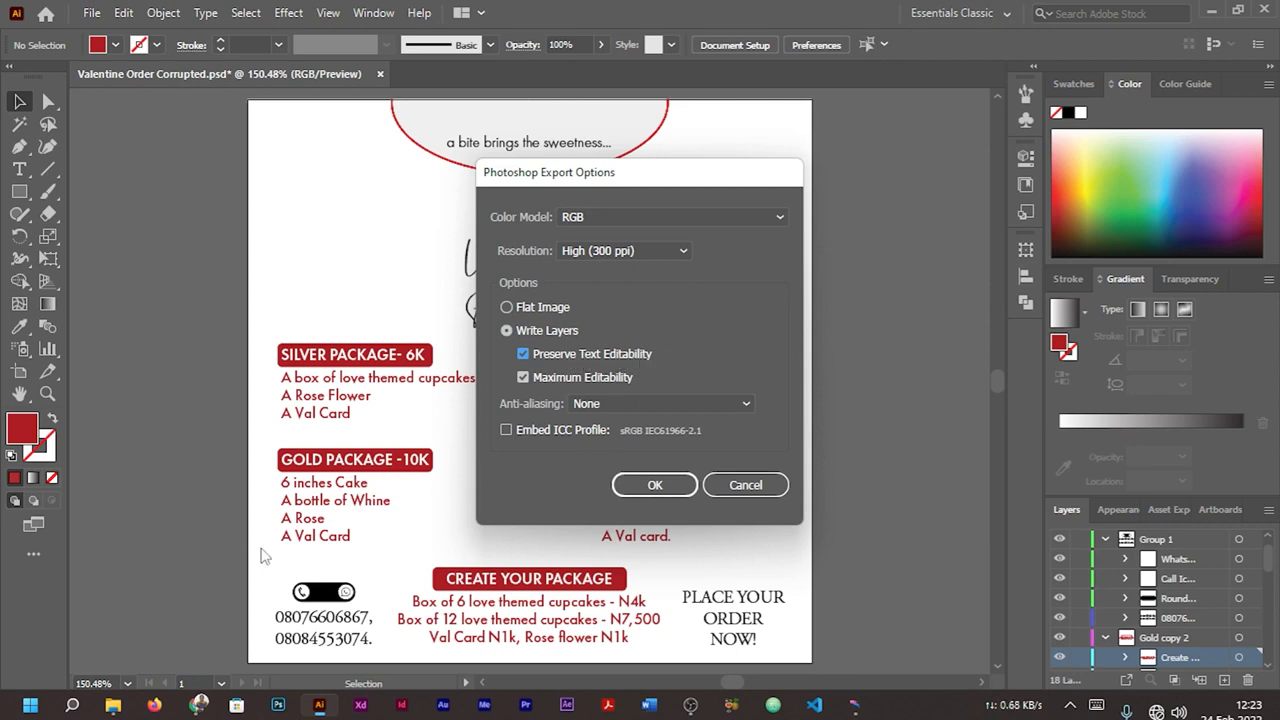
pyautogui.click(522, 377)
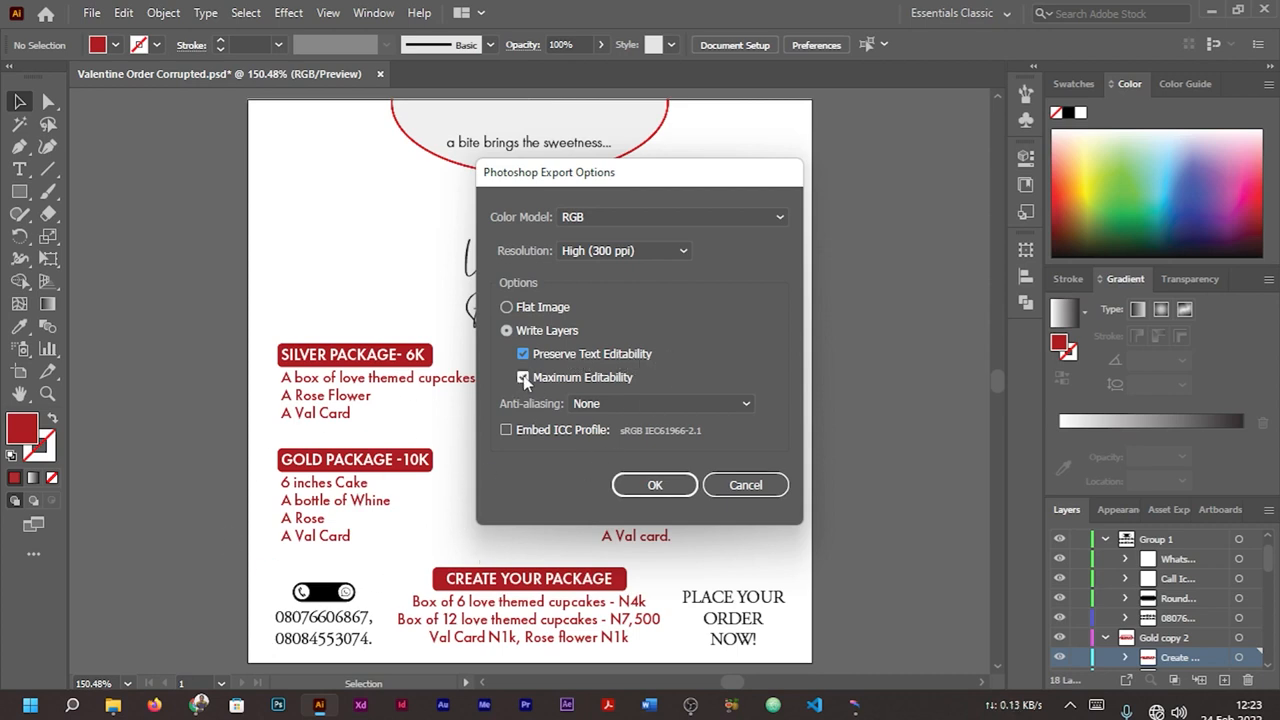
pyautogui.click(522, 377)
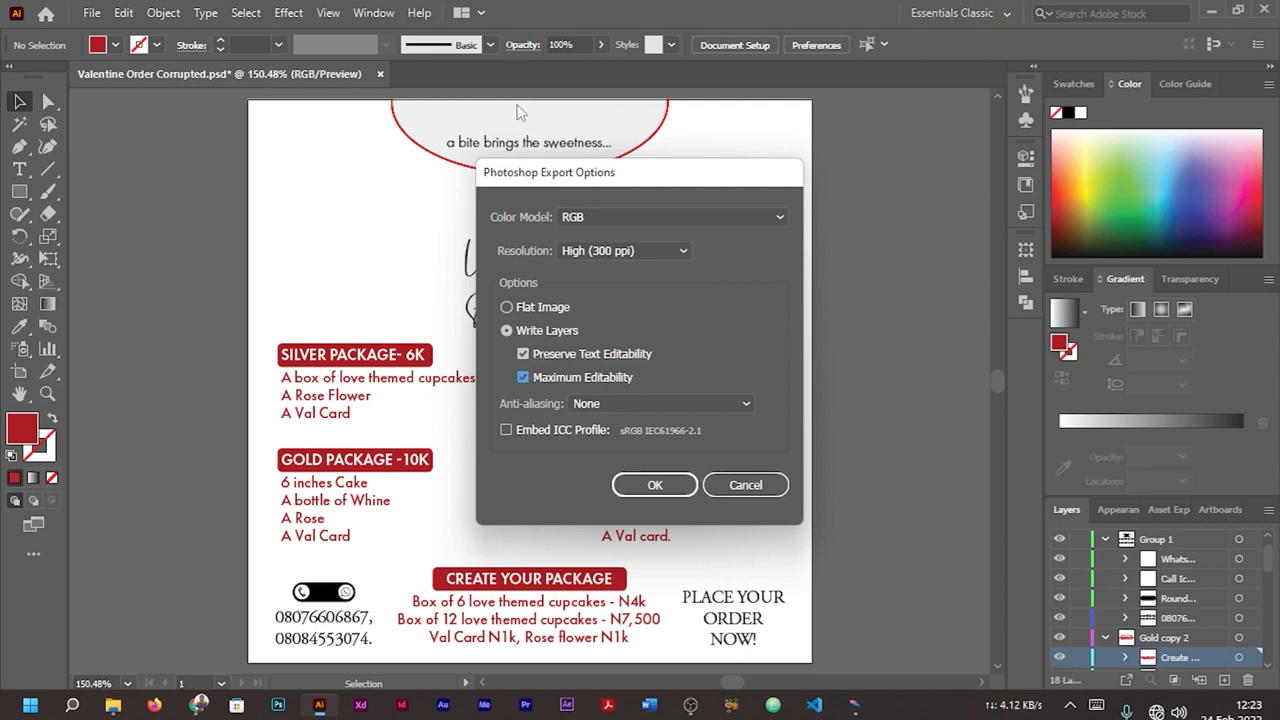
pyautogui.moveTo(323, 592)
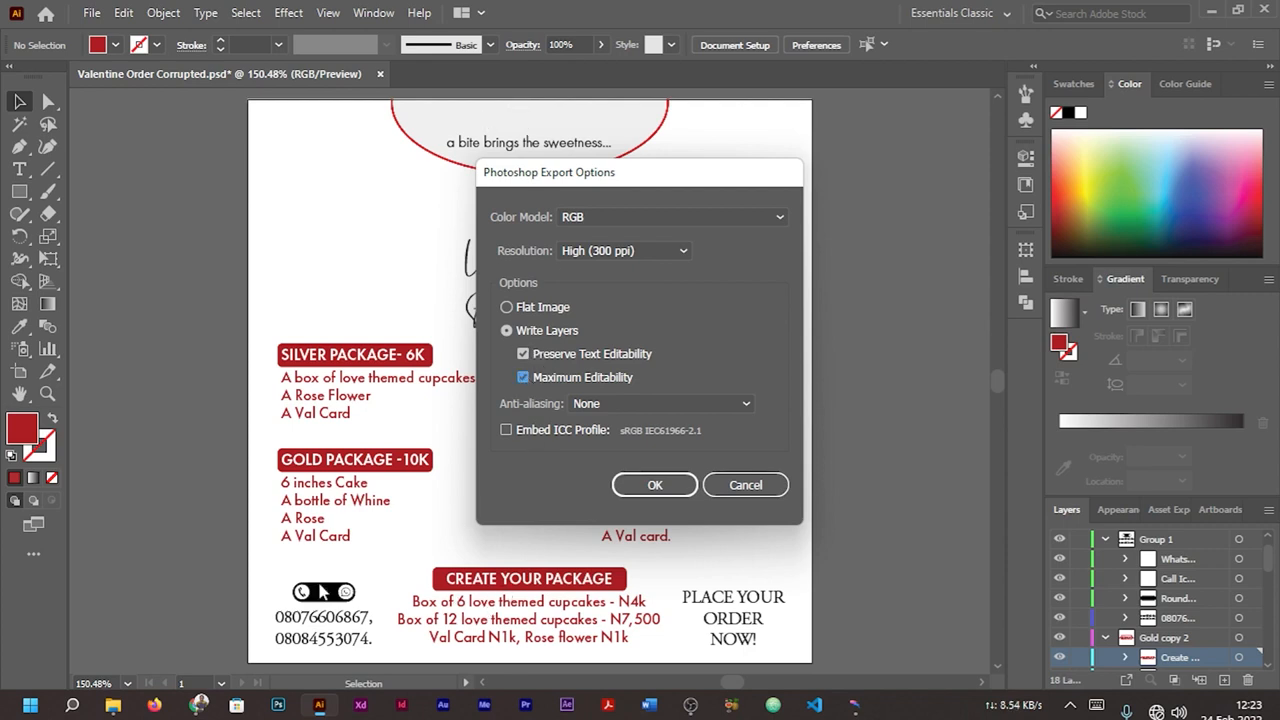
pyautogui.moveTo(535, 299)
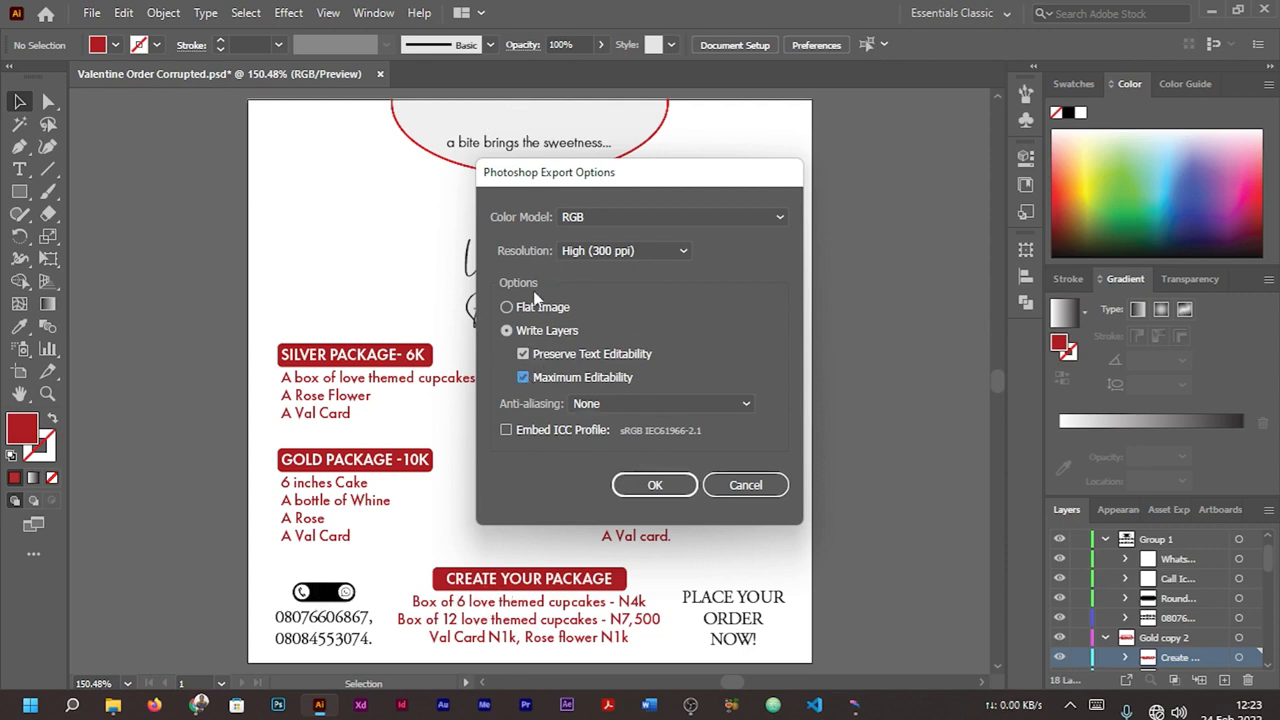
pyautogui.click(660, 403)
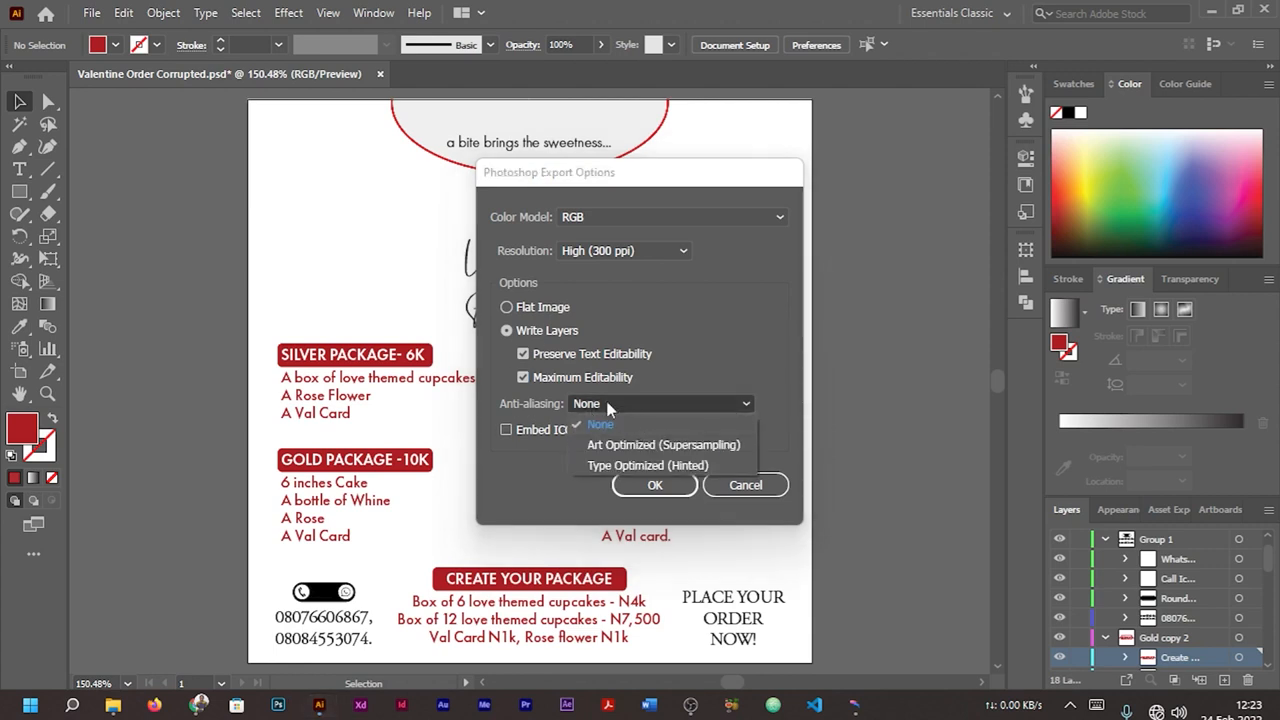
pyautogui.click(600, 403)
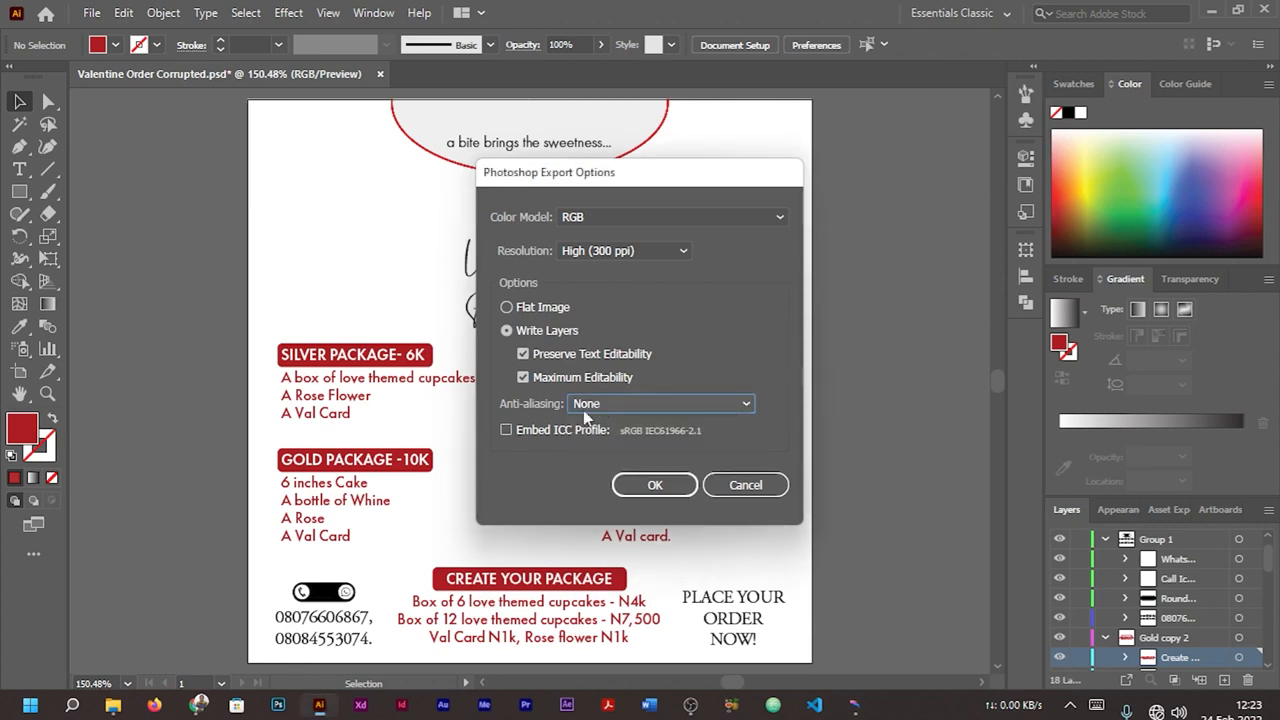
pyautogui.moveTo(670, 420)
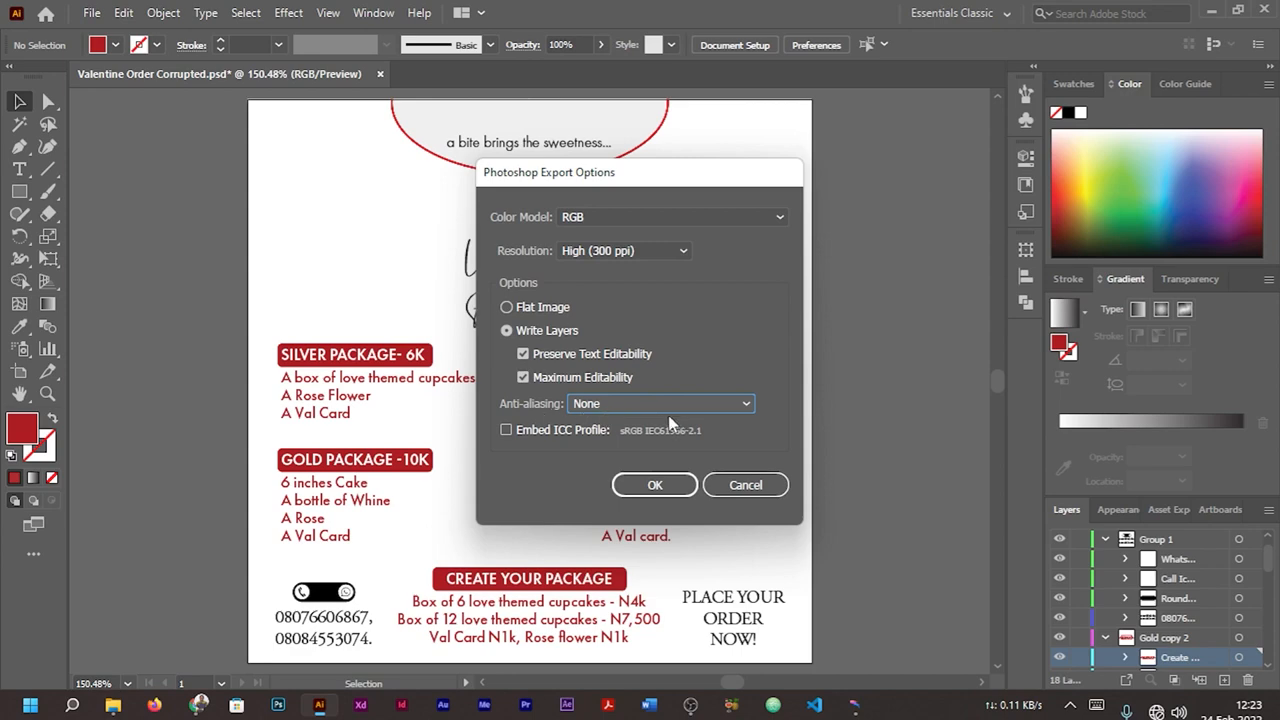
pyautogui.click(654, 484)
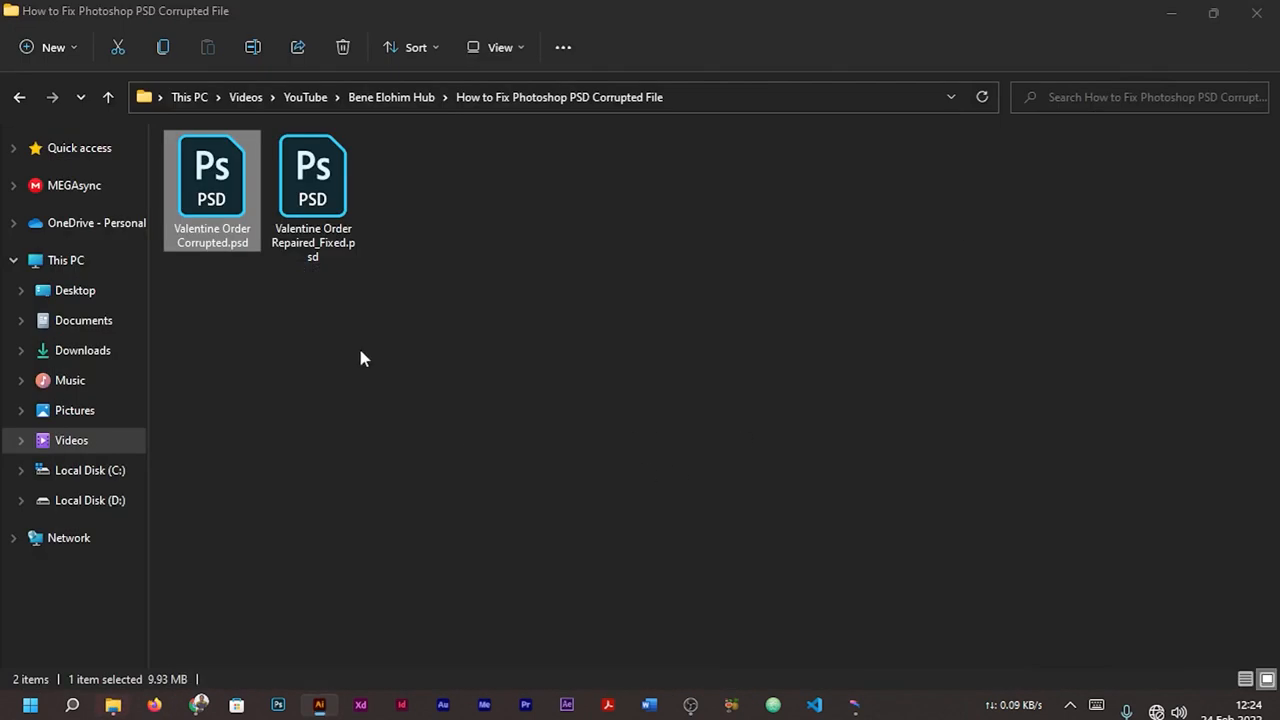
# Step: Select Valentine Order Repaired_Fixed.psd in the folder and open it in Photoshop
pyautogui.click(313, 190)
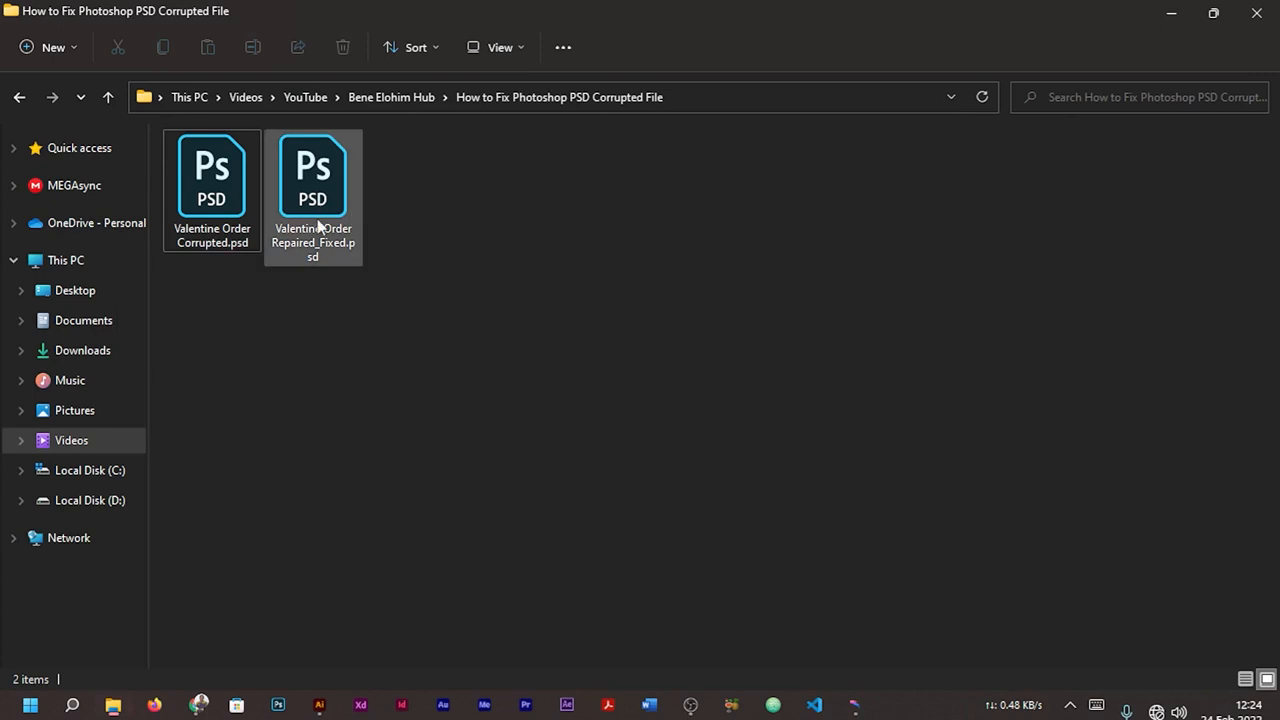
pyautogui.click(313, 175)
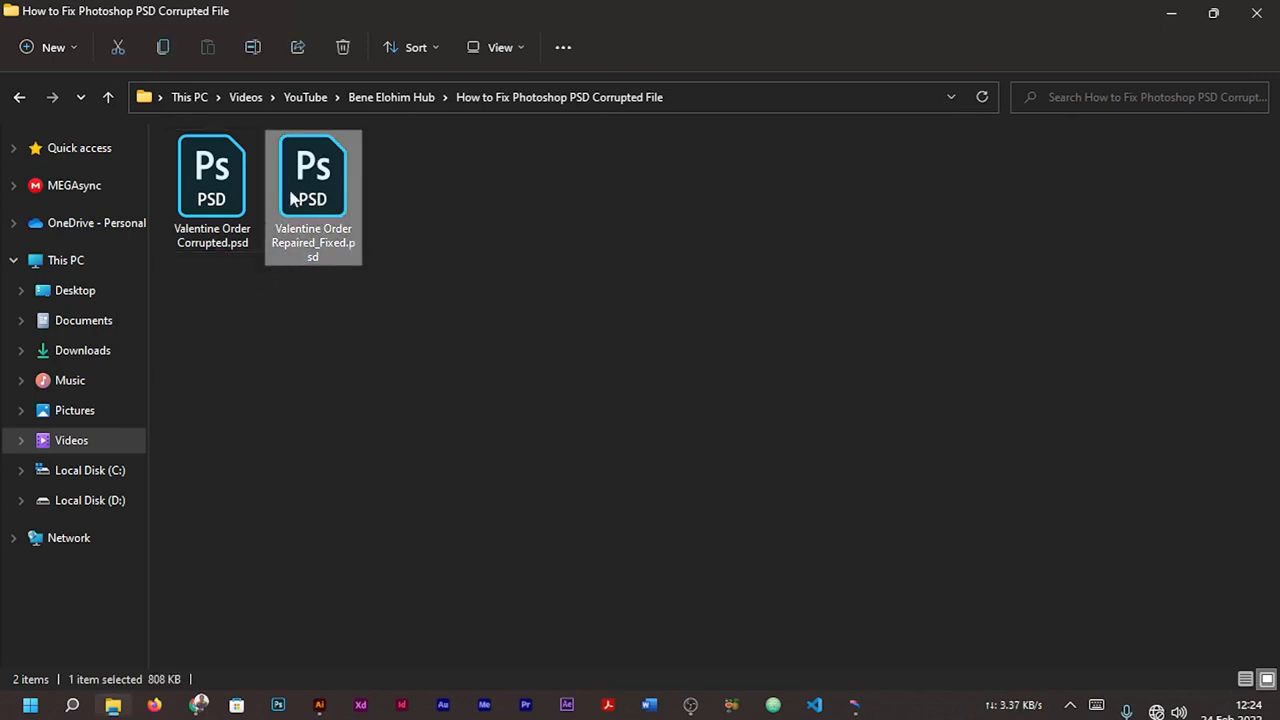
pyautogui.moveTo(313, 170)
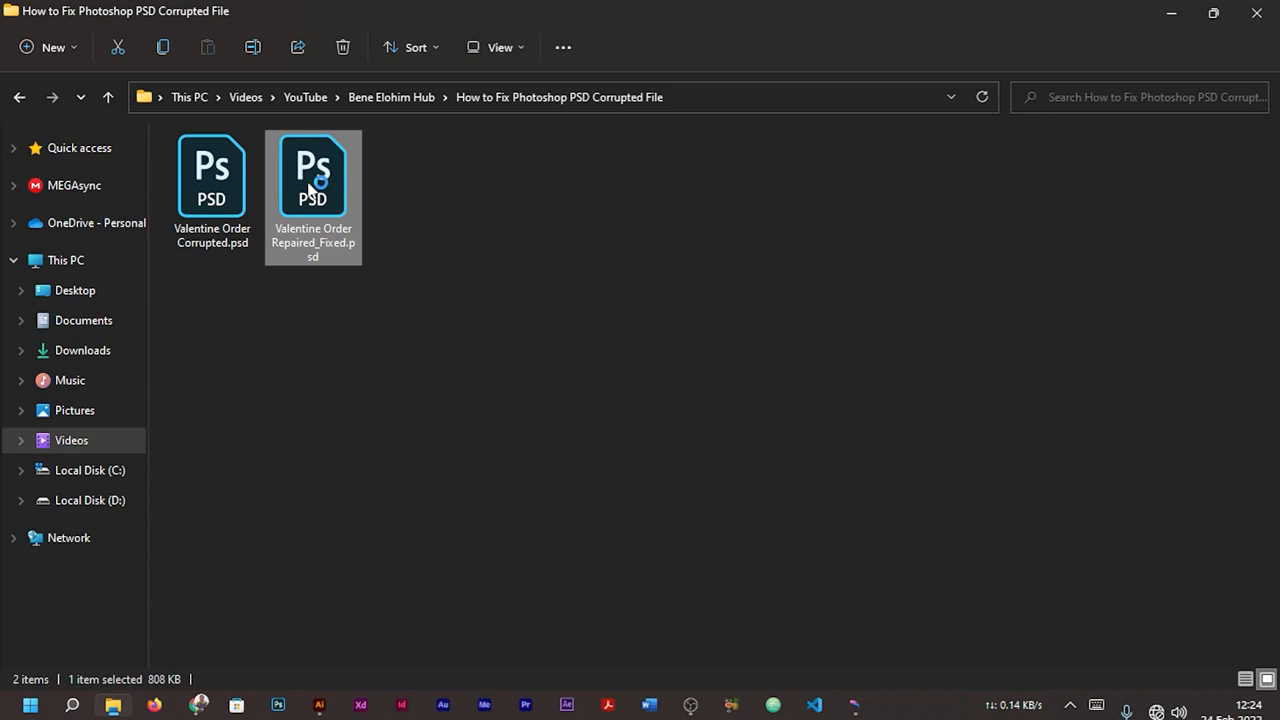
pyautogui.doubleClick(313, 175)
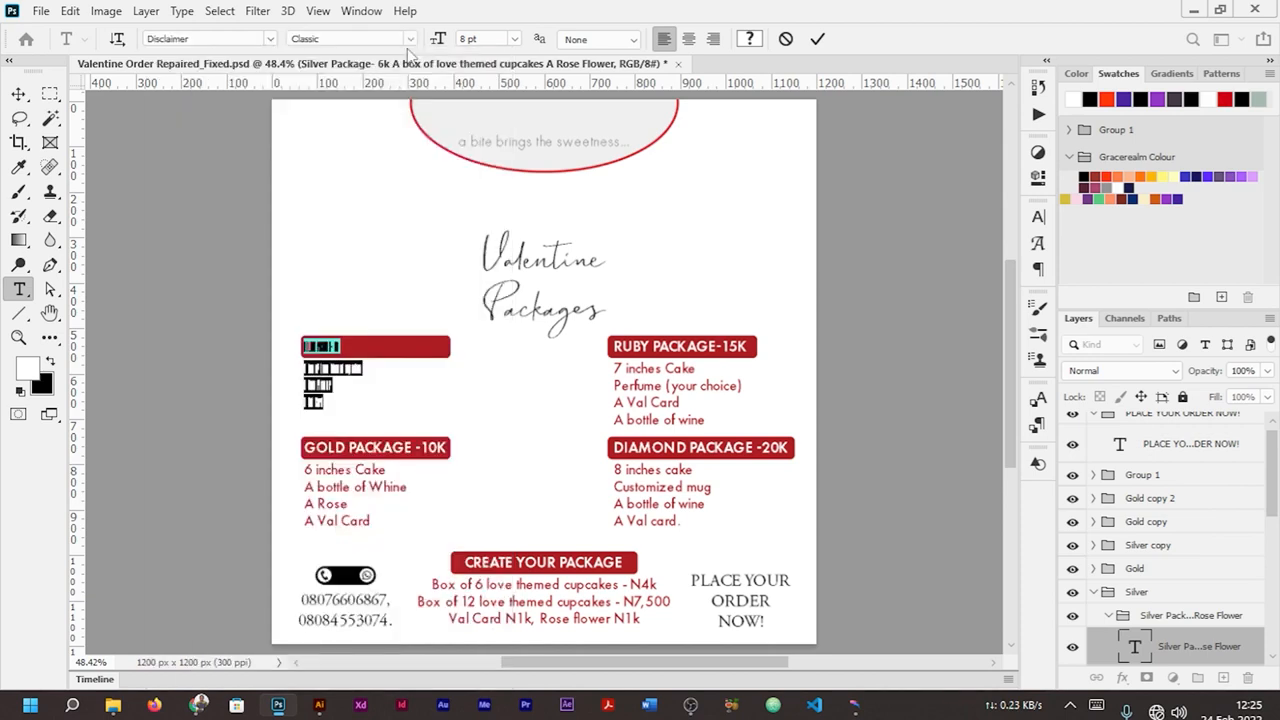
# Step: Set the Silver Package text's font style to Plain in the options bar
pyautogui.click(350, 38)
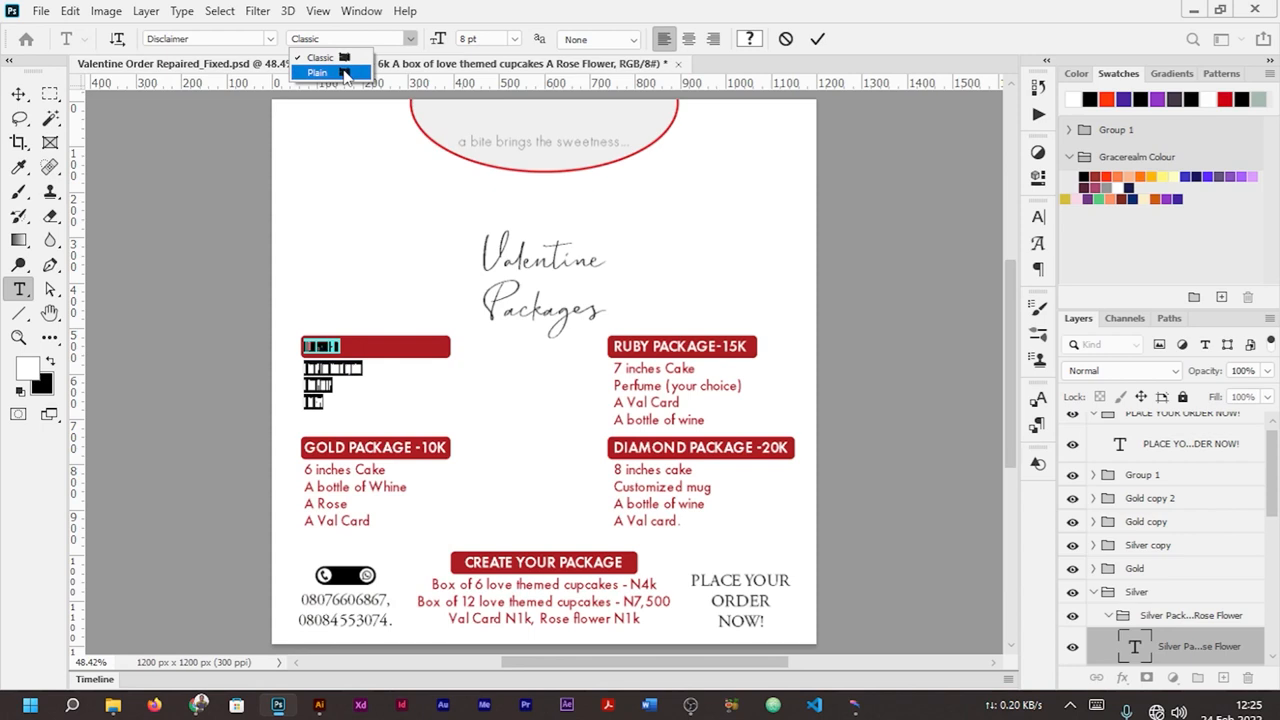
pyautogui.click(317, 72)
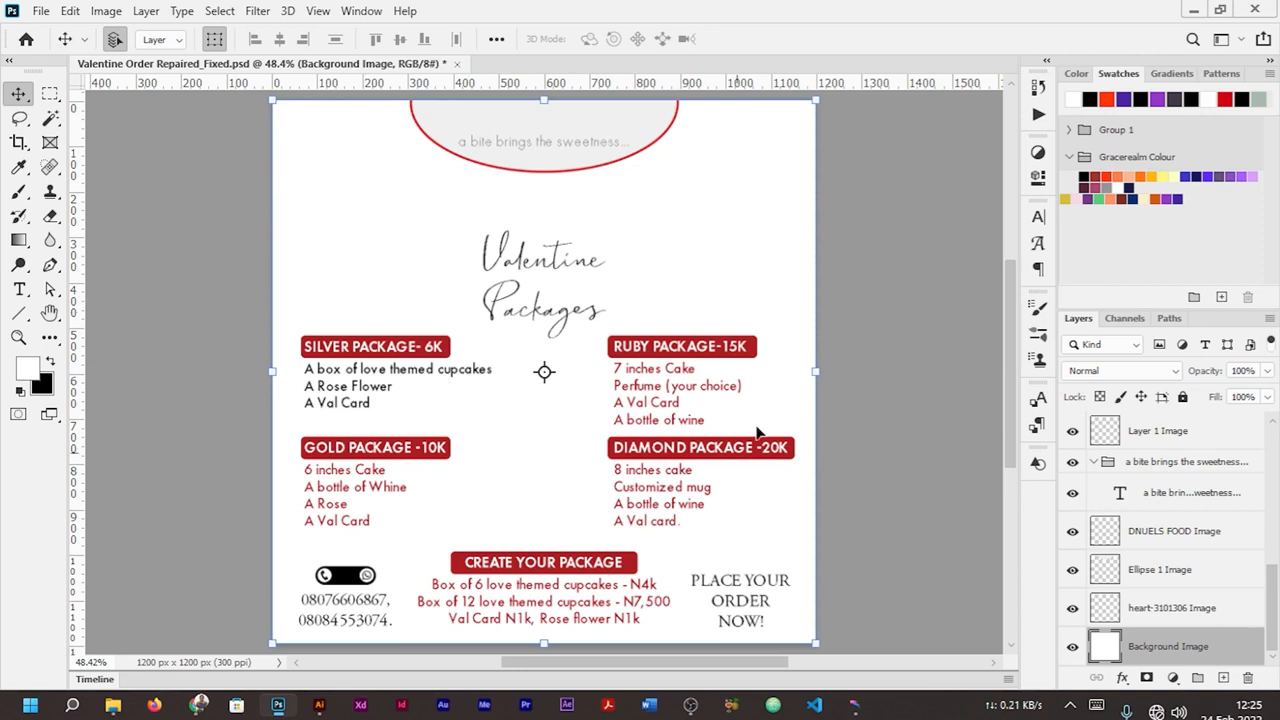
pyautogui.moveTo(305, 203)
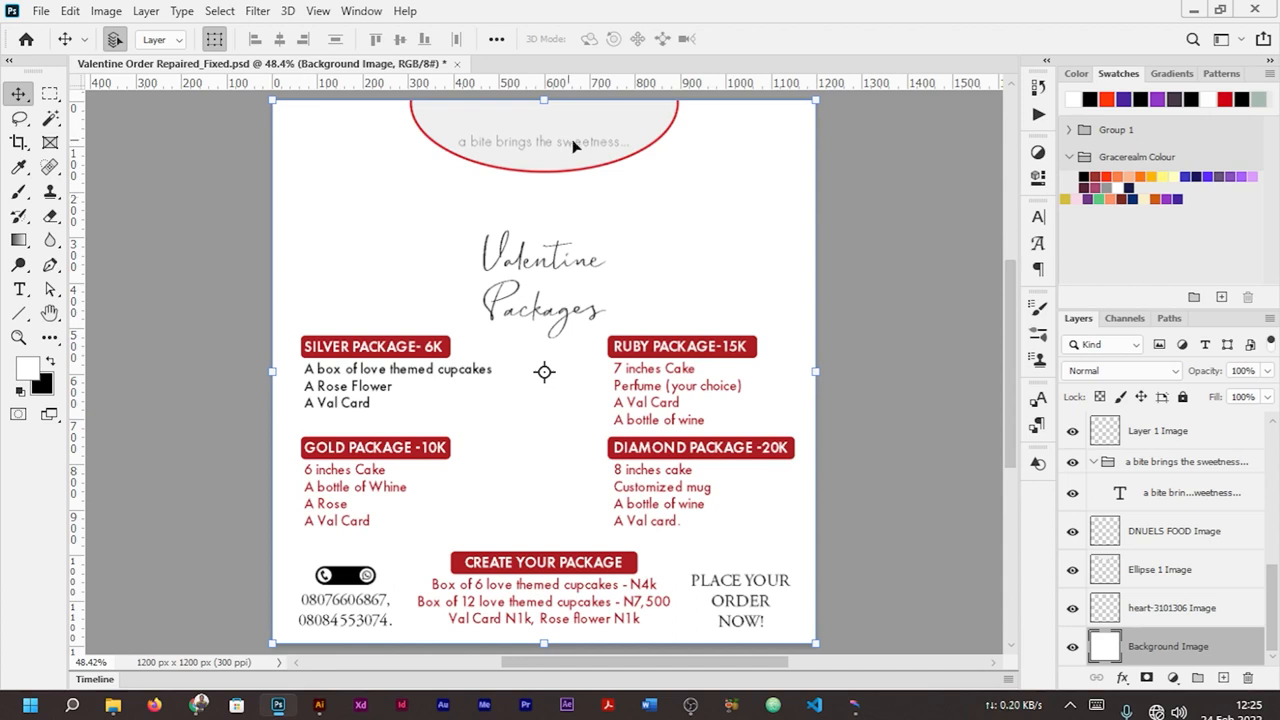
# Step: Select the 'a bite brings the sweetness' tagline near the top of the flyer
pyautogui.click(1159, 569)
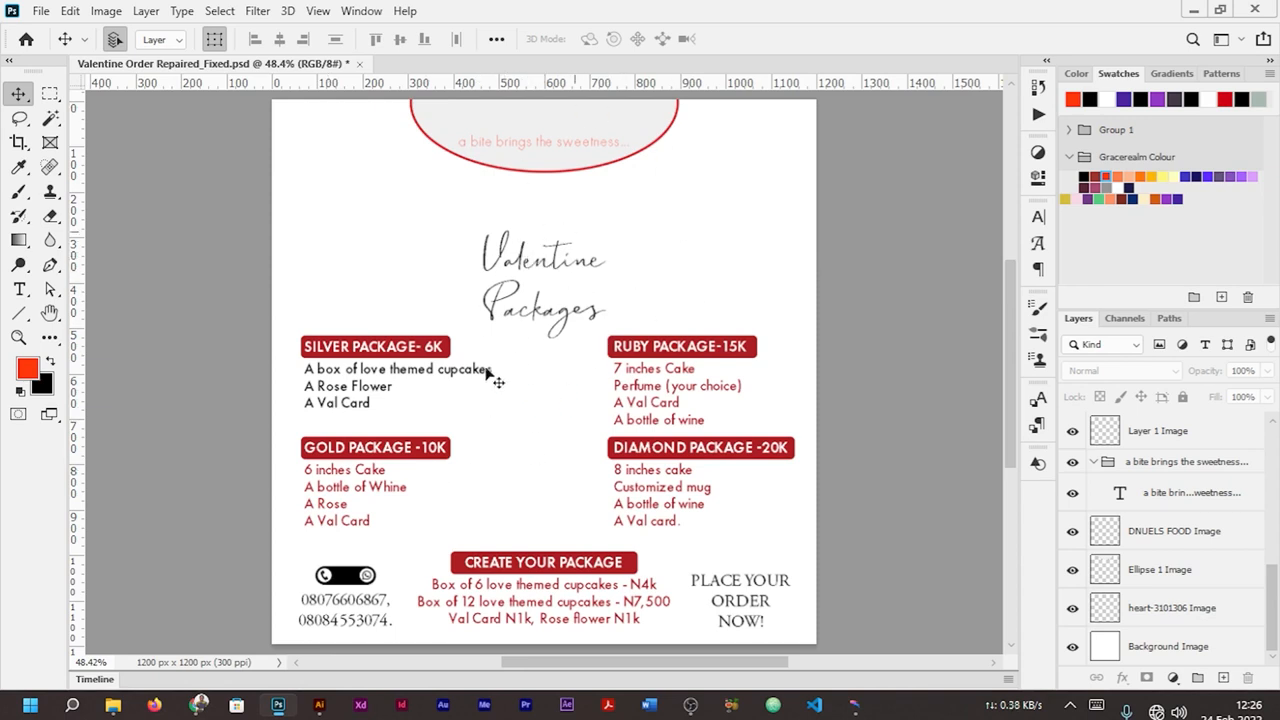
pyautogui.moveTo(462, 365)
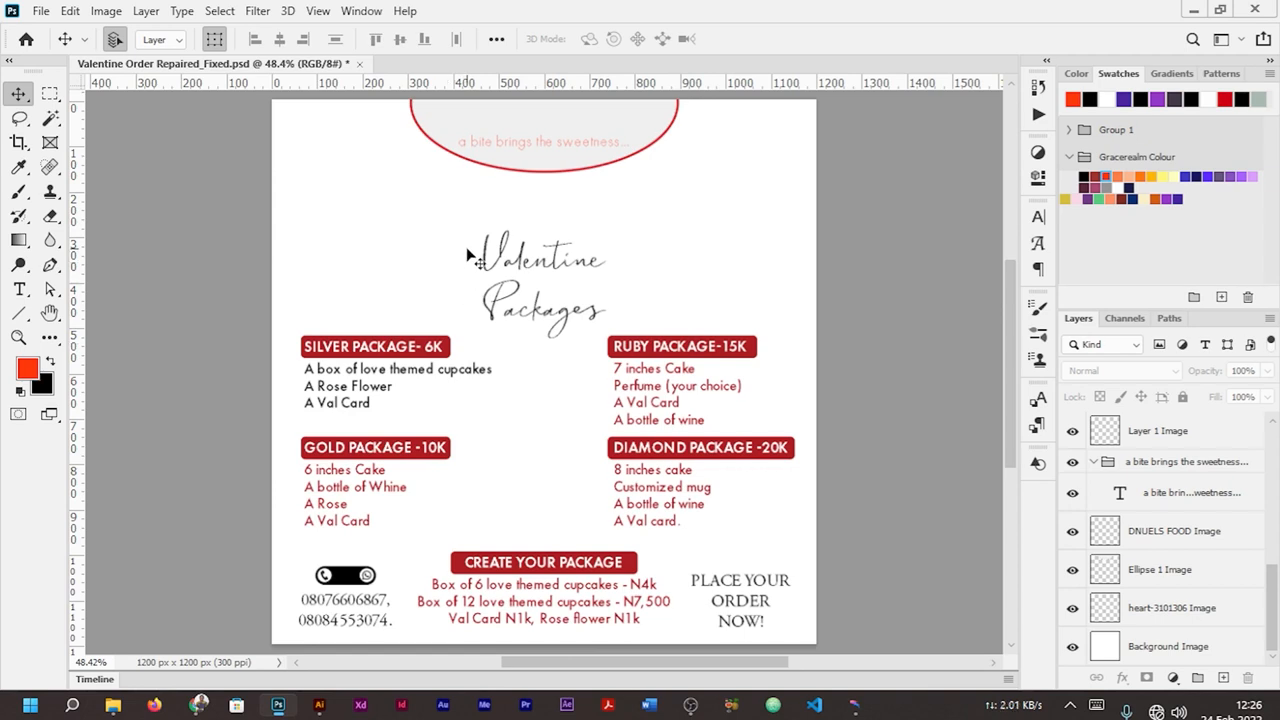
pyautogui.moveTo(470, 255)
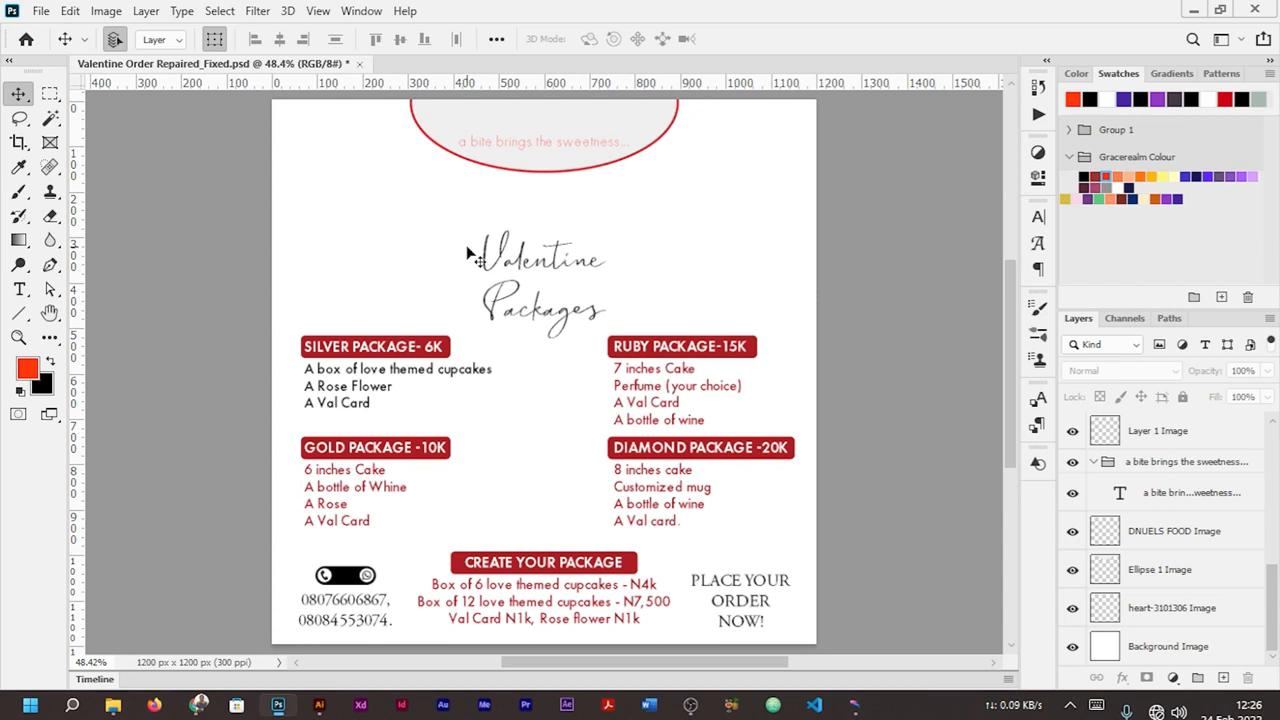
pyautogui.moveTo(467, 245)
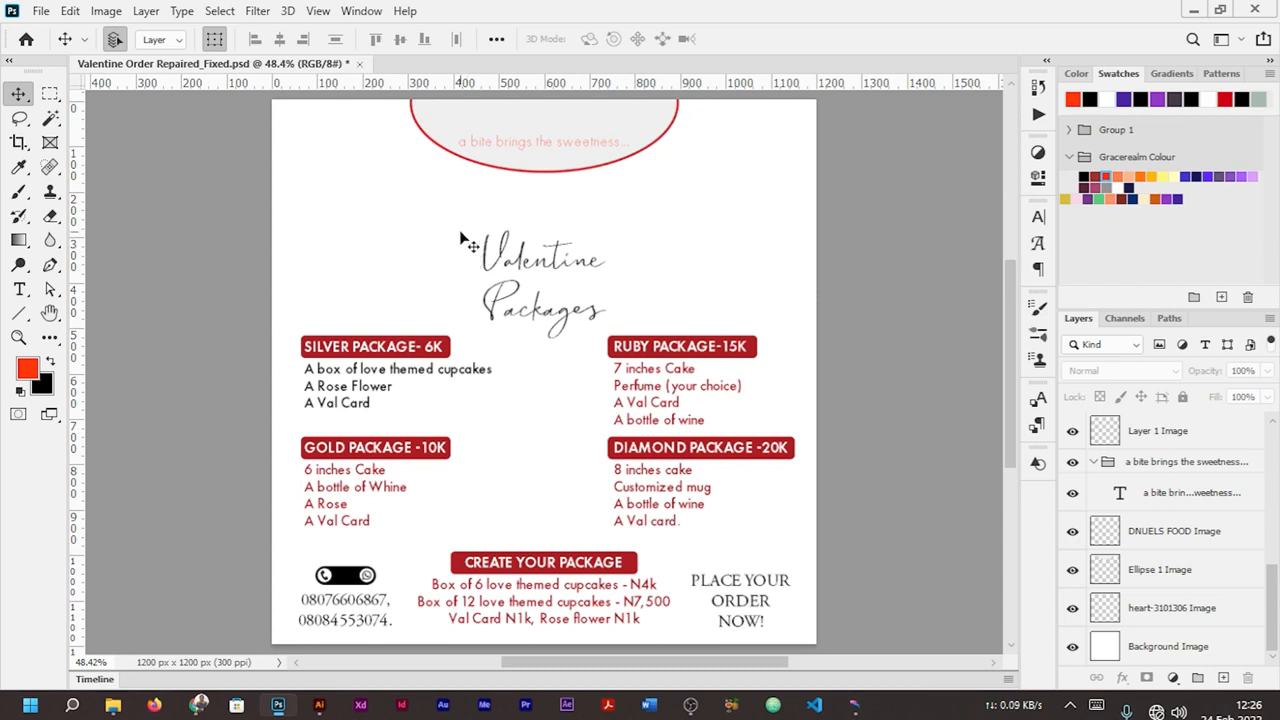
pyautogui.moveTo(383, 75)
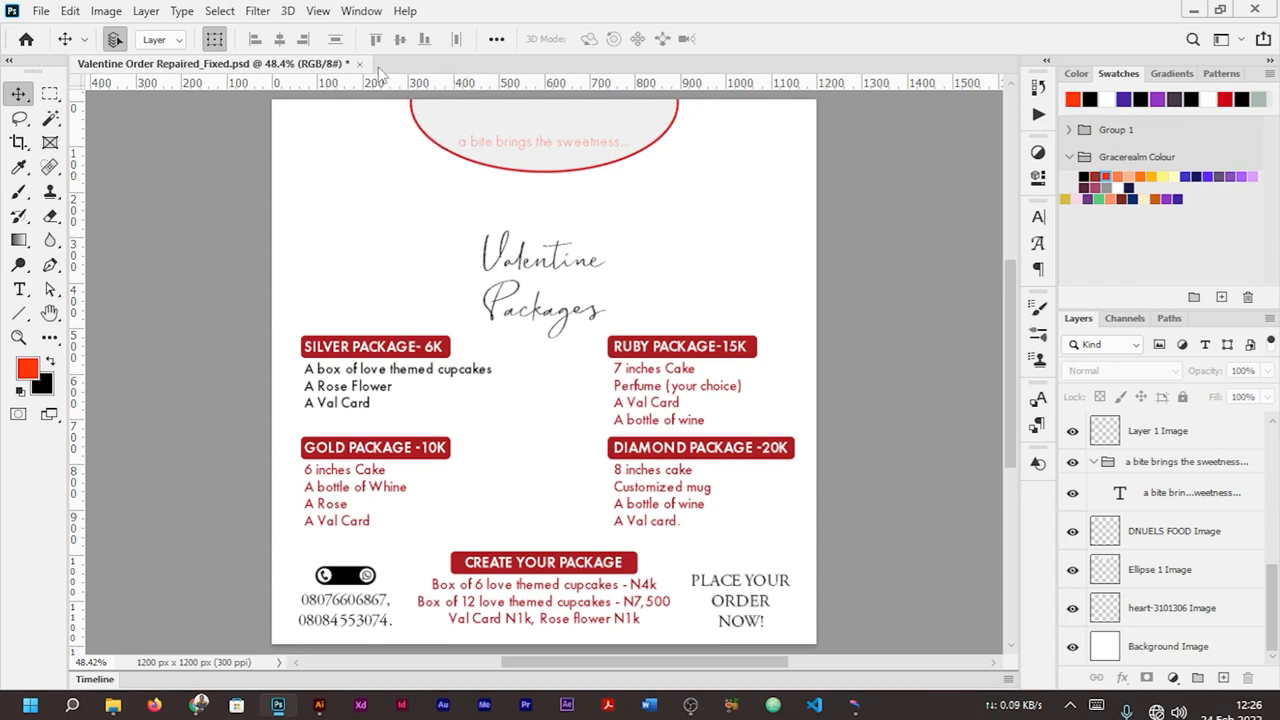